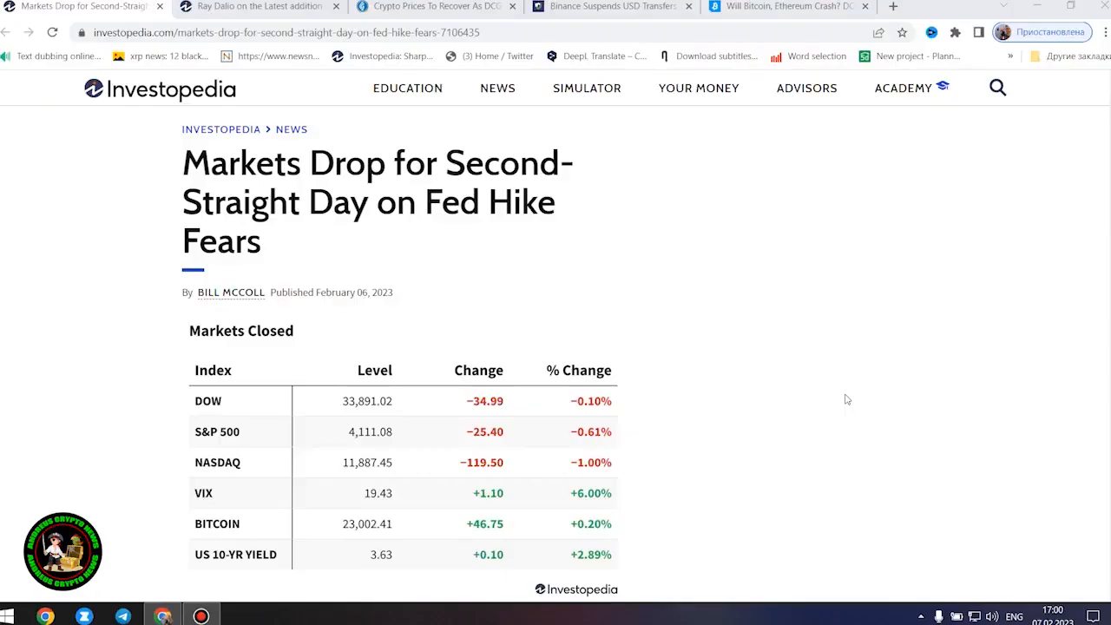
mouse_move(346, 236)
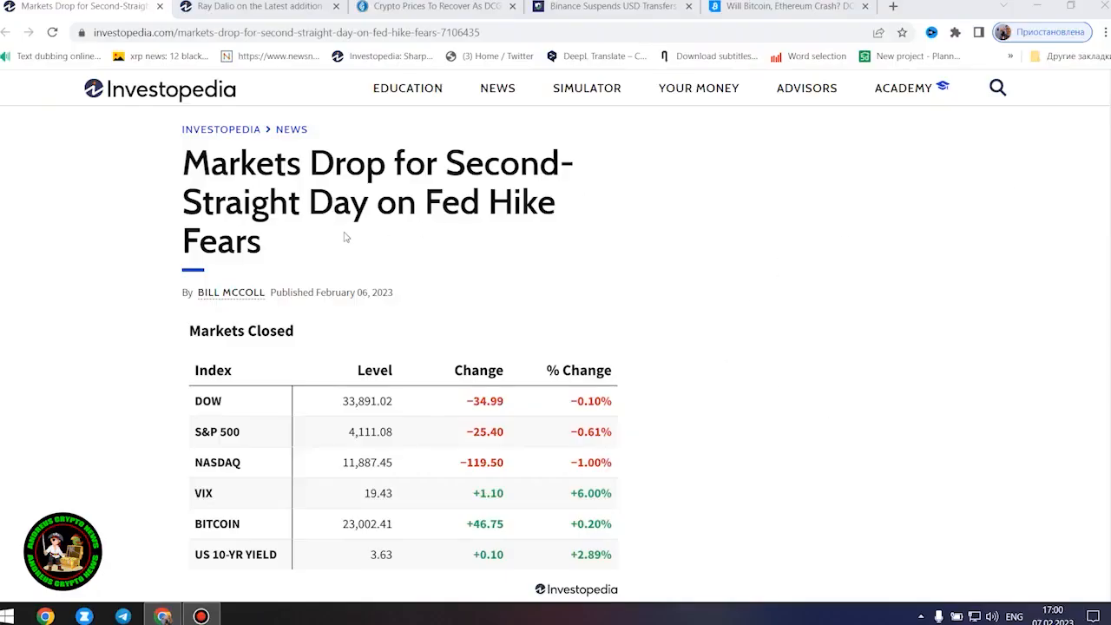
mouse_move(448, 292)
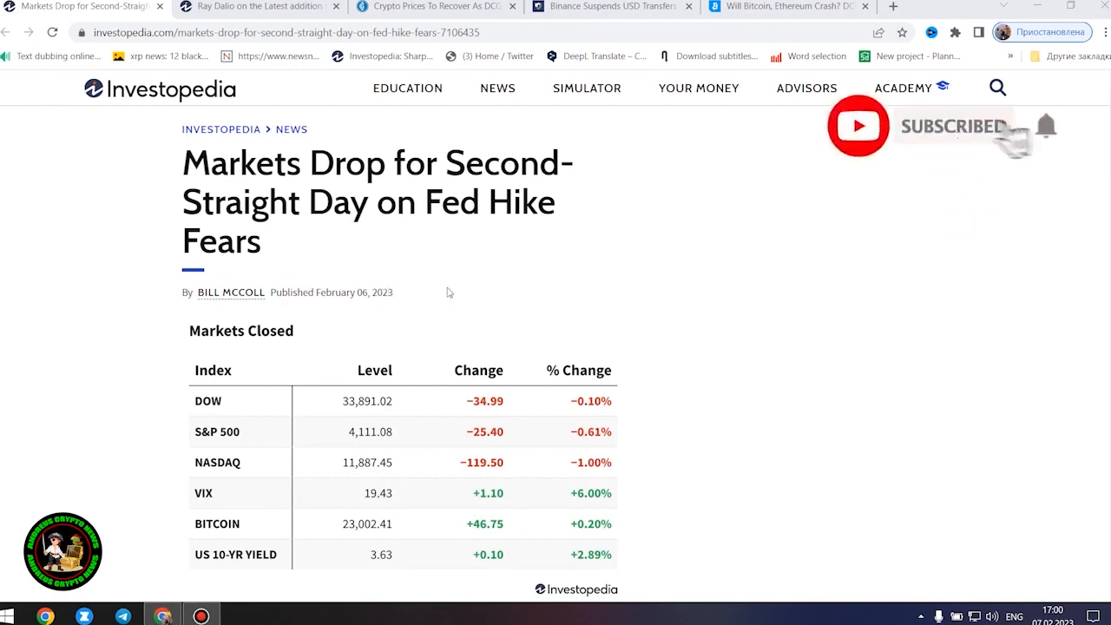
- Highlight part of the Markets Drop headline and scroll past the Markets Closed table to Key Takeaways
drag(239, 202, 281, 243)
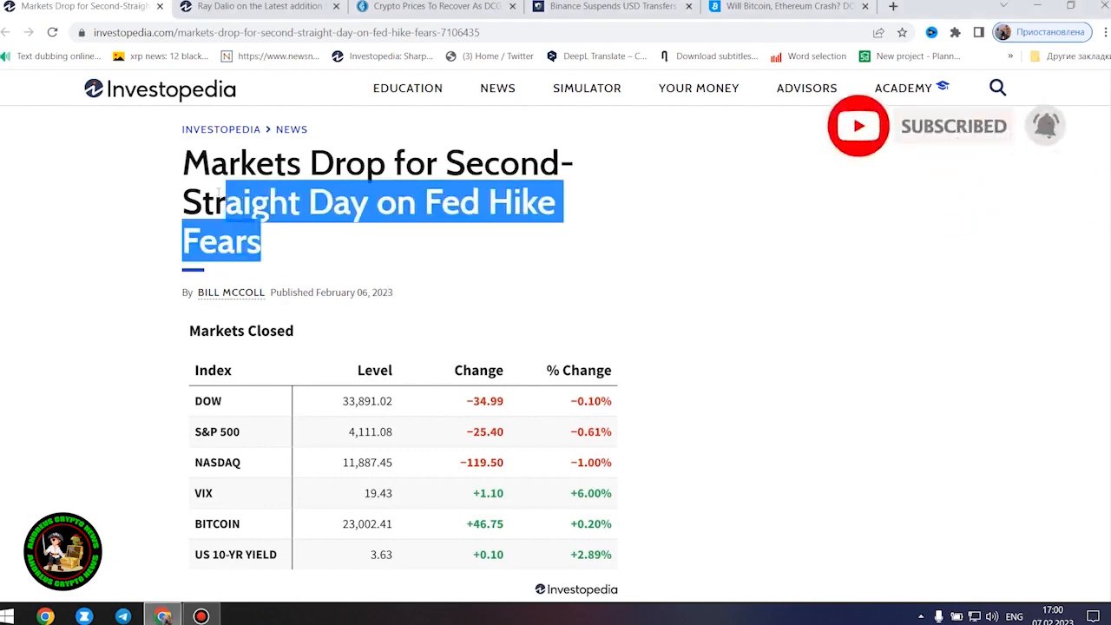
scroll(down, 3)
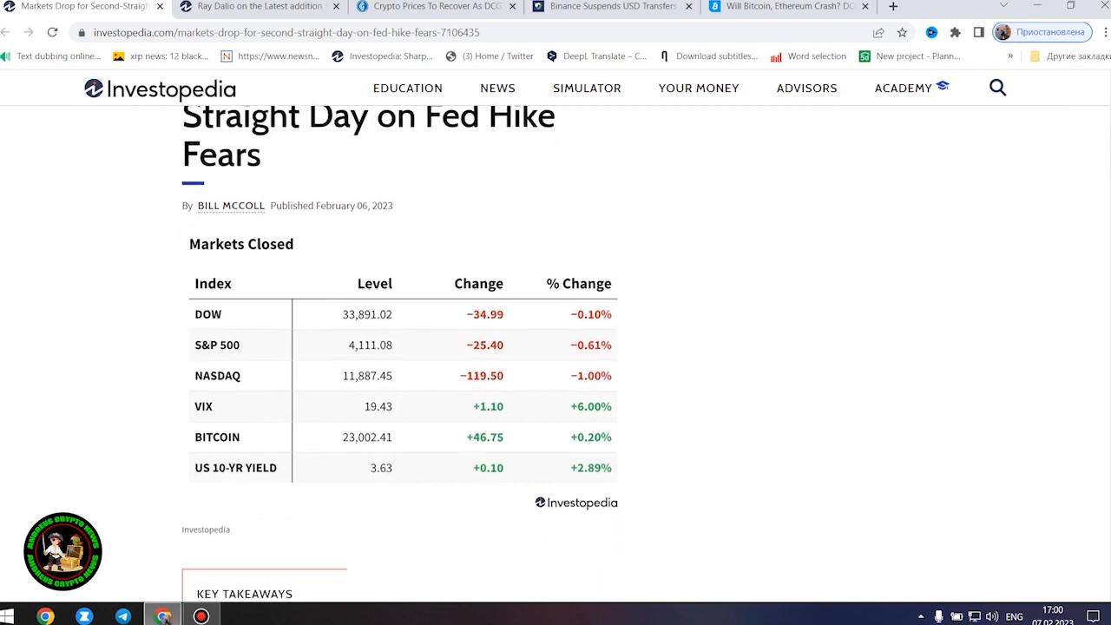
scroll(down, 3)
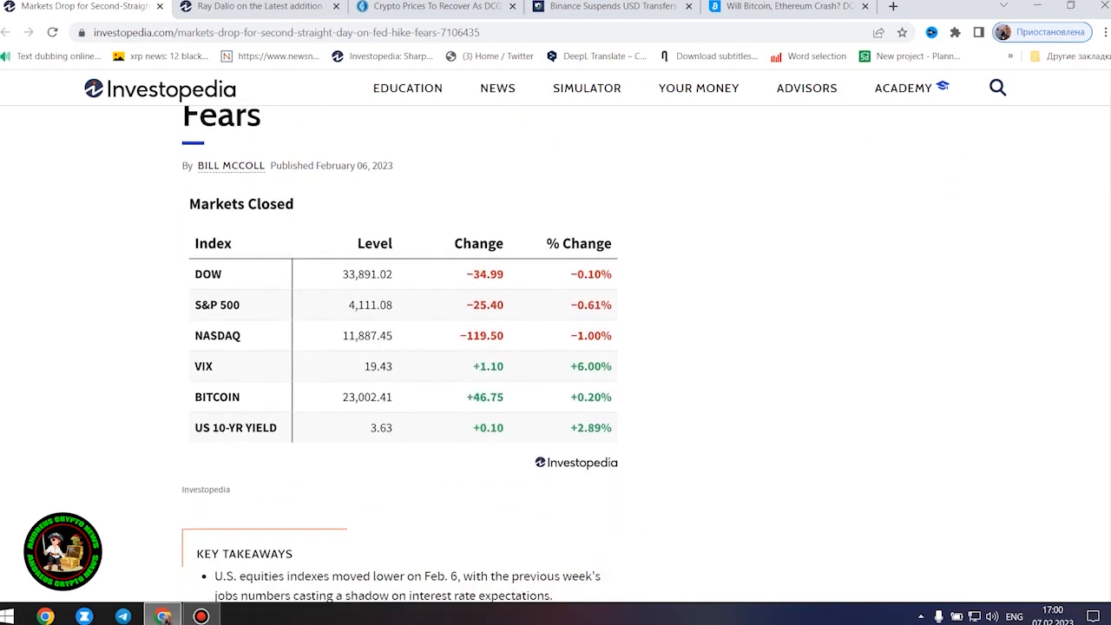
scroll(down, 3)
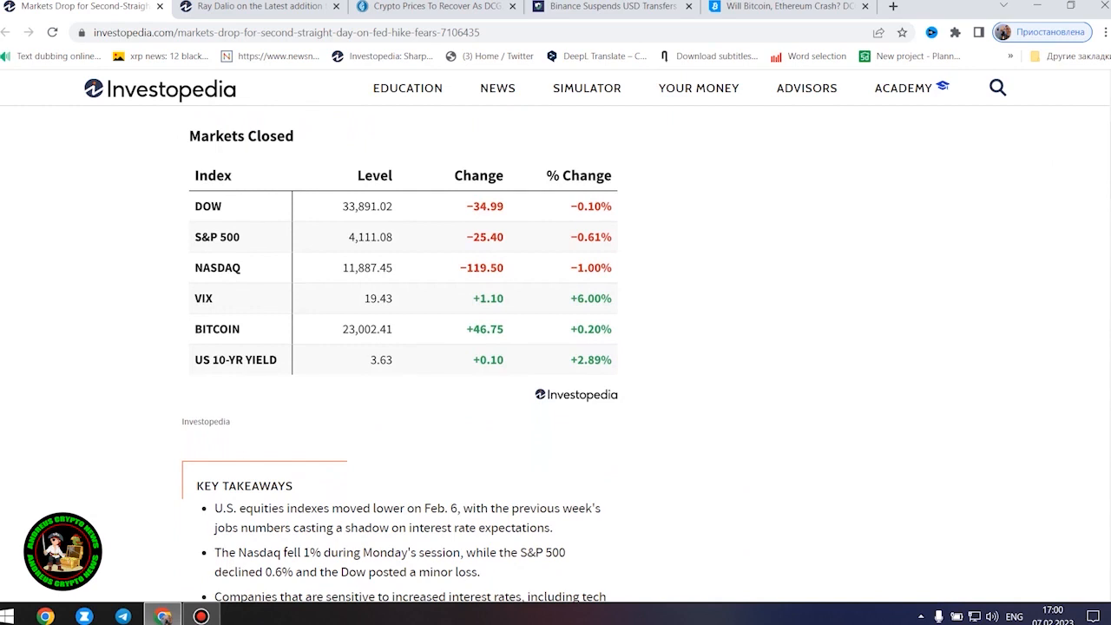
scroll(down, 3)
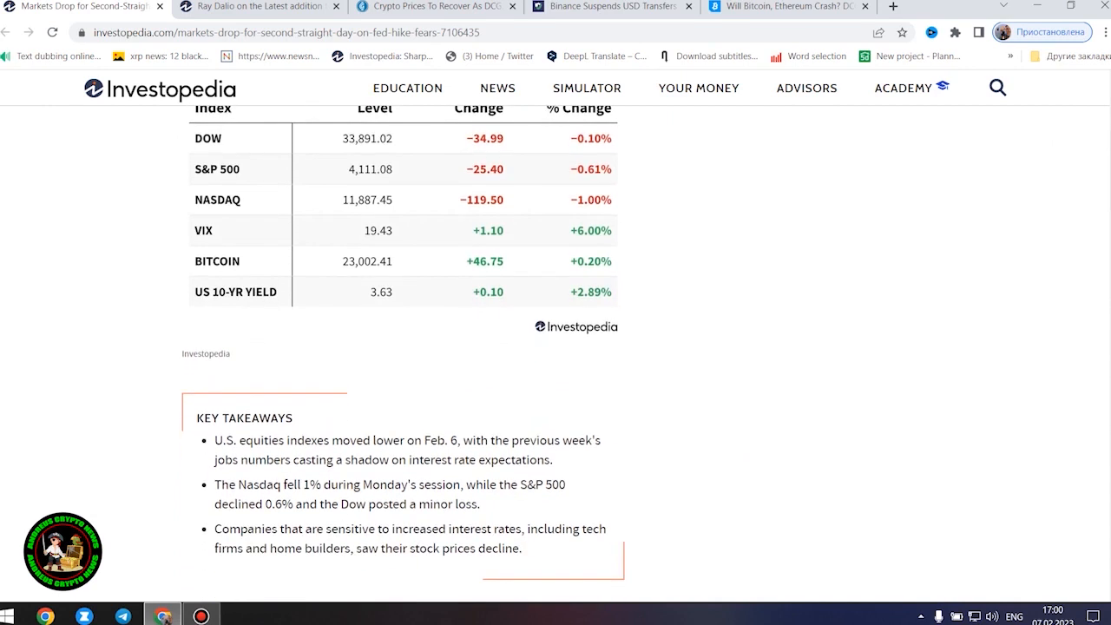
mouse_move(573, 545)
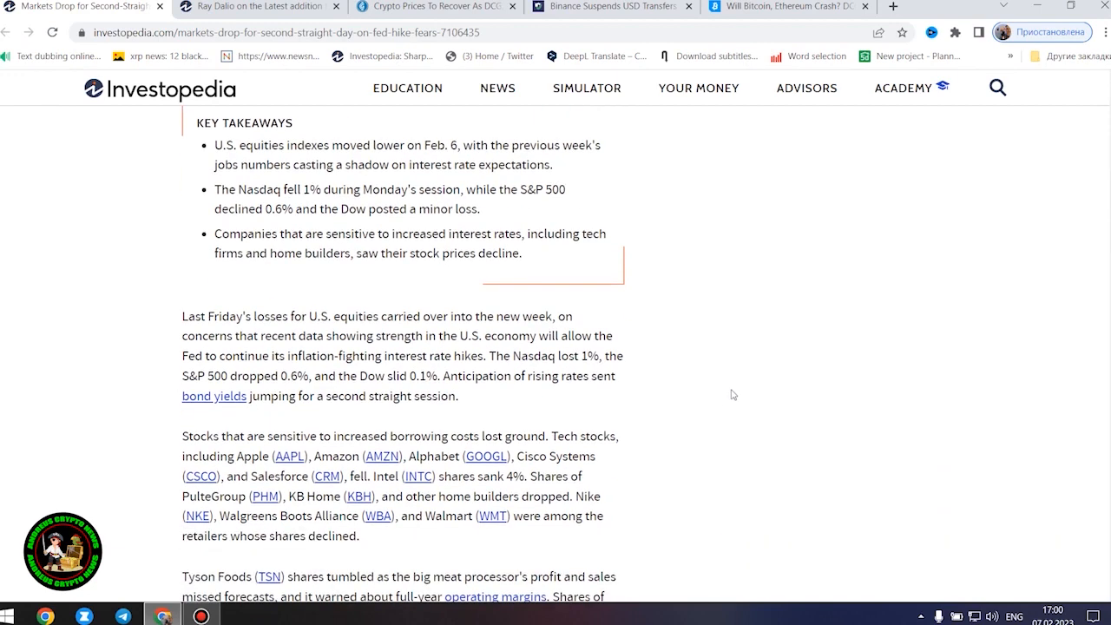
- Scroll through the article paragraphs to the Tesla Share Advance heading and S&P 500 gains/losses table
scroll(down, 3)
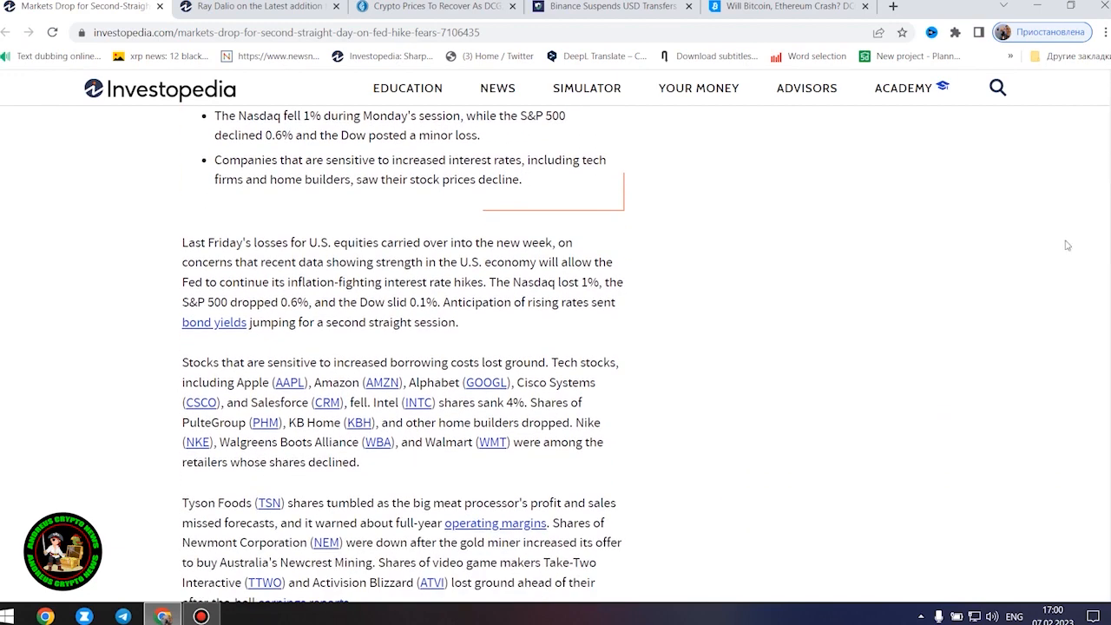
scroll(down, 3)
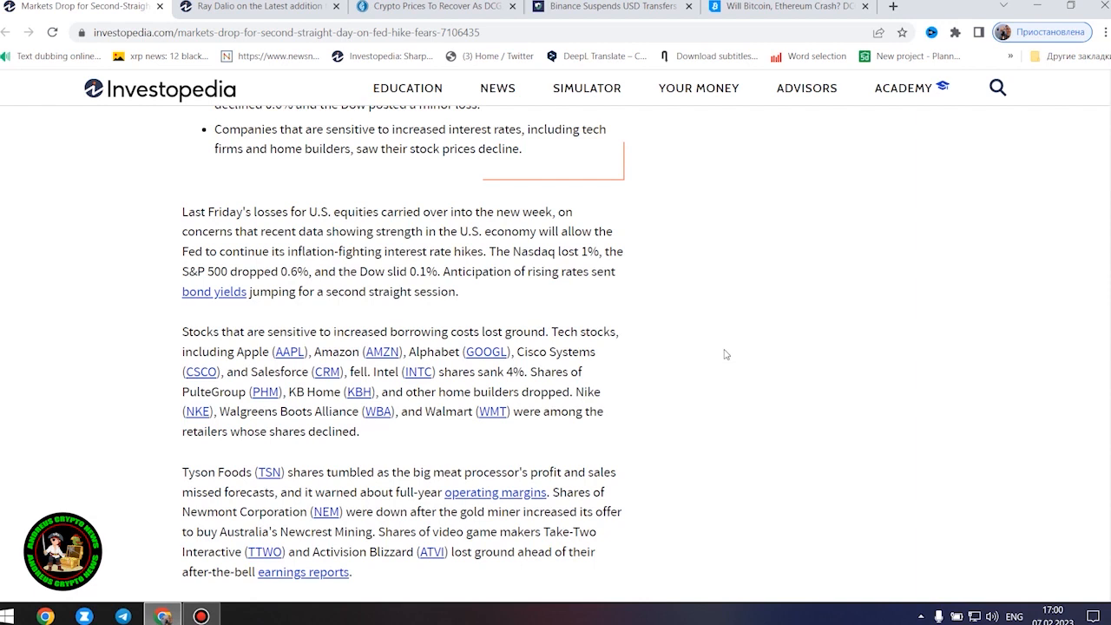
scroll(down, 3)
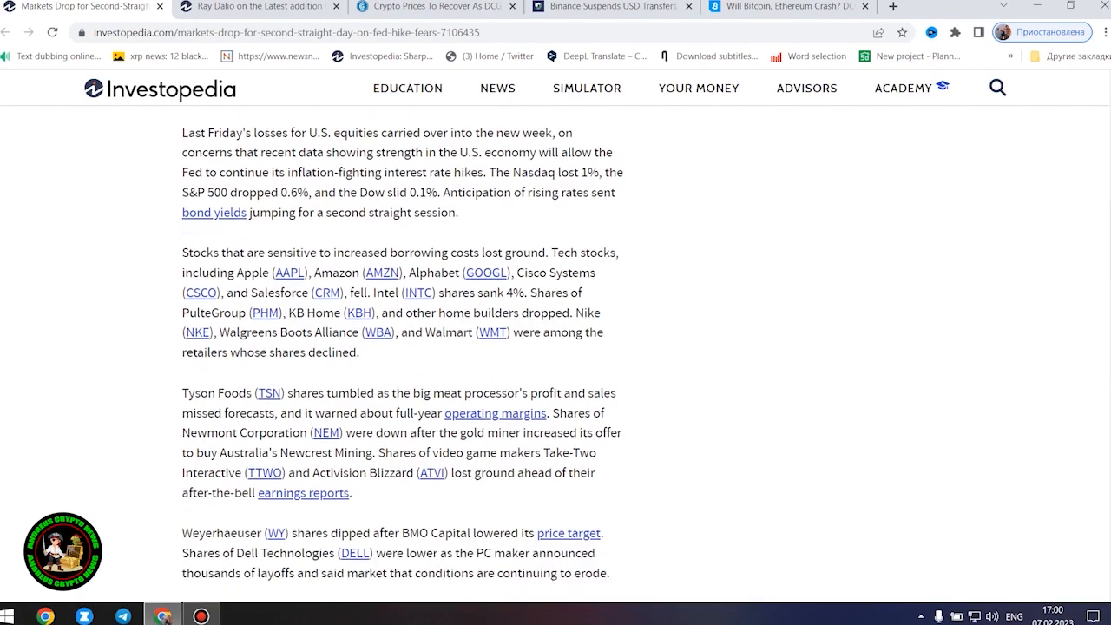
scroll(down, 3)
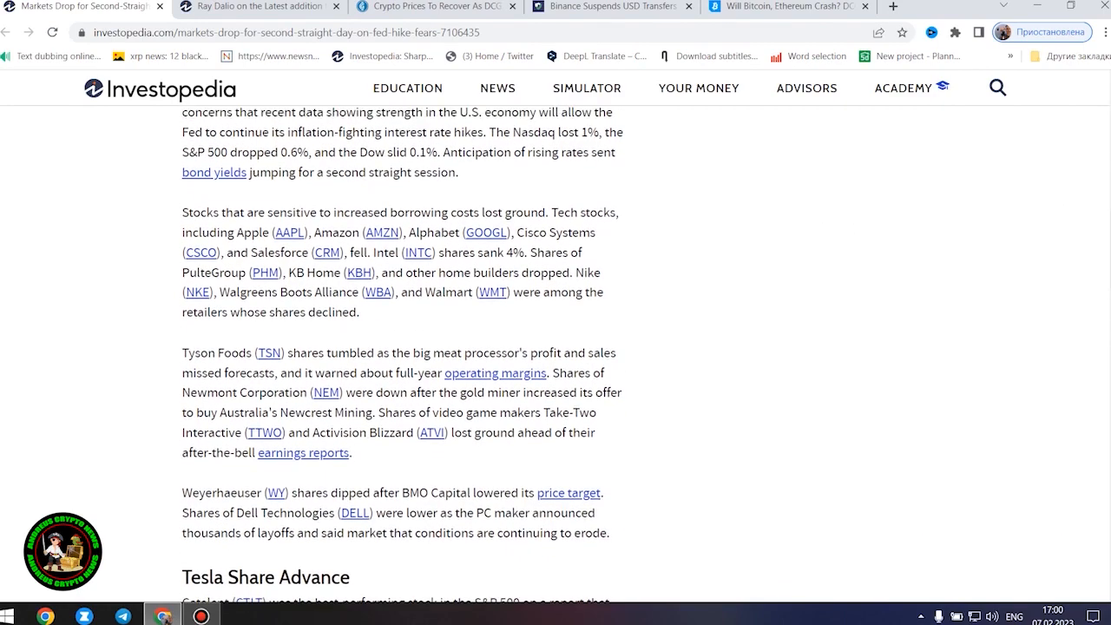
scroll(down, 3)
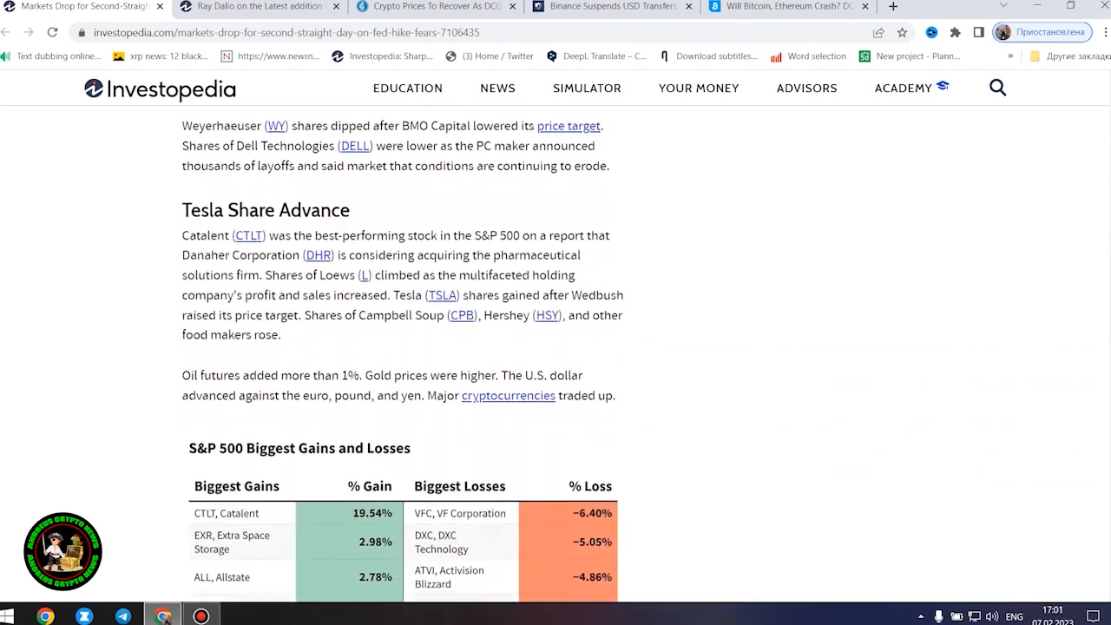
scroll(down, 3)
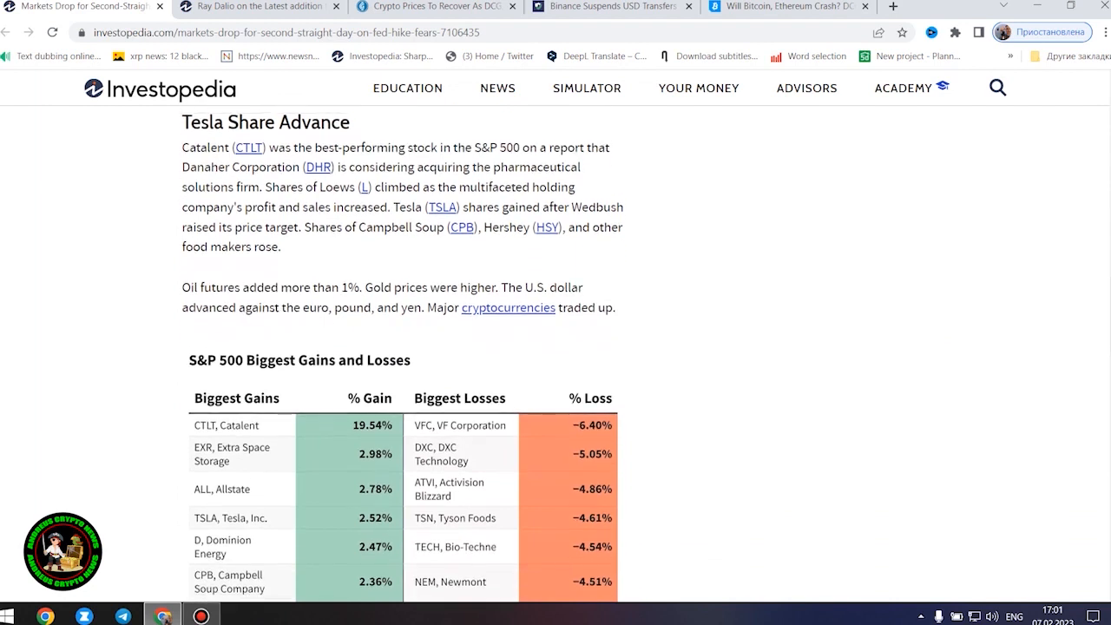
mouse_move(894, 337)
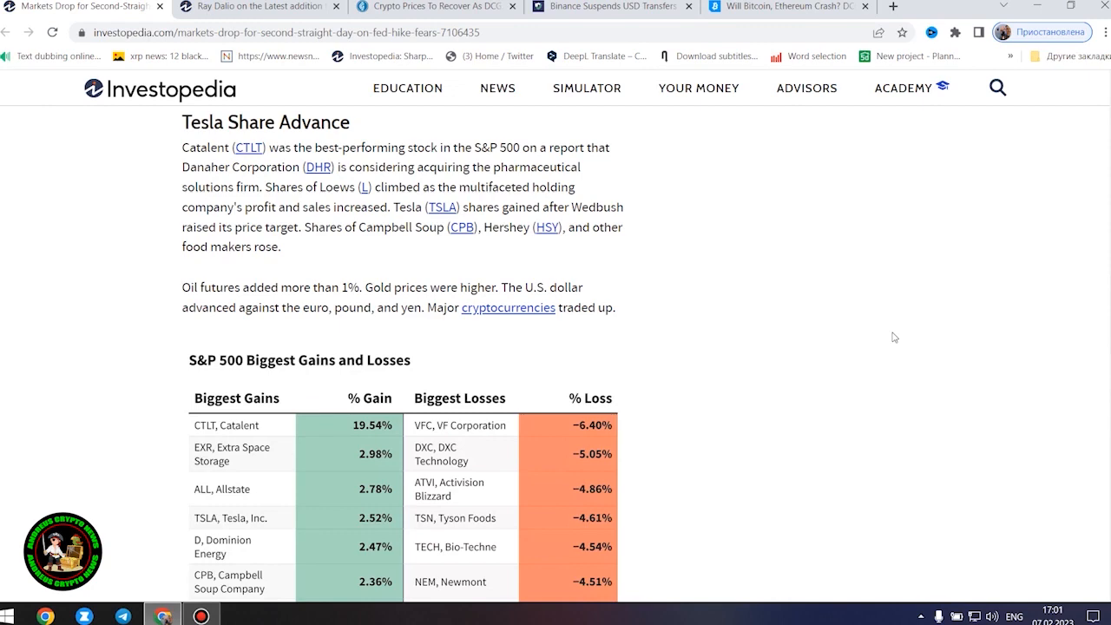
mouse_move(965, 345)
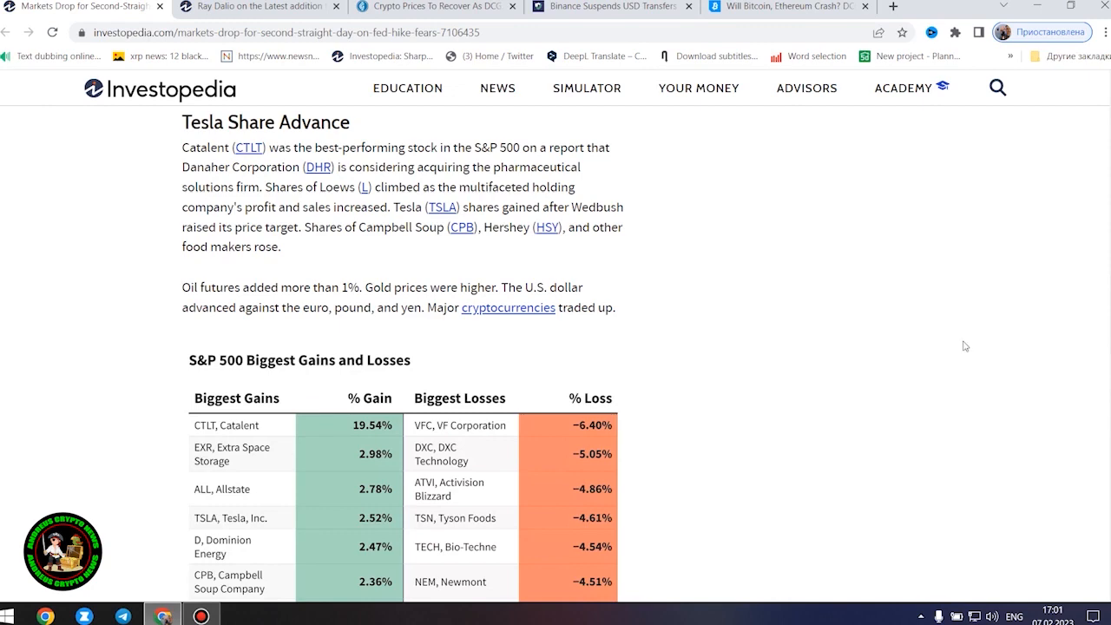
scroll(down, 3)
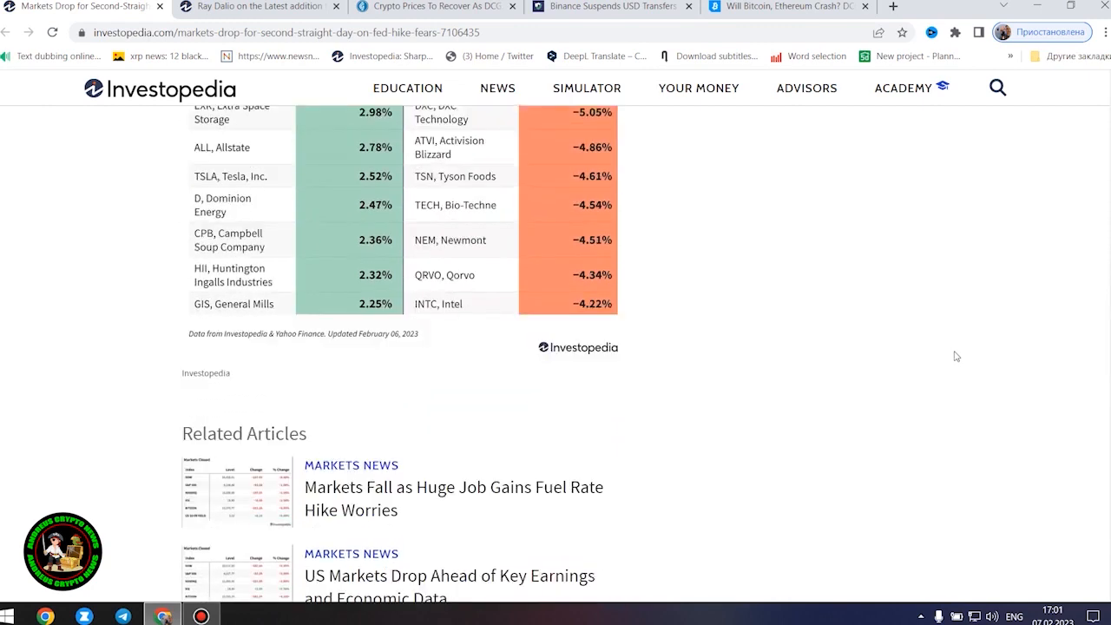
scroll(up, 3)
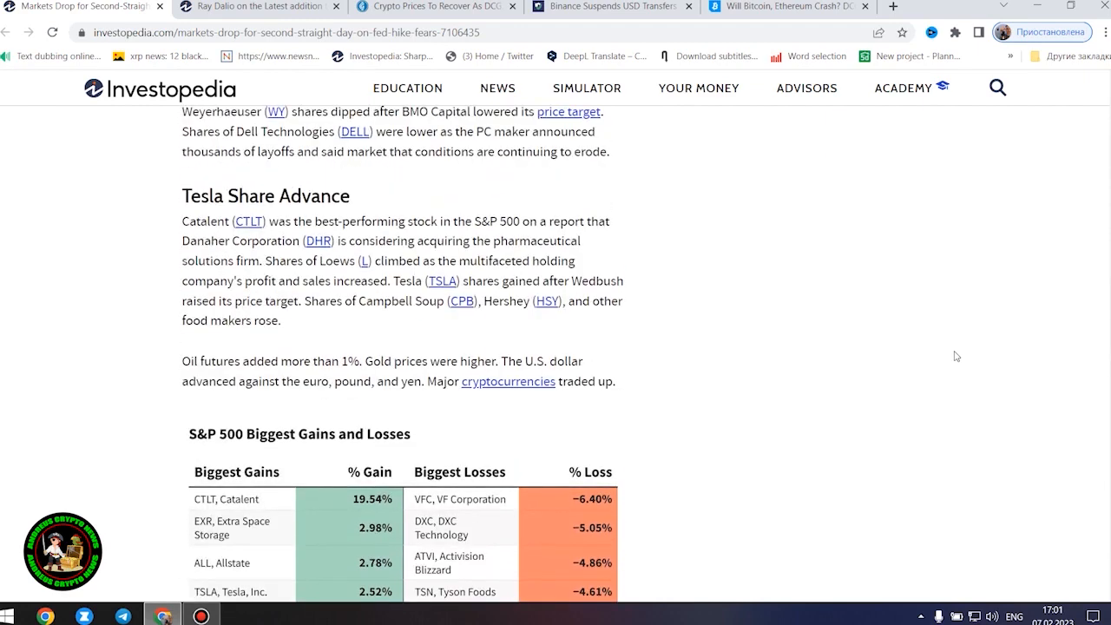
- Highlight the Tesla Share Advance section text and bring the S&P 500 table into view
drag(180, 361, 616, 382)
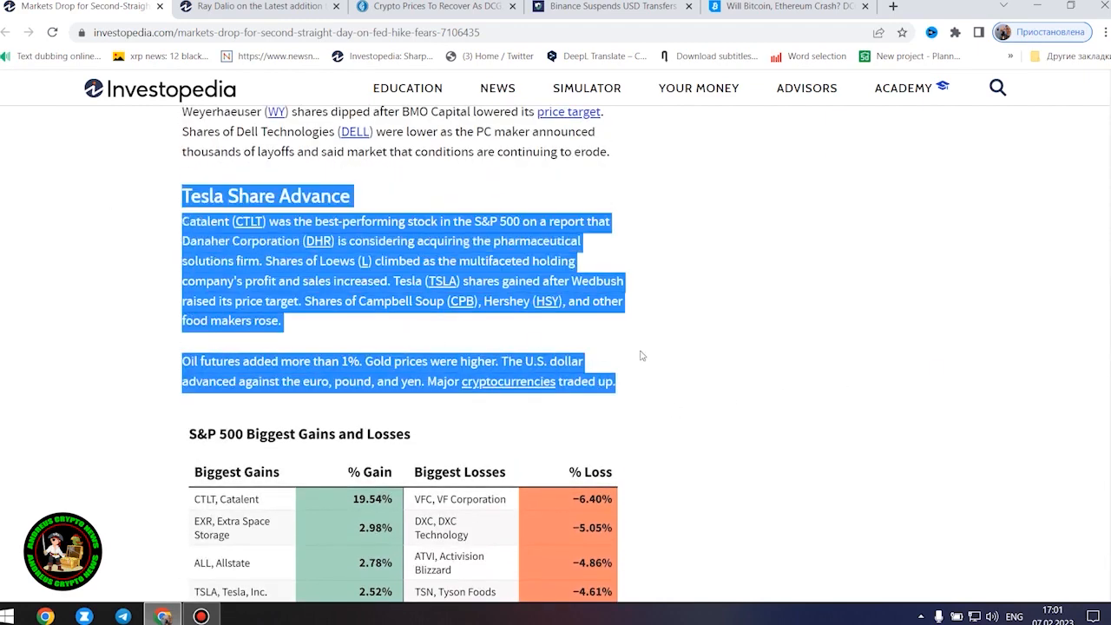
mouse_move(646, 354)
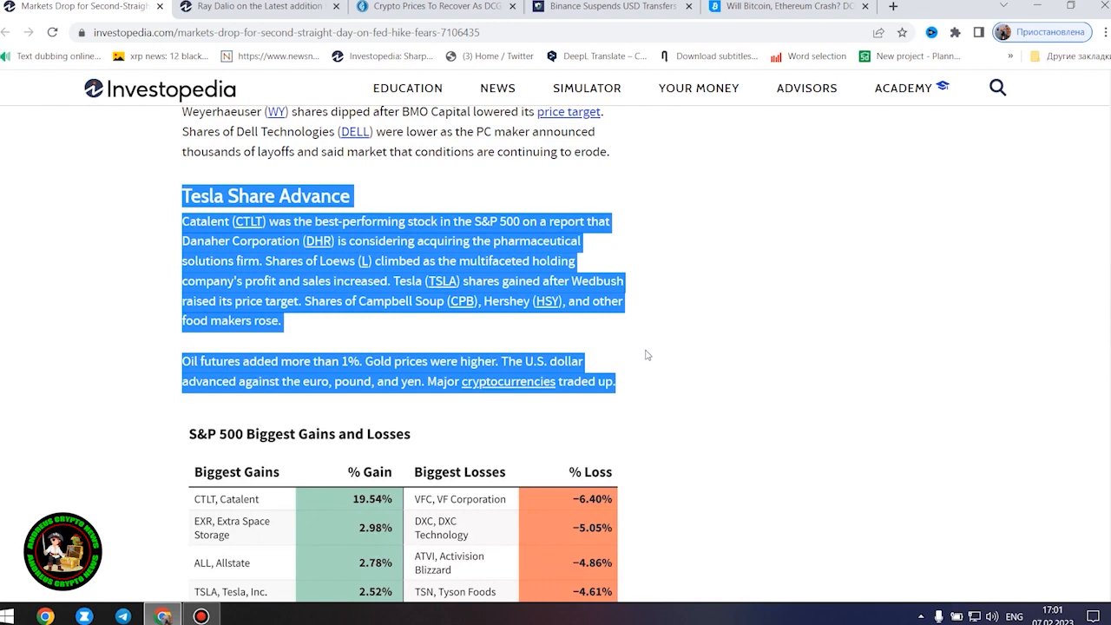
mouse_move(663, 361)
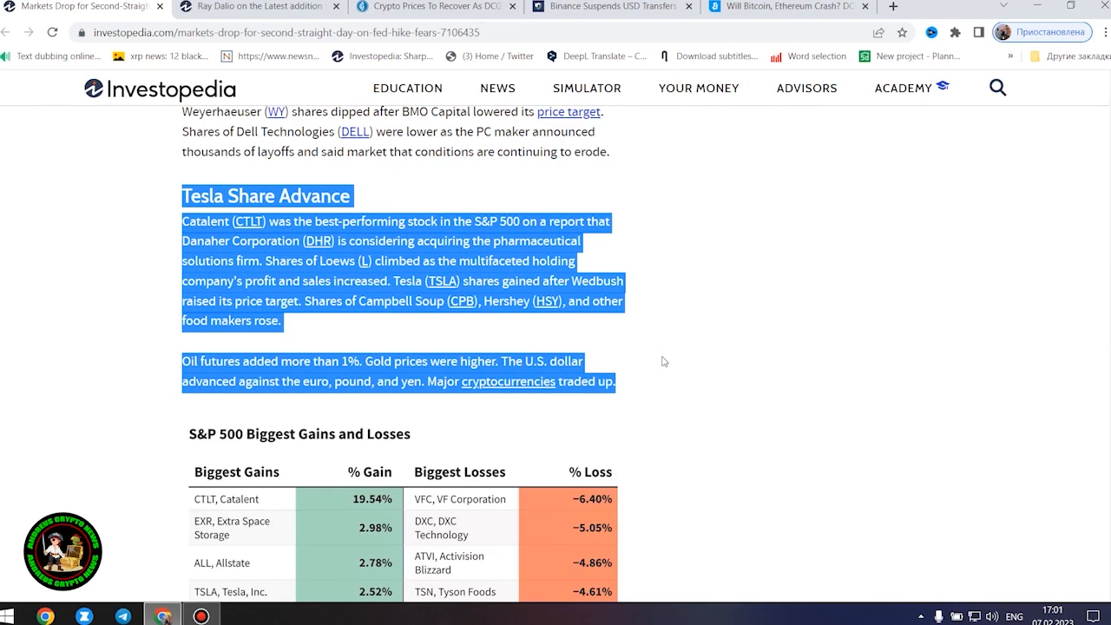
mouse_move(907, 329)
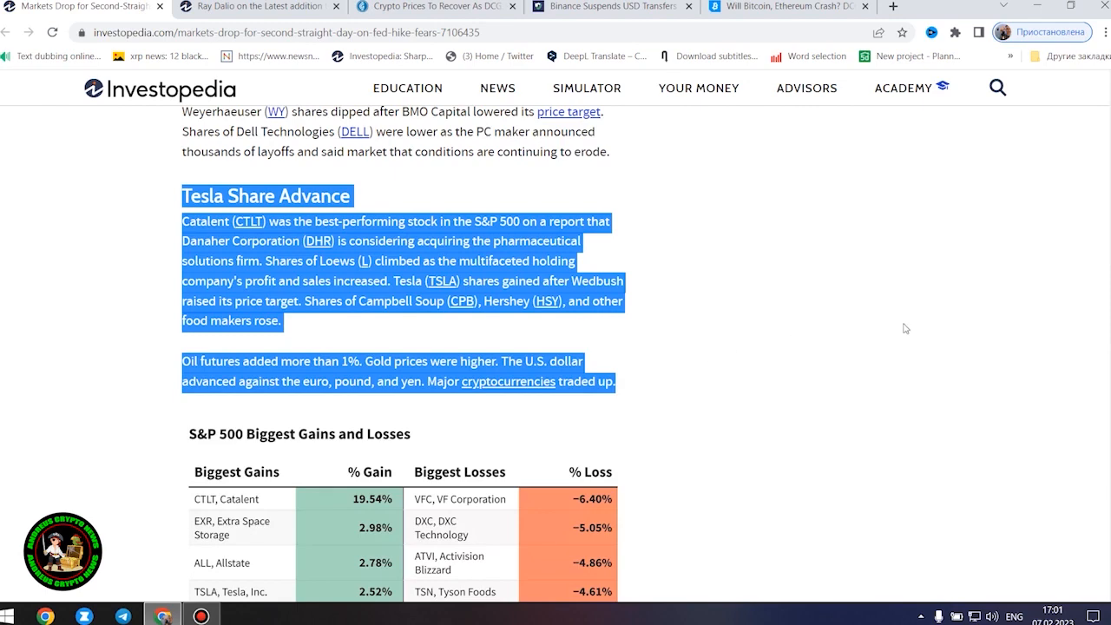
scroll(down, 3)
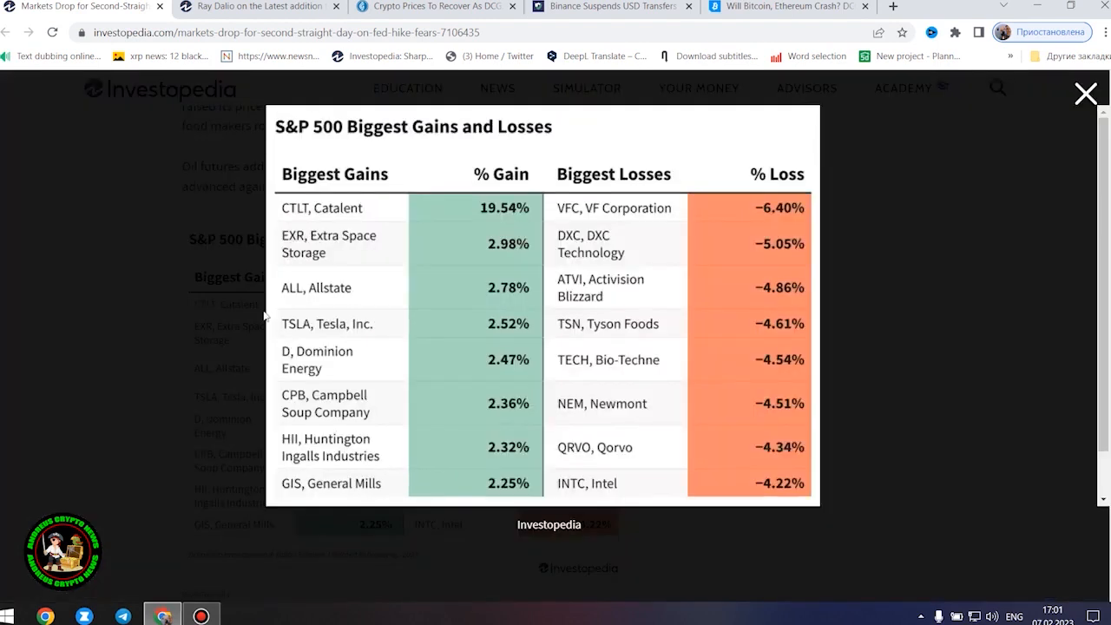
mouse_move(698, 326)
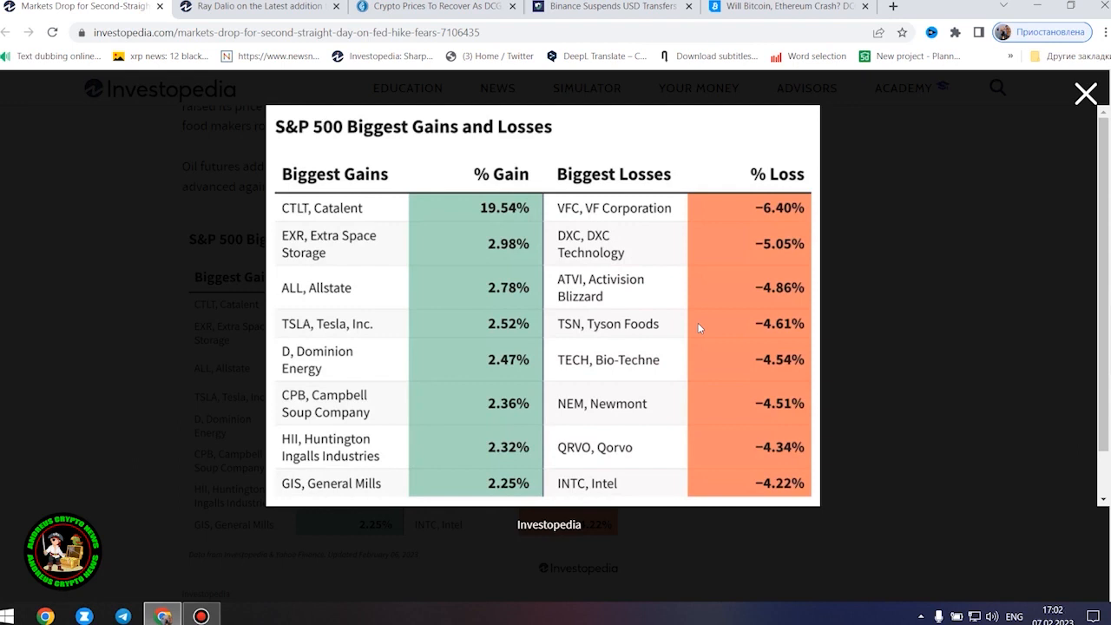
mouse_move(703, 325)
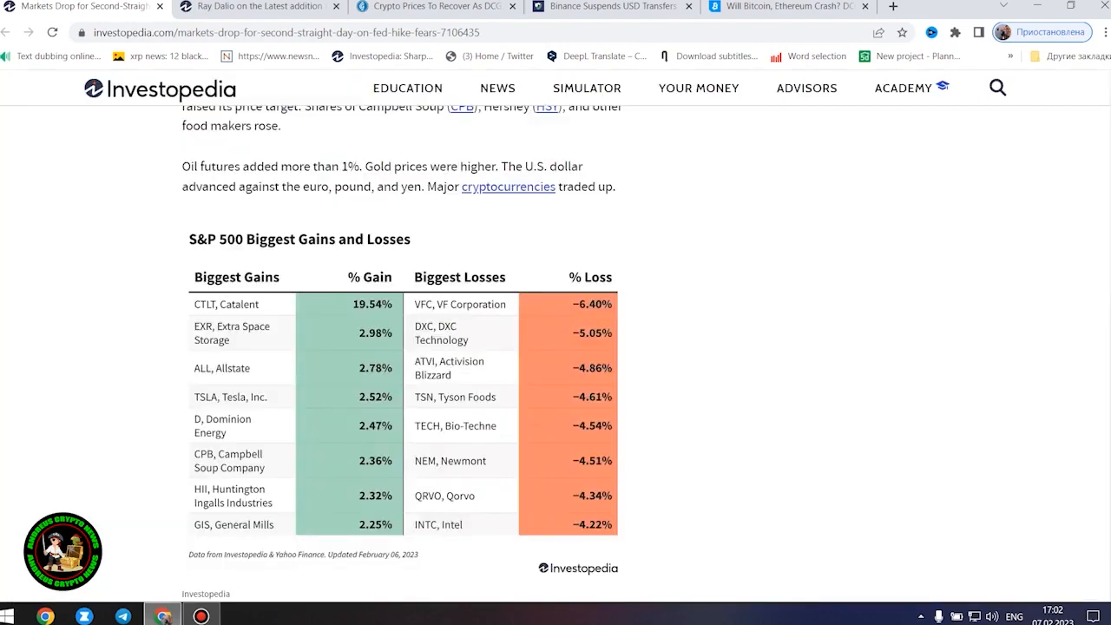
- Revisit the key takeaways, then enlarge the S&P 500 Biggest Gains and Losses table
scroll(down, 3)
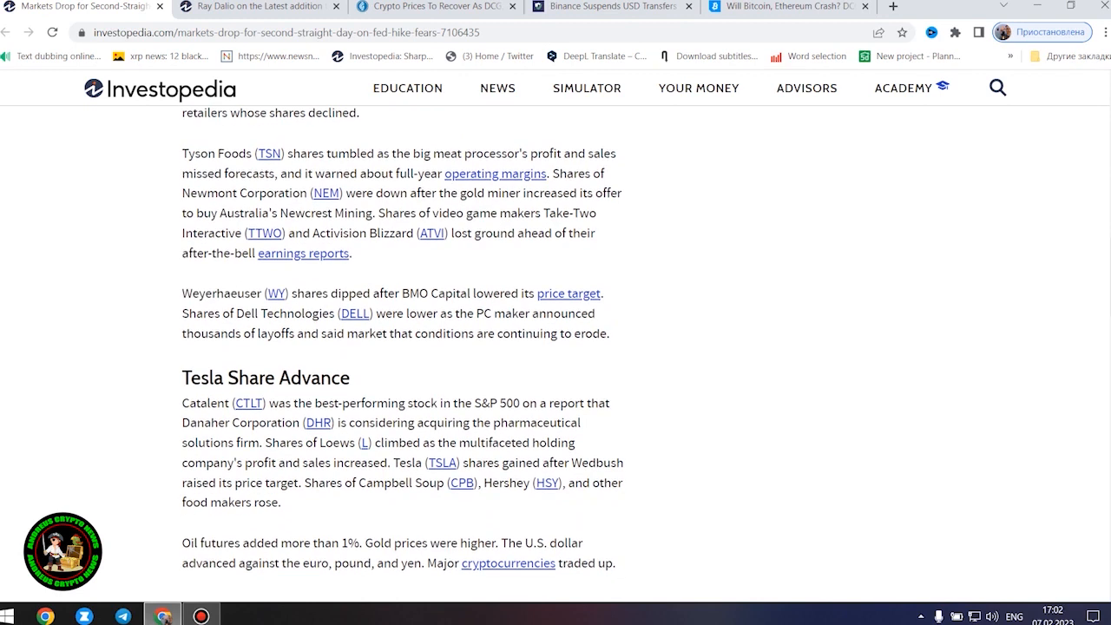
mouse_move(882, 337)
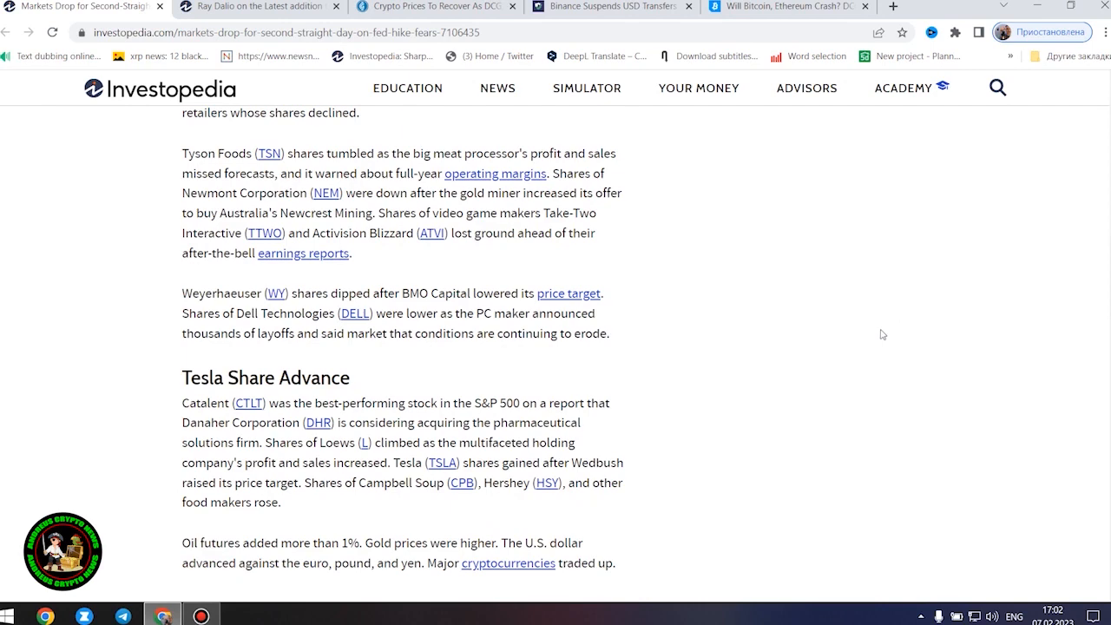
mouse_move(886, 354)
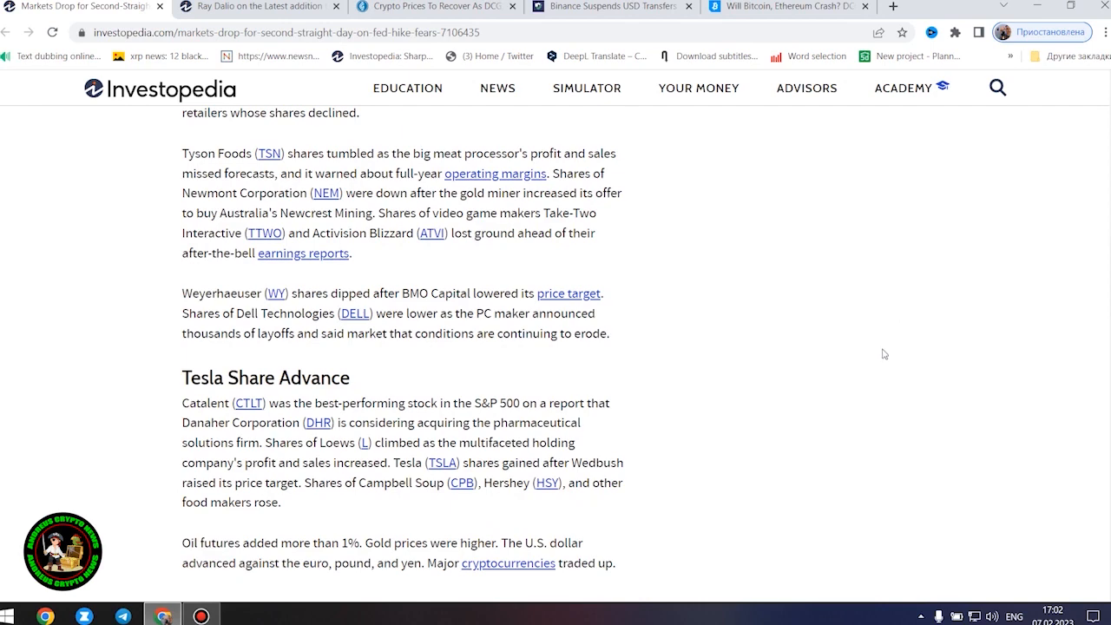
scroll(up, 3)
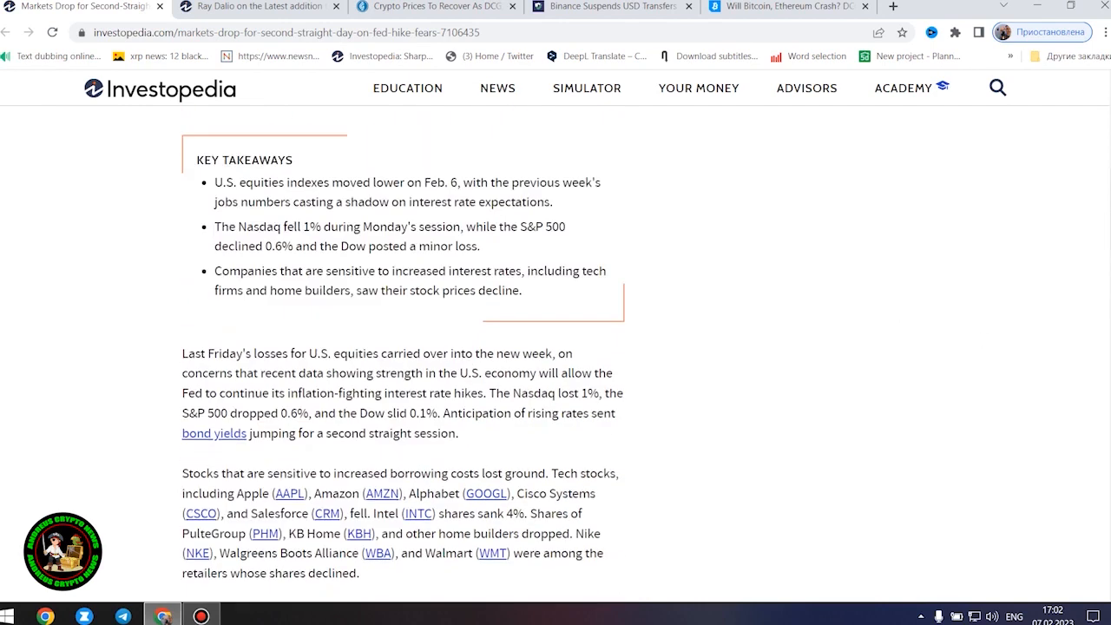
scroll(down, 3)
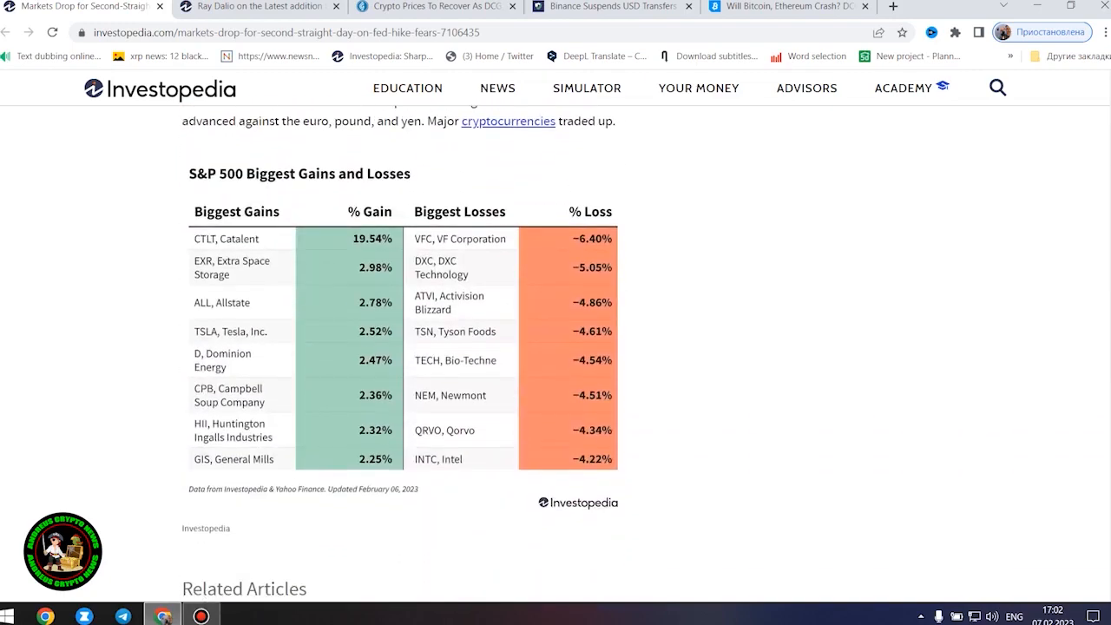
scroll(up, 3)
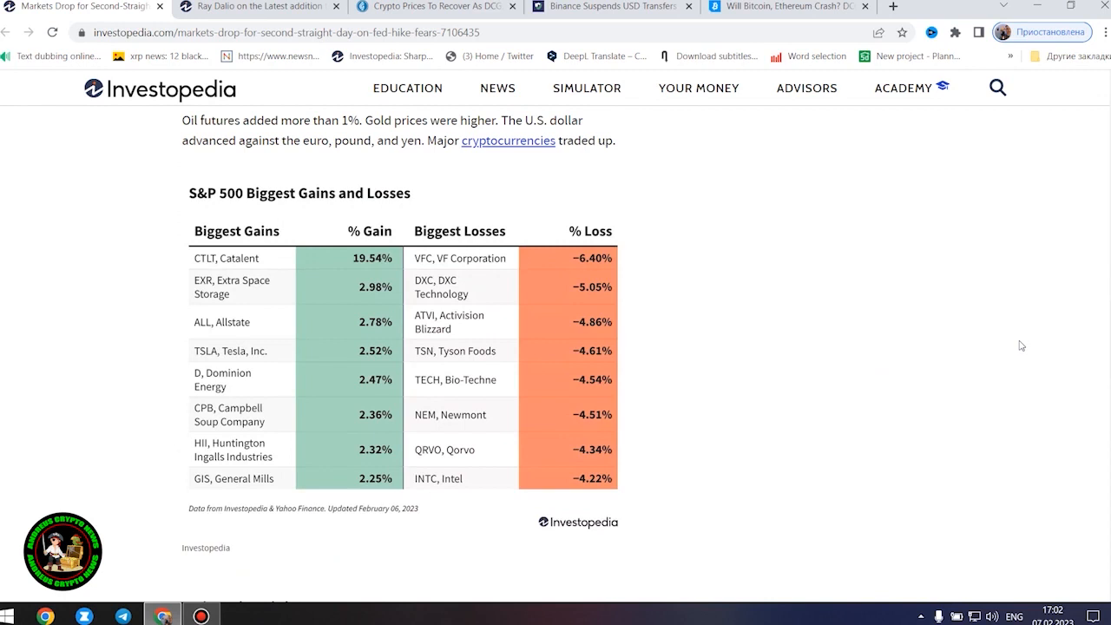
mouse_move(1028, 339)
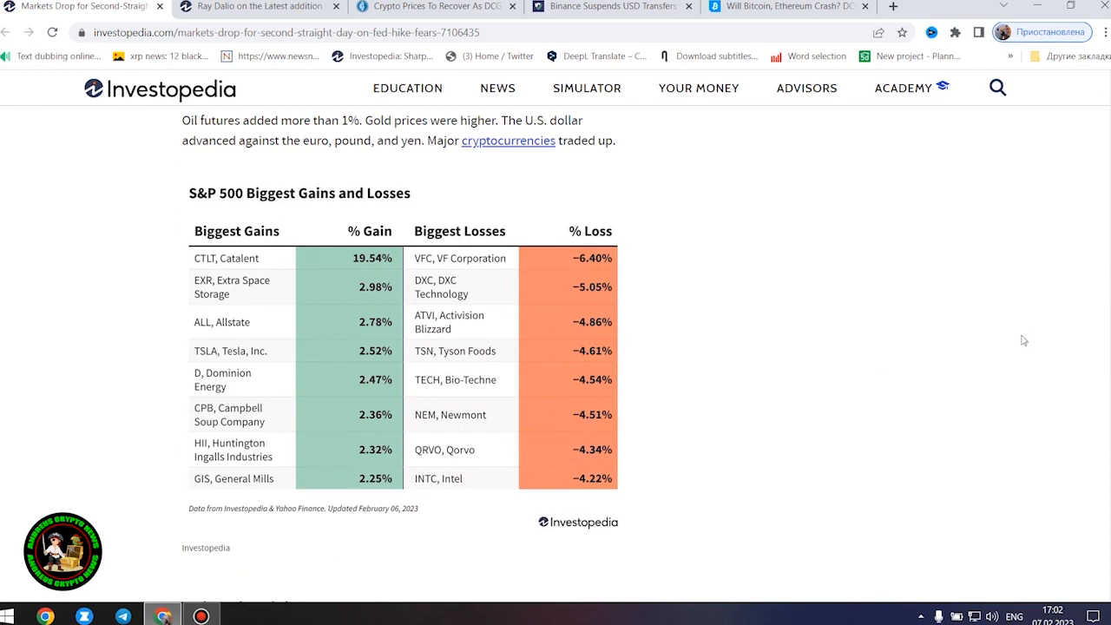
mouse_move(1021, 349)
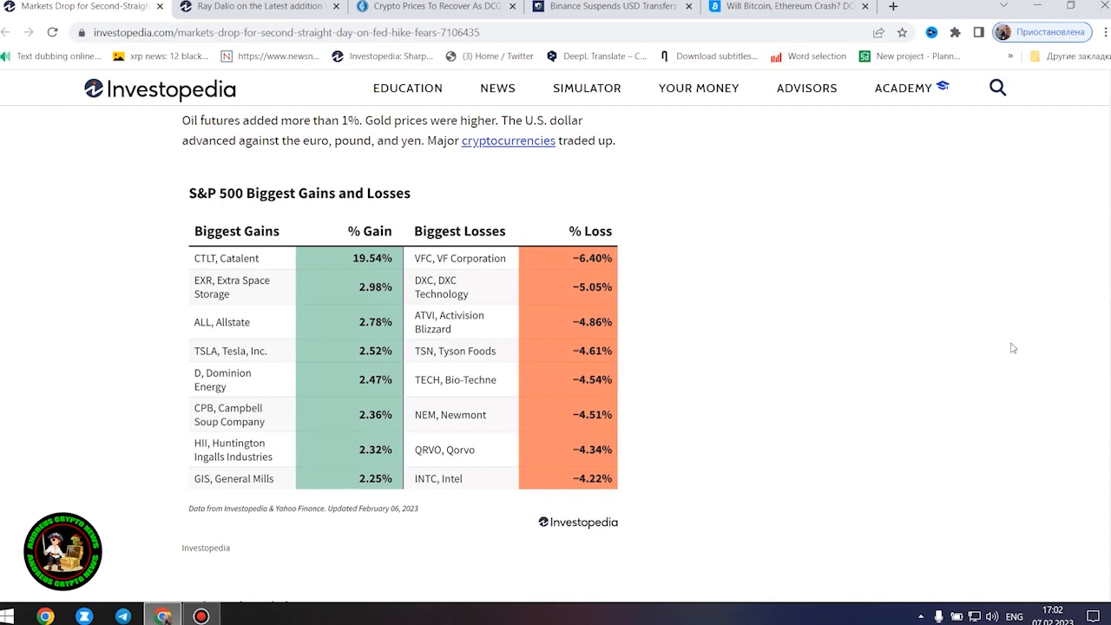
mouse_move(969, 368)
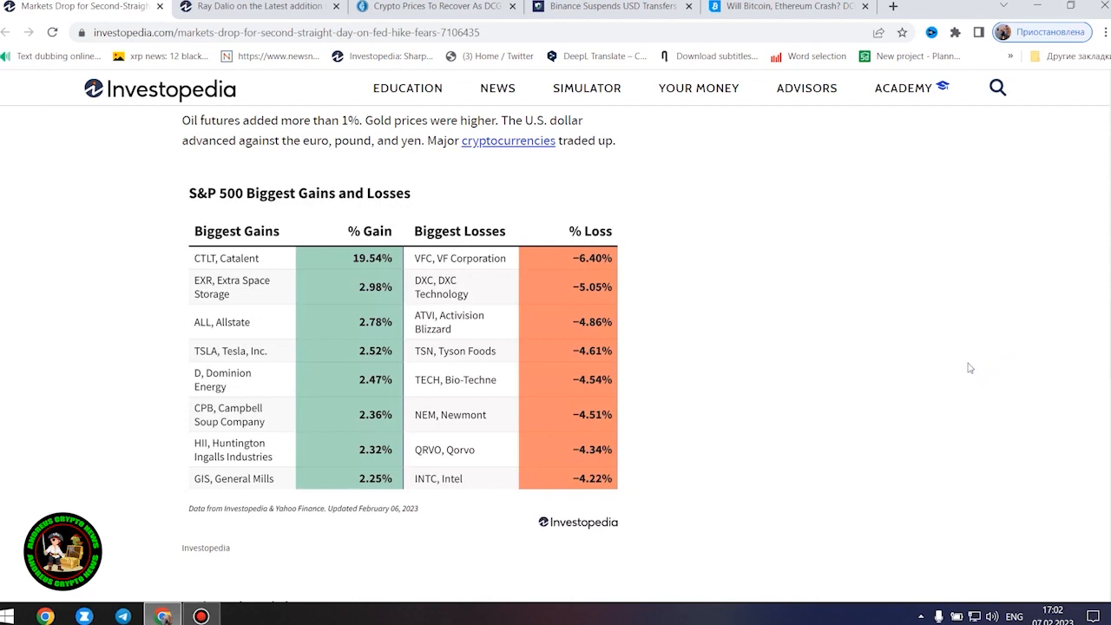
scroll(down, 3)
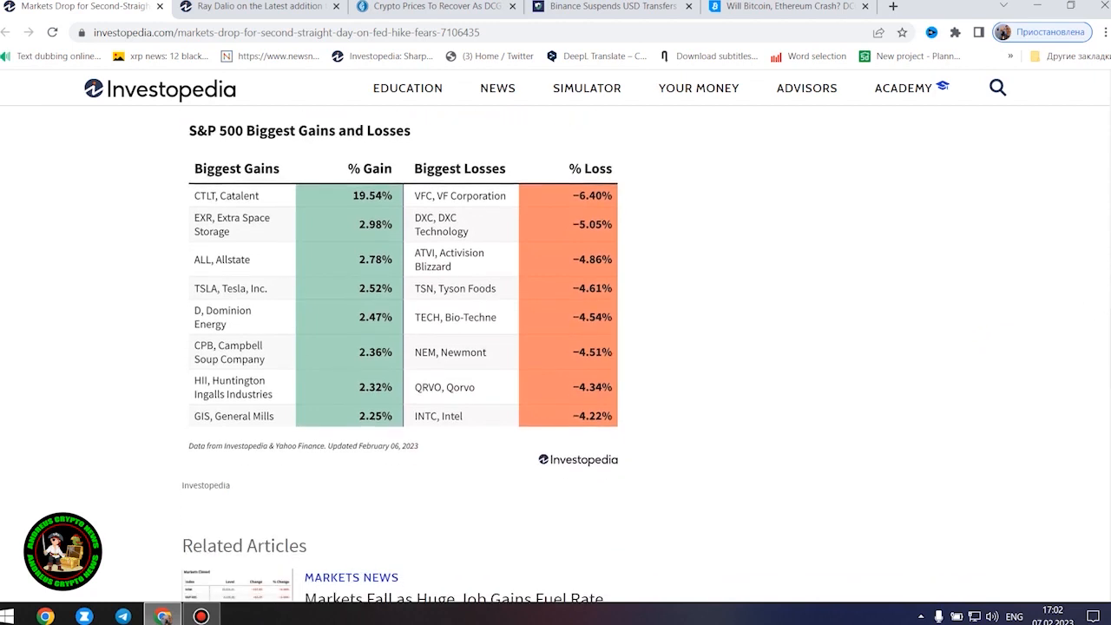
click(403, 303)
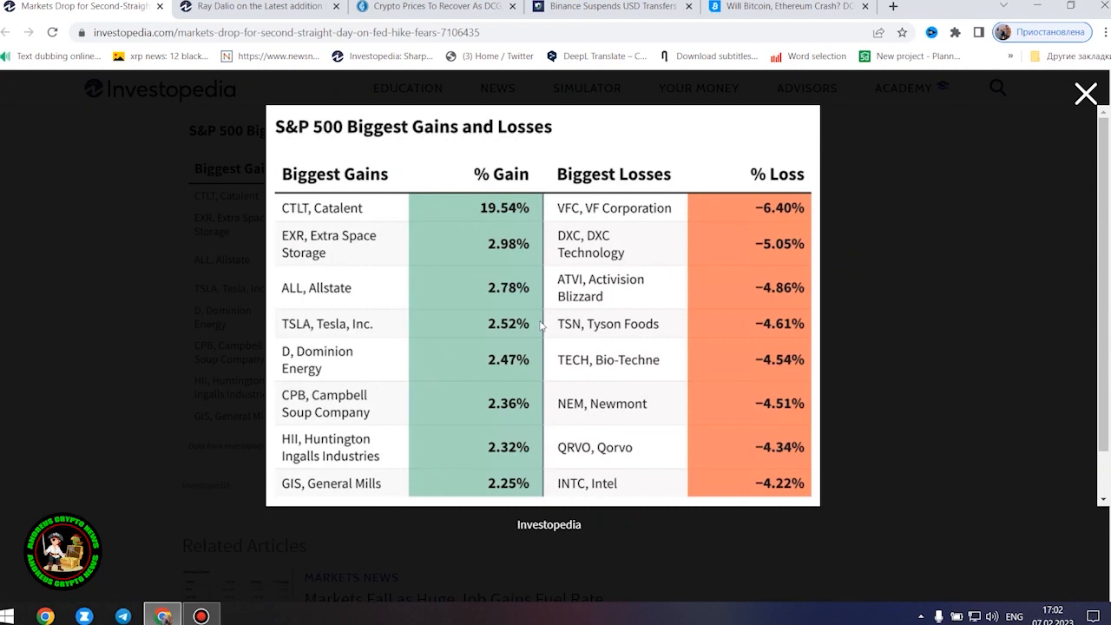
mouse_move(396, 201)
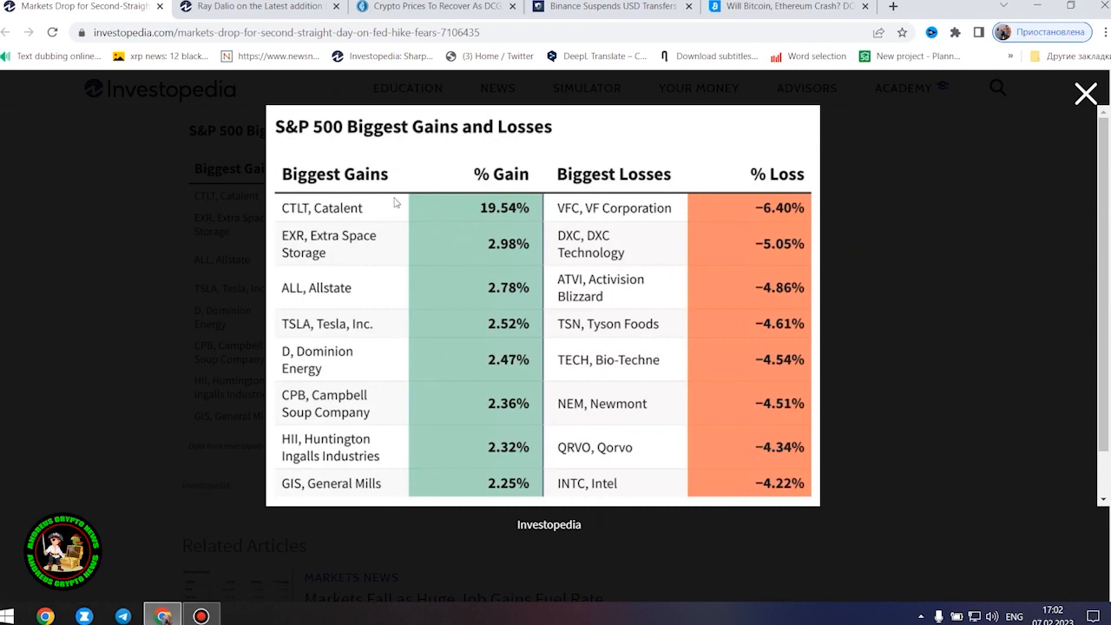
mouse_move(396, 213)
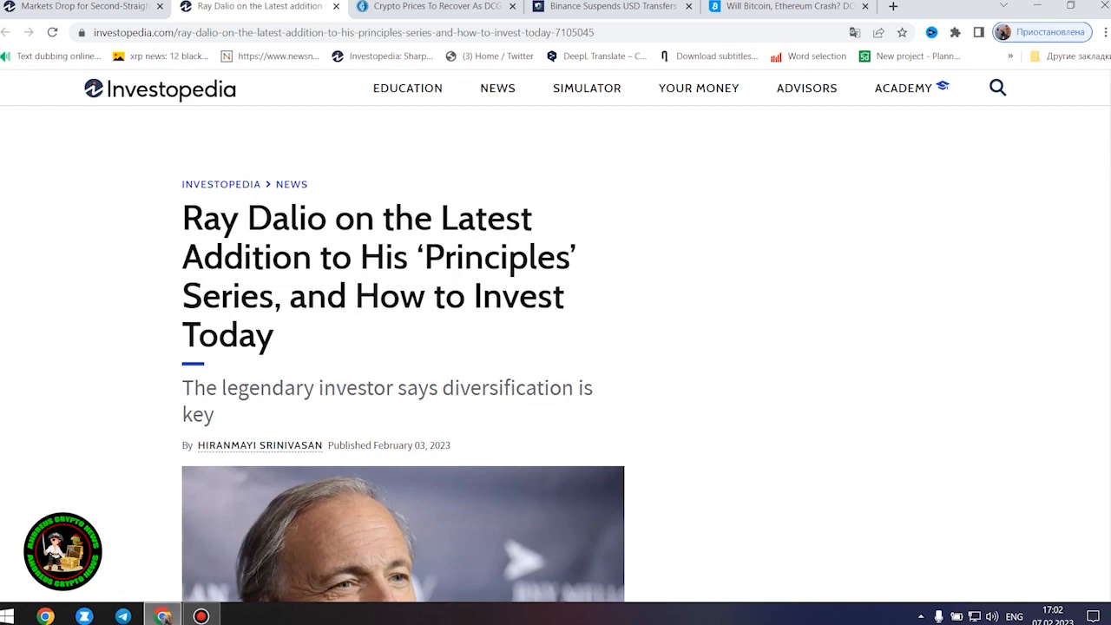
- Clear the subtitle highlight on the Ray Dalio article and scroll down to its Key Takeaways
scroll(up, 3)
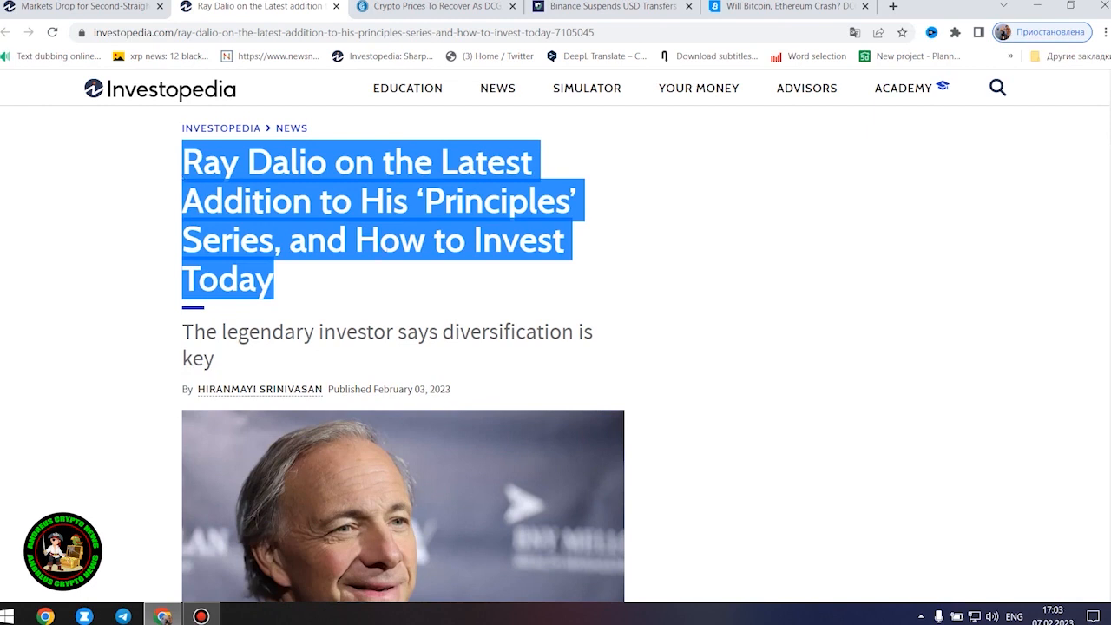
mouse_move(751, 293)
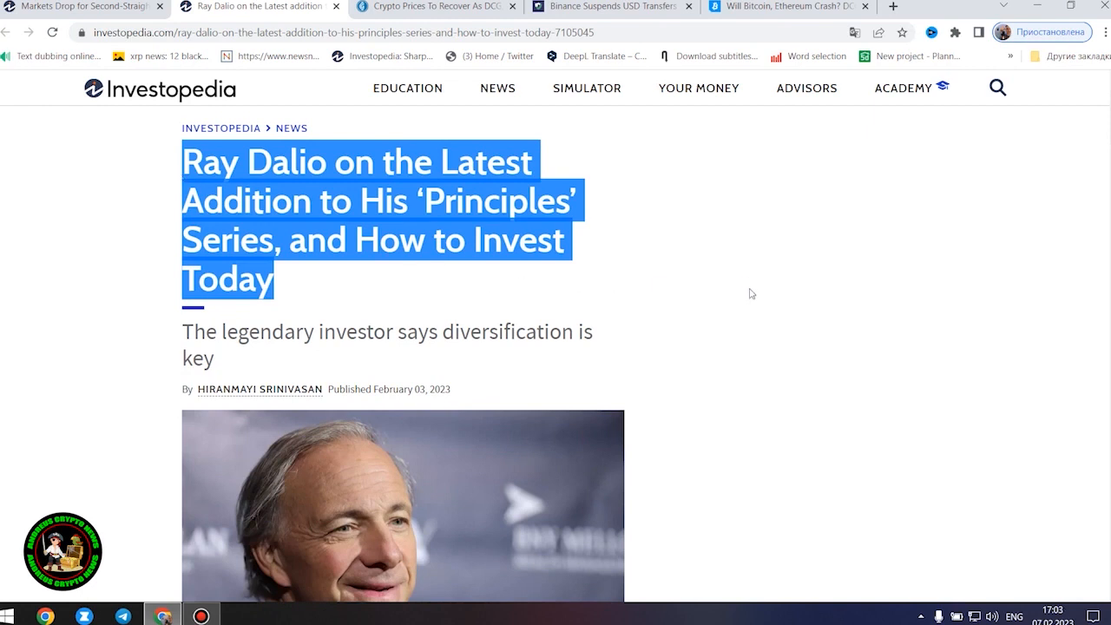
mouse_move(1003, 262)
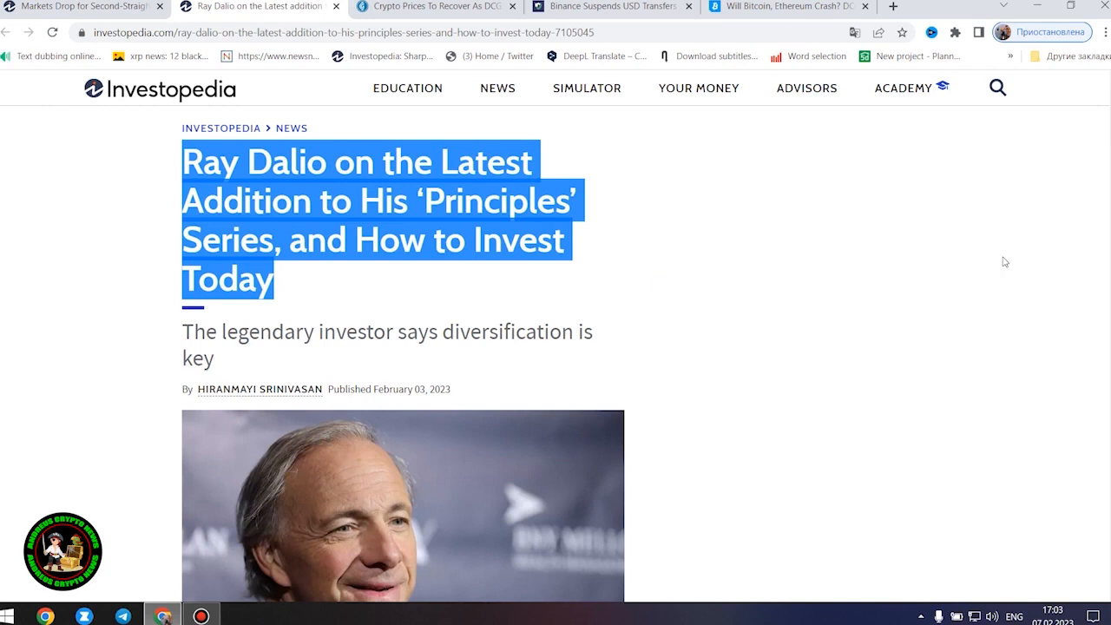
scroll(down, 3)
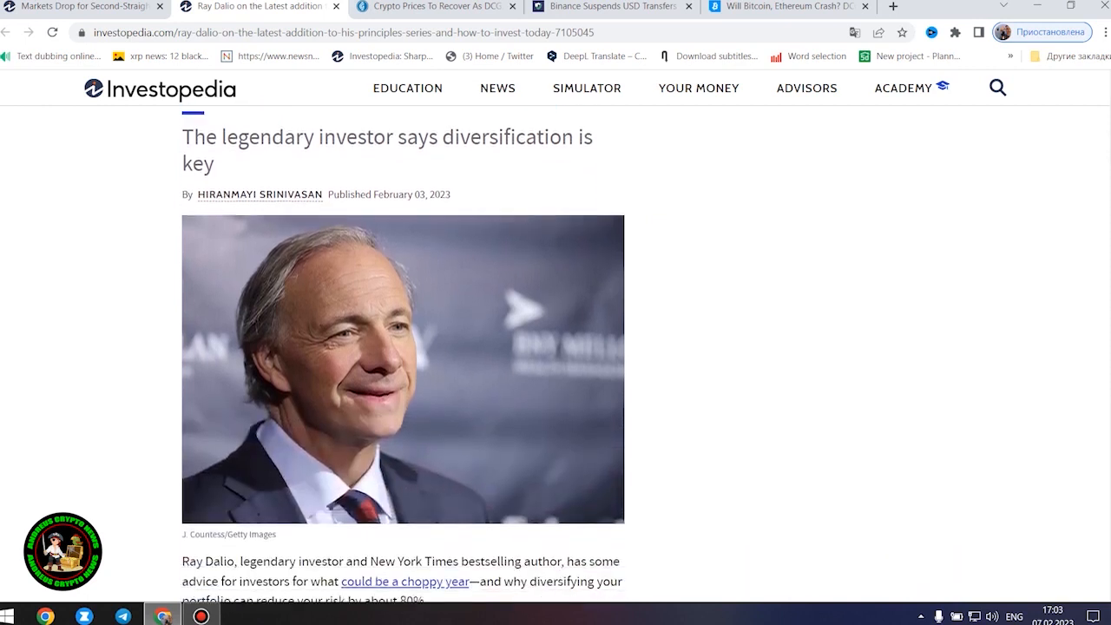
mouse_move(239, 172)
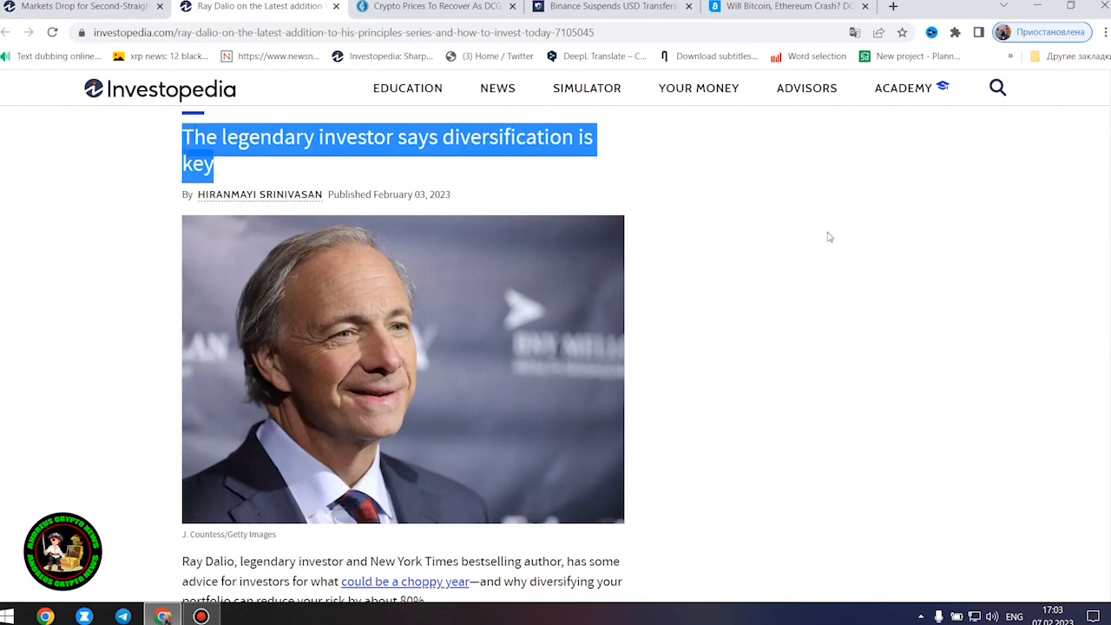
mouse_move(830, 264)
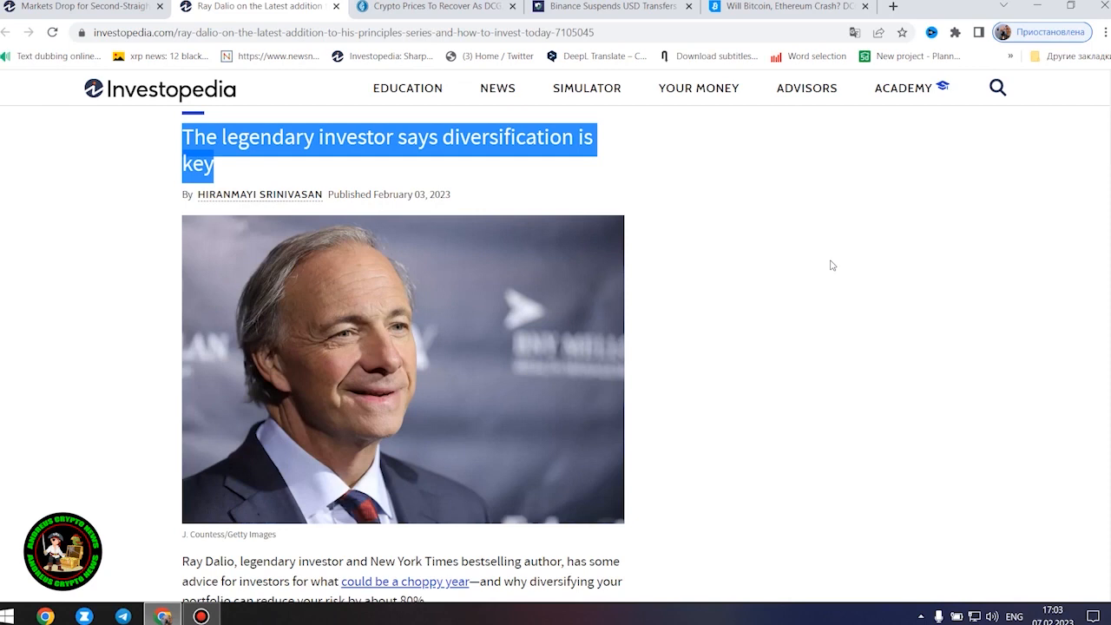
mouse_move(826, 277)
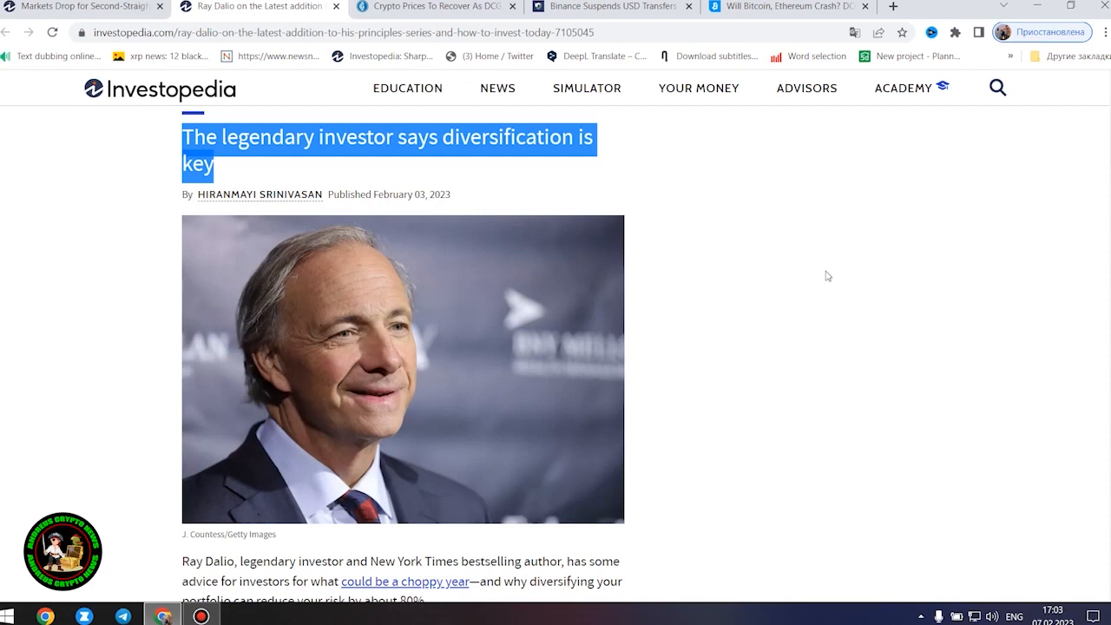
click(826, 276)
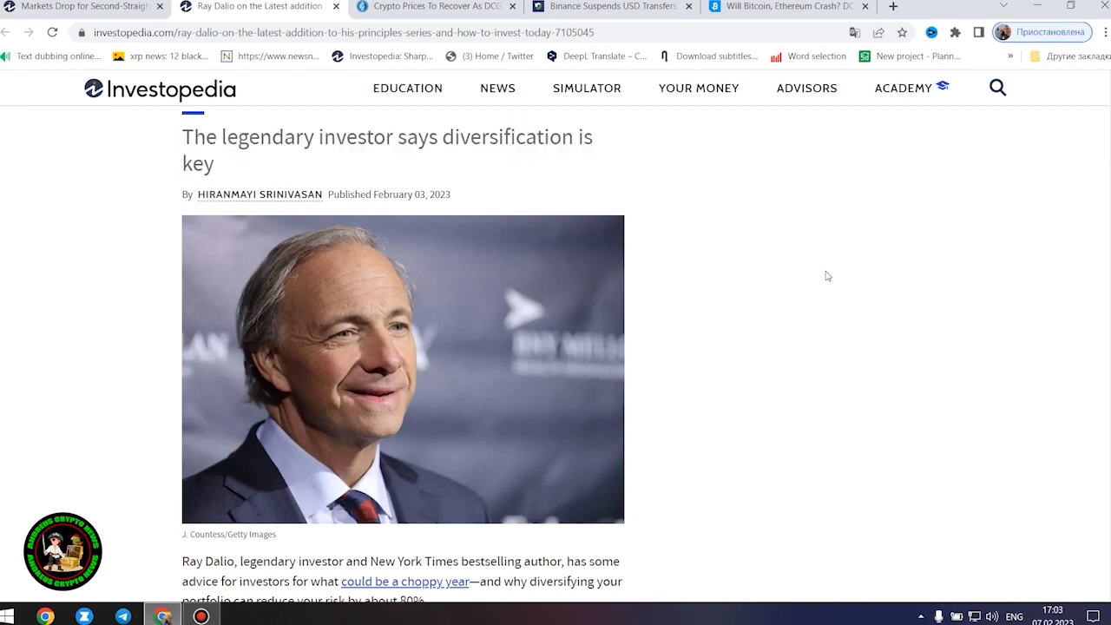
scroll(down, 3)
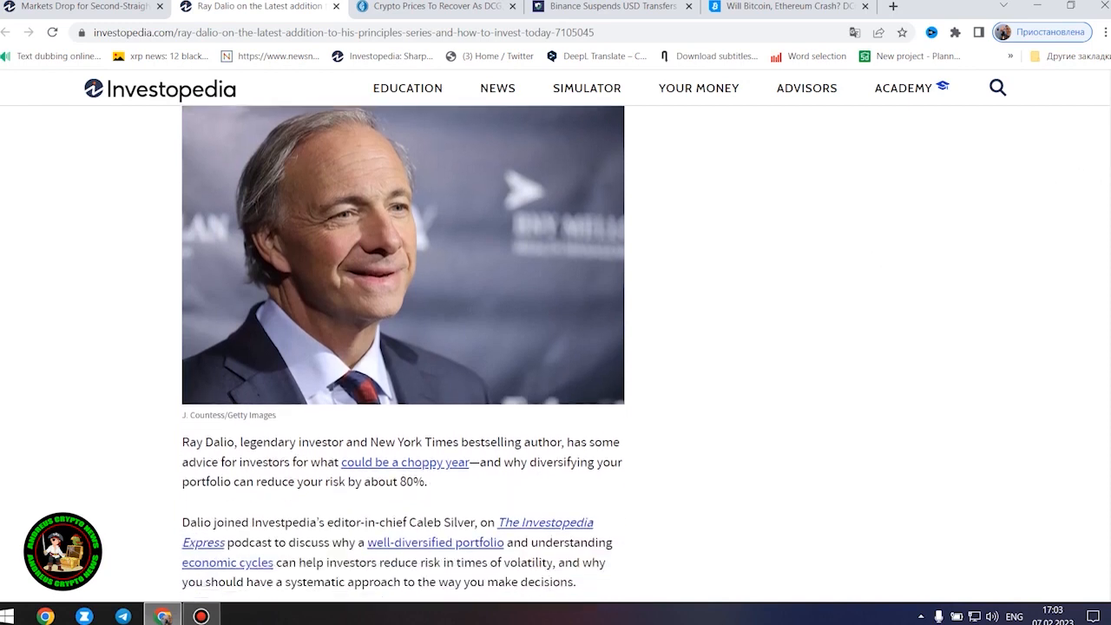
scroll(down, 3)
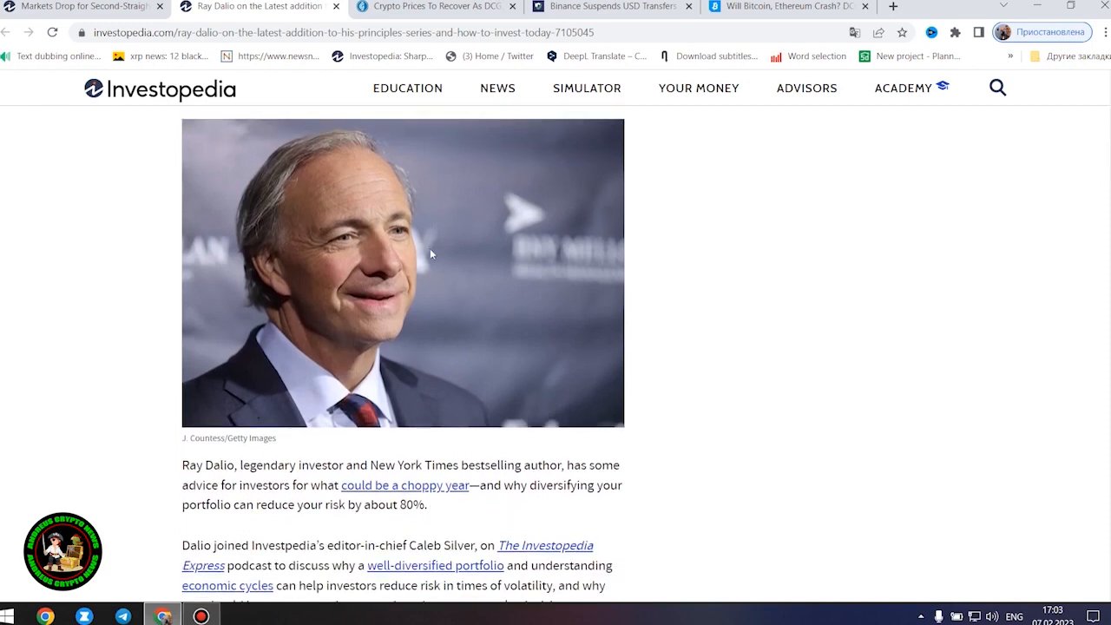
scroll(down, 3)
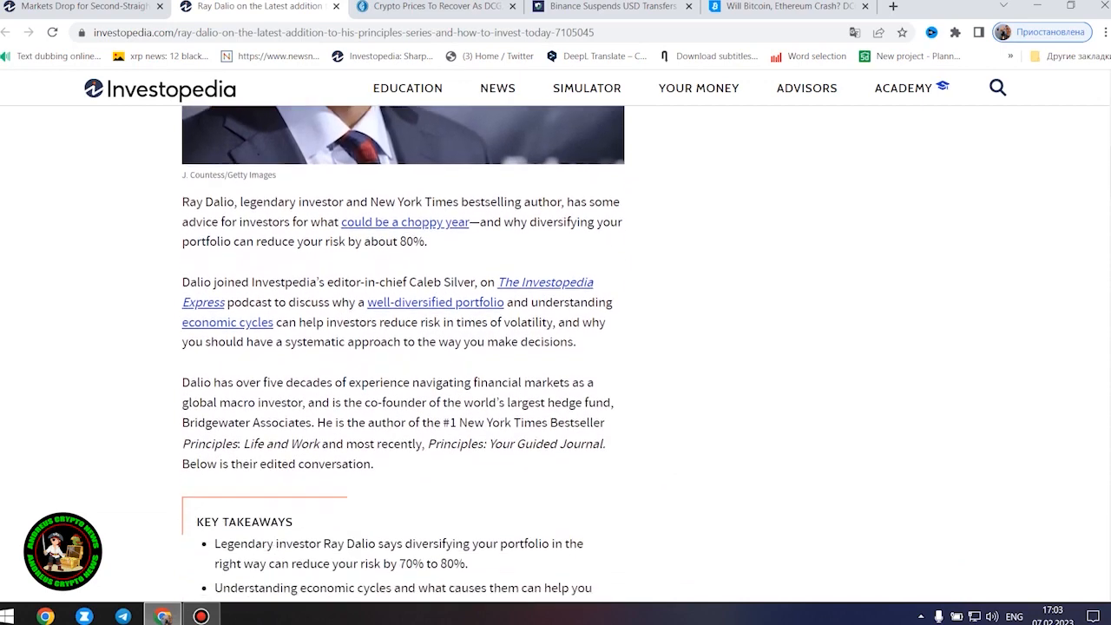
scroll(down, 3)
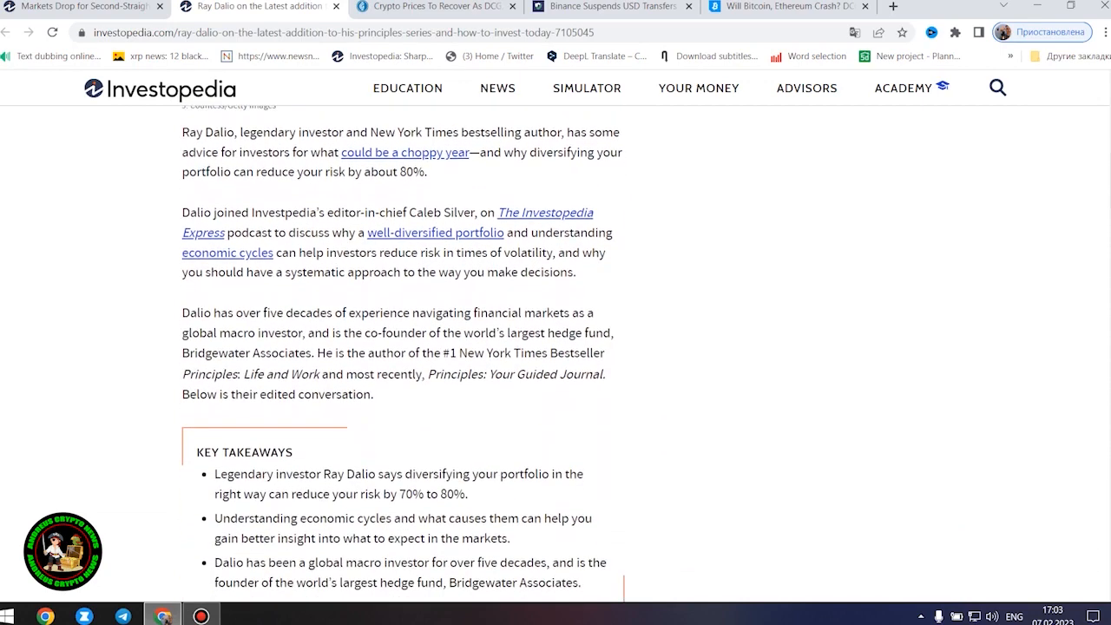
mouse_move(702, 257)
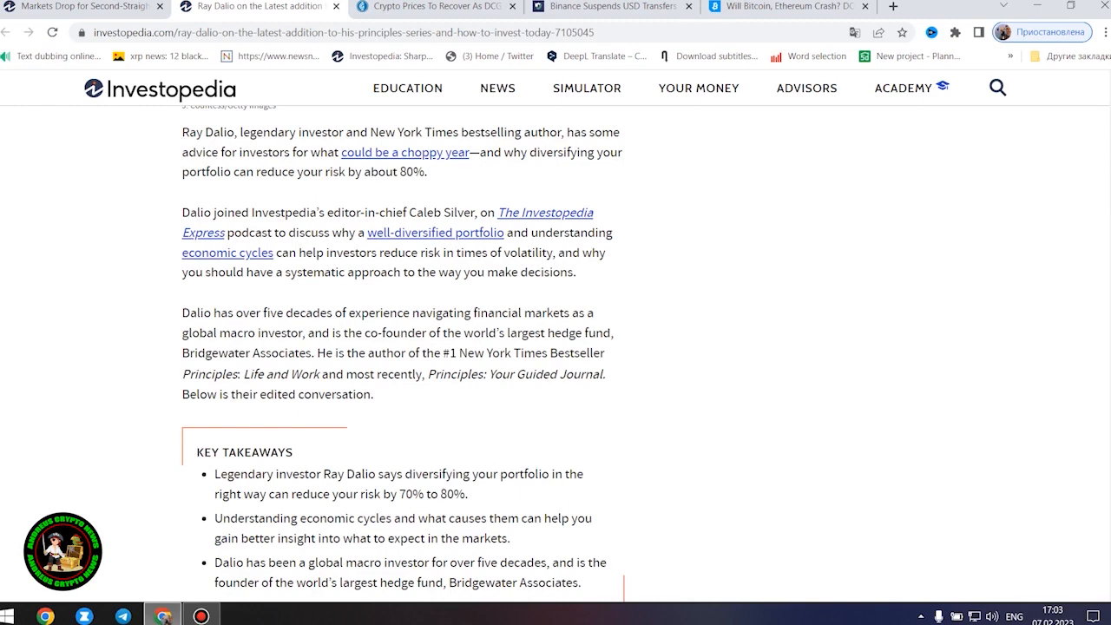
- Scroll past the key takeaways and return-to-risk section to 'Understanding History and Economic Cycles'
scroll(down, 3)
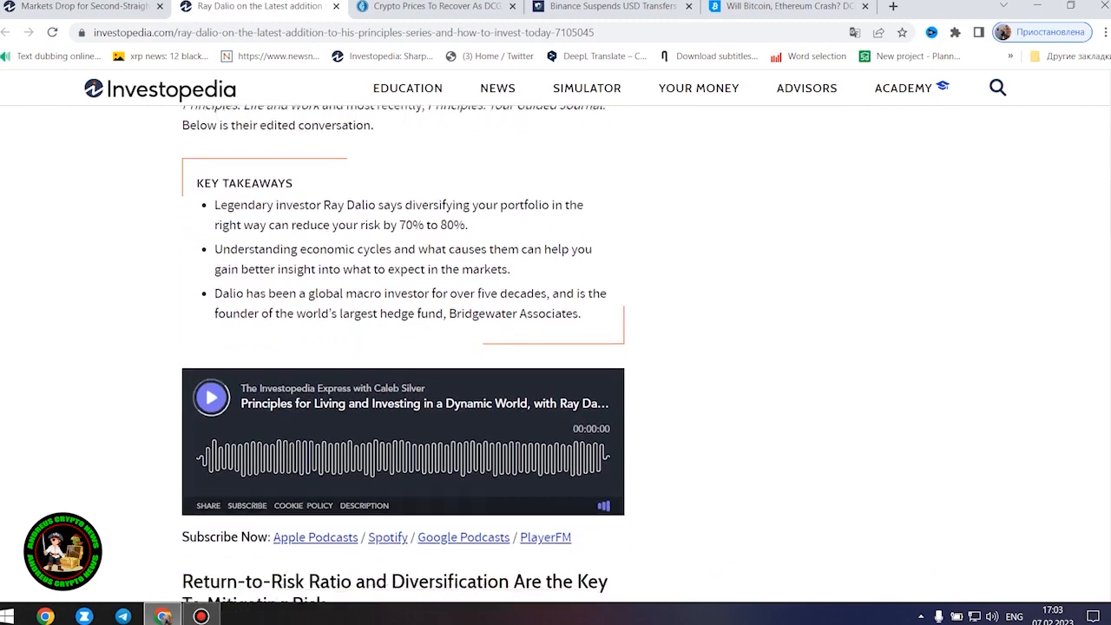
scroll(down, 3)
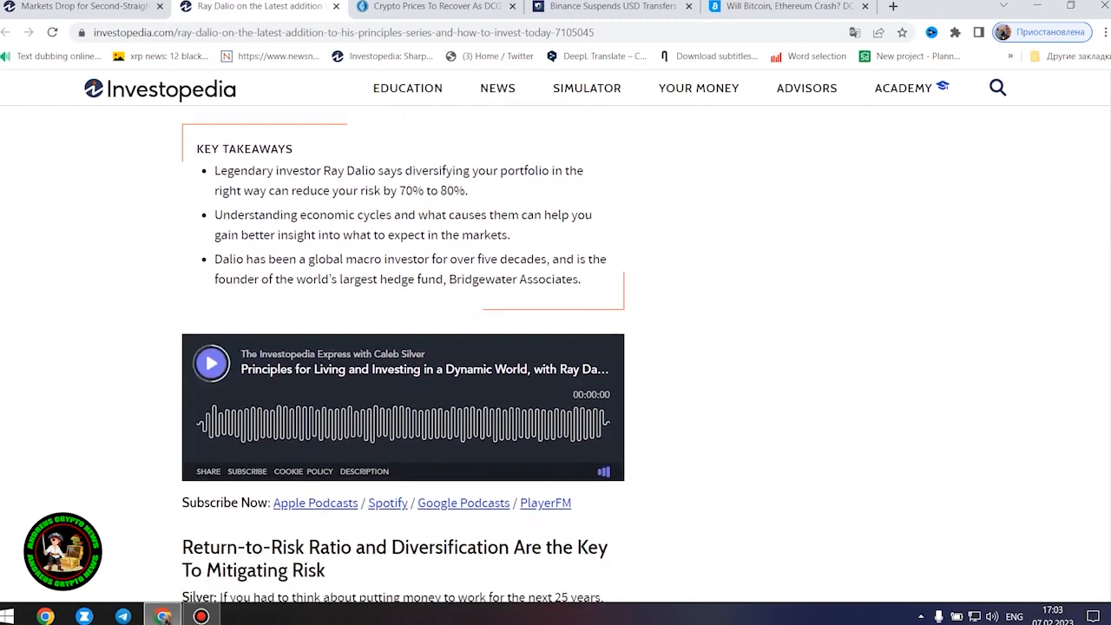
scroll(down, 3)
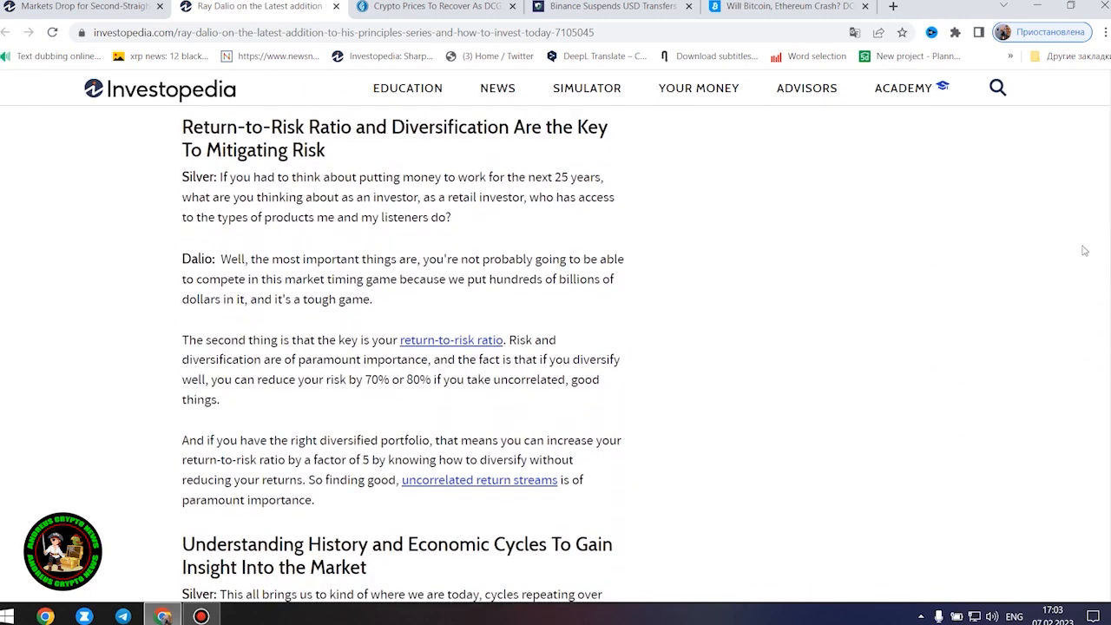
mouse_move(950, 247)
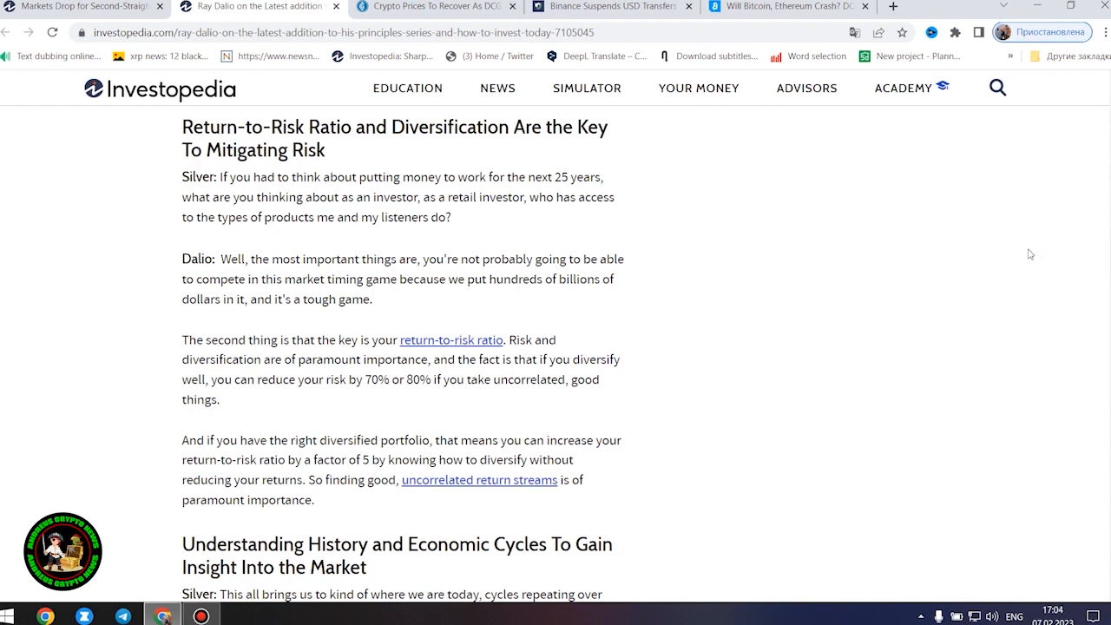
scroll(down, 3)
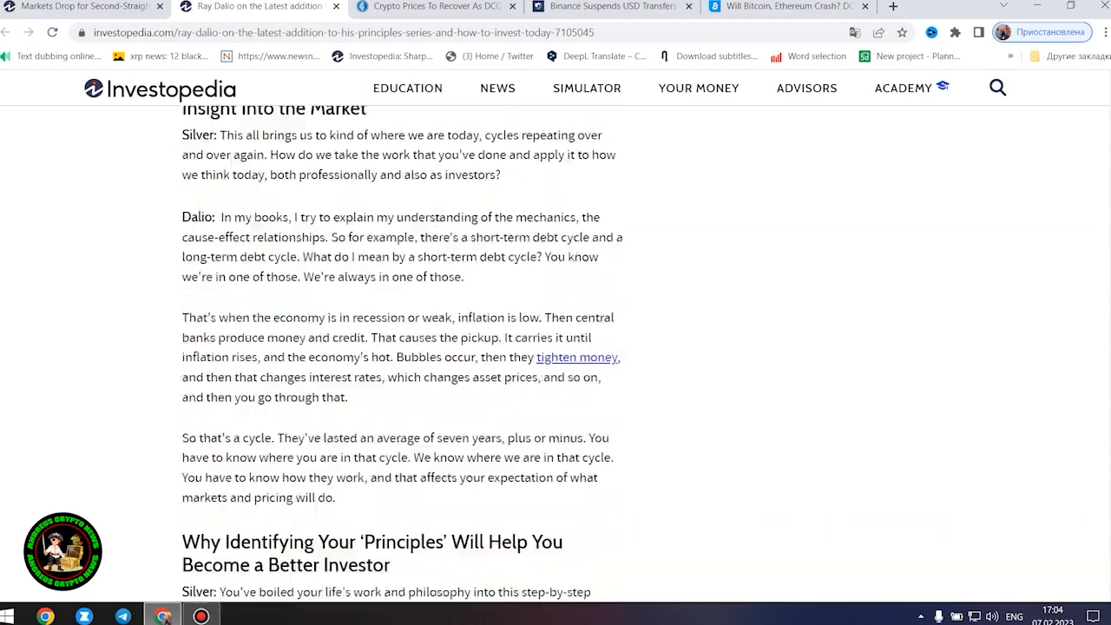
scroll(up, 3)
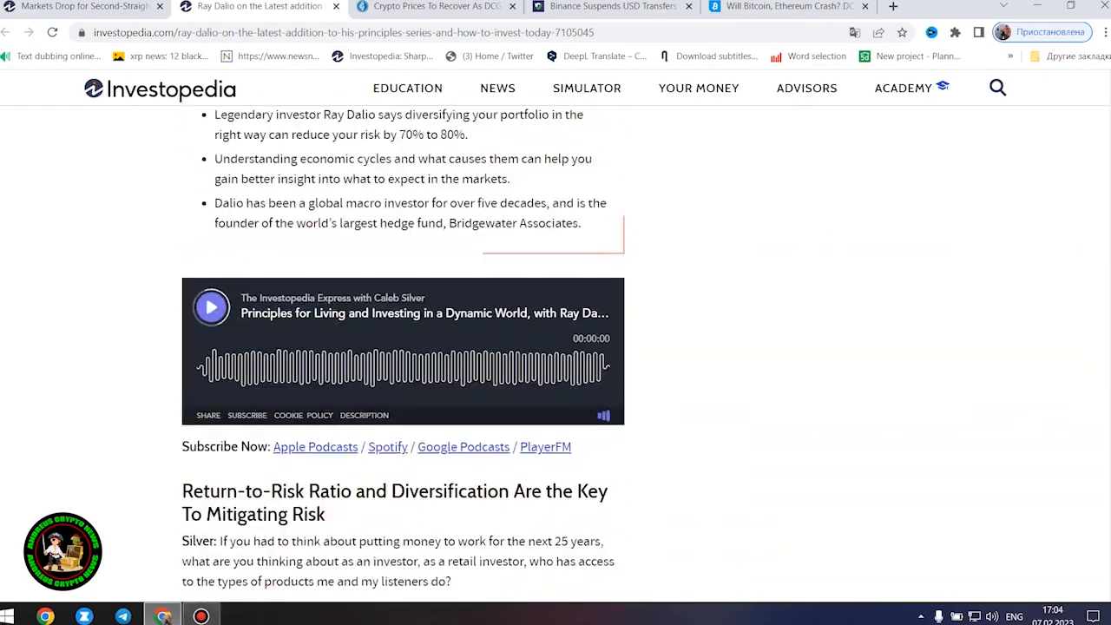
scroll(up, 3)
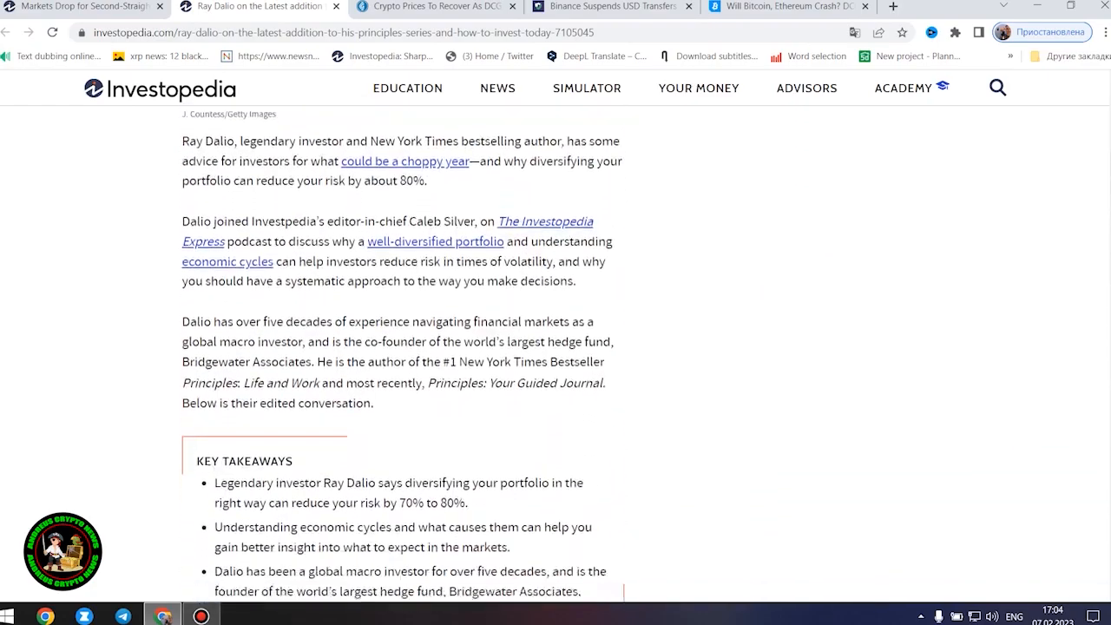
scroll(down, 3)
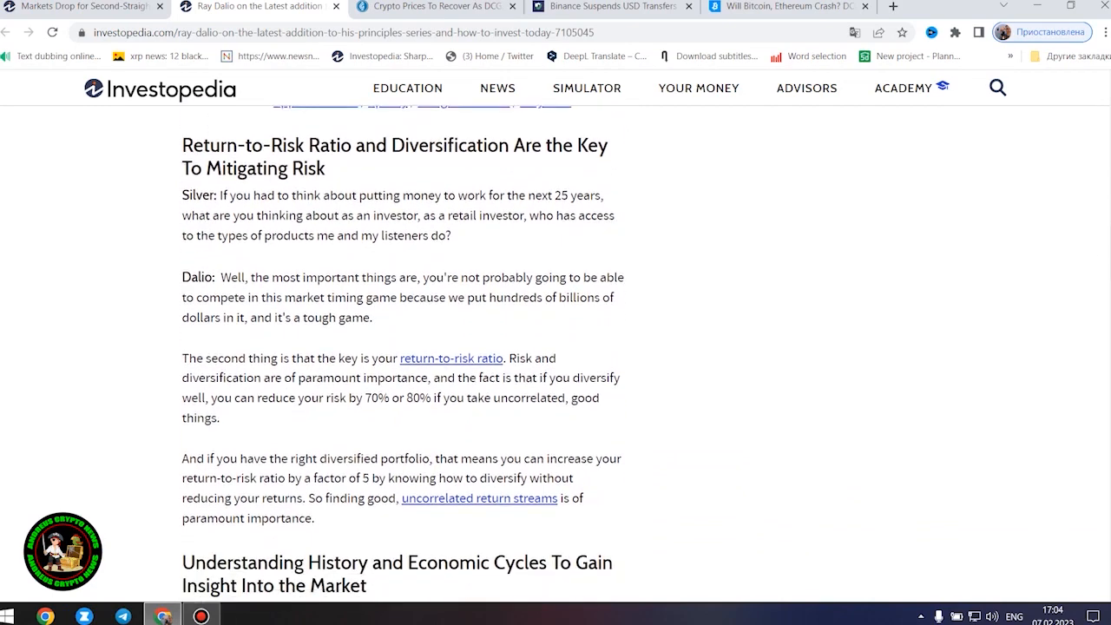
scroll(down, 3)
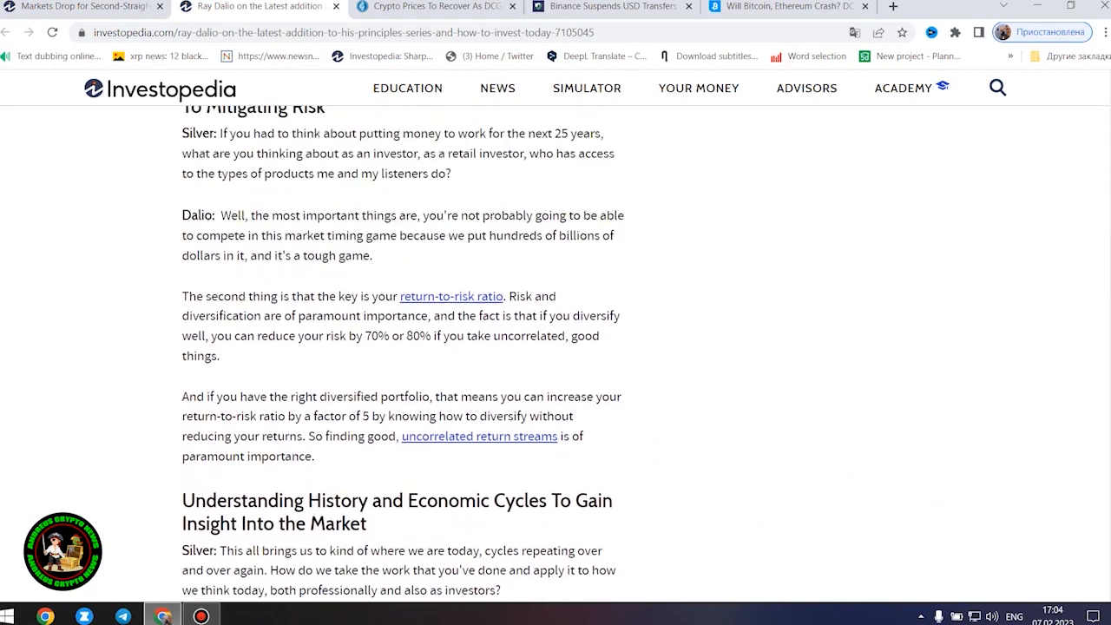
scroll(up, 3)
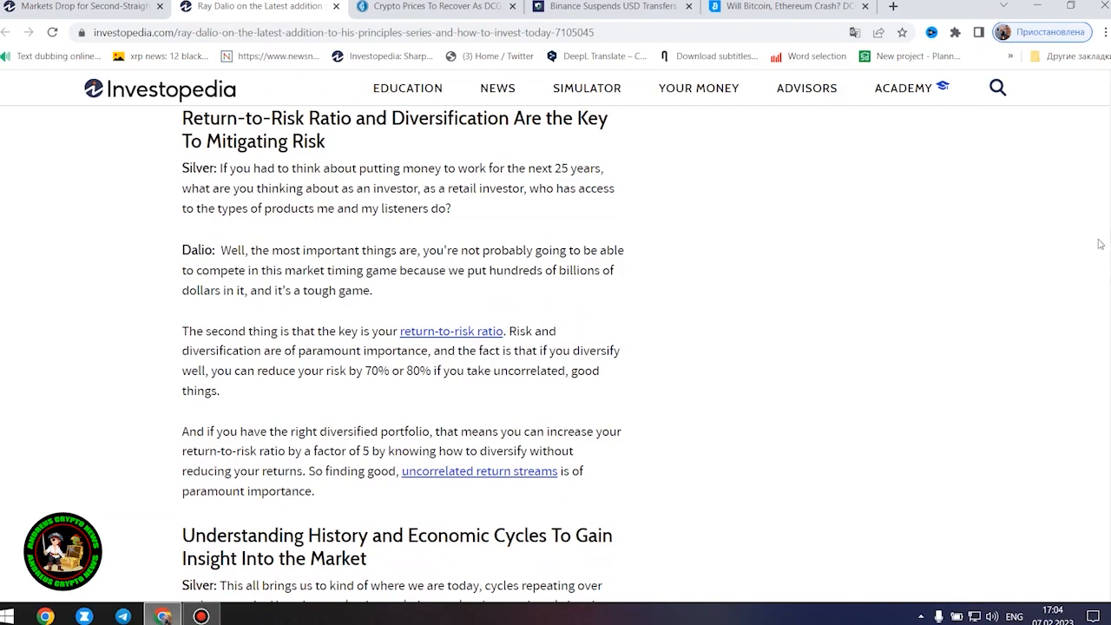
scroll(down, 3)
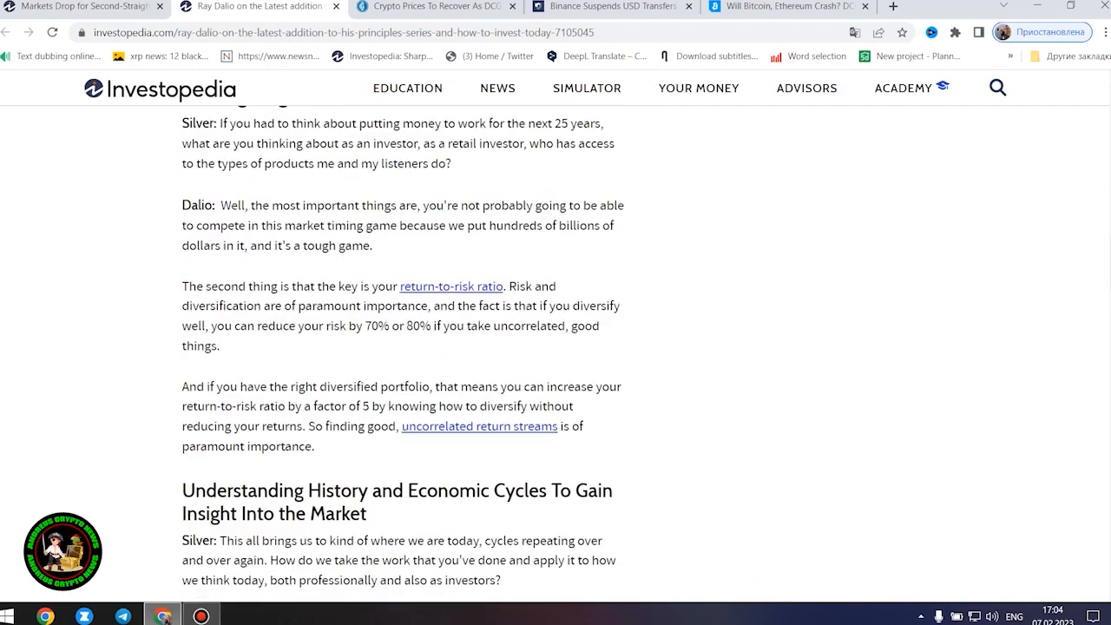
scroll(down, 3)
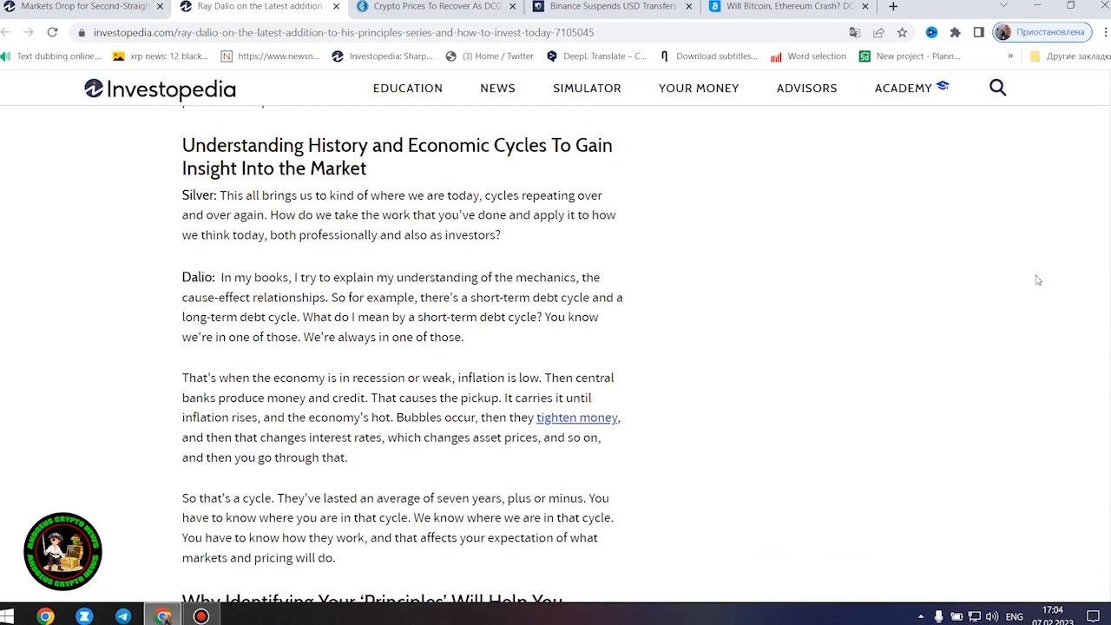
mouse_move(1035, 285)
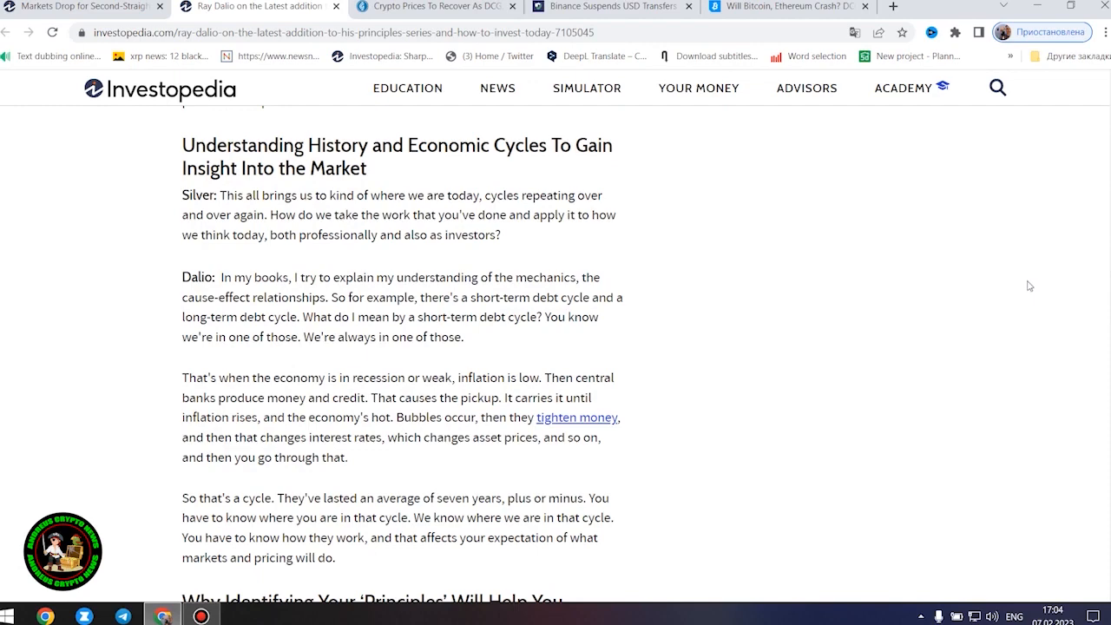
- Scroll past 'Why Identifying Your Principles' to the 'Dalio's Favorite Investing Terms' heading
scroll(down, 3)
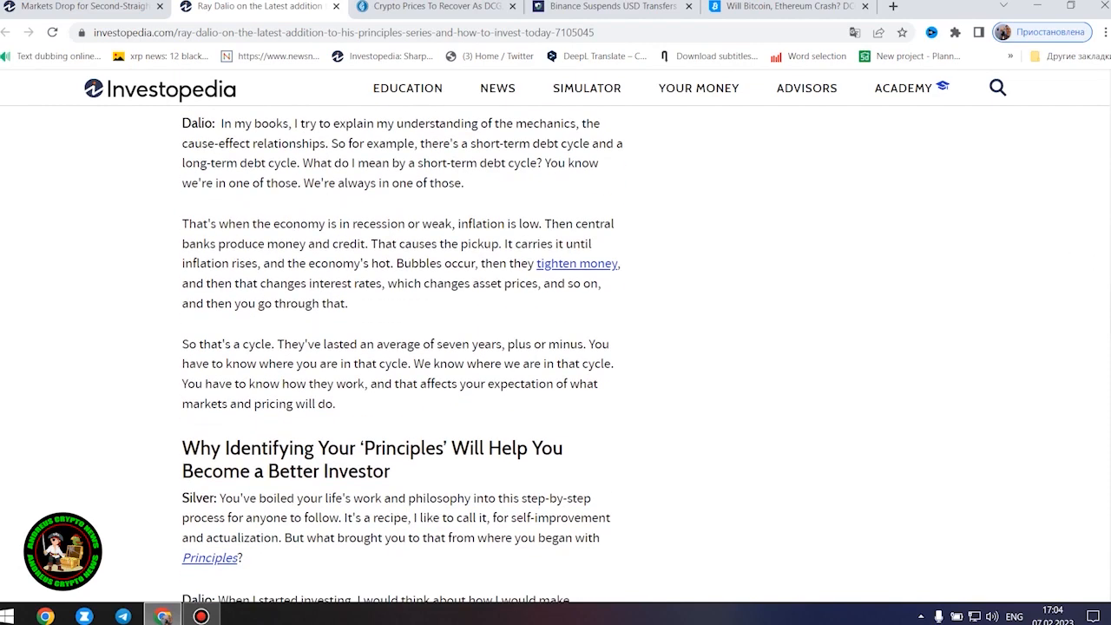
scroll(down, 3)
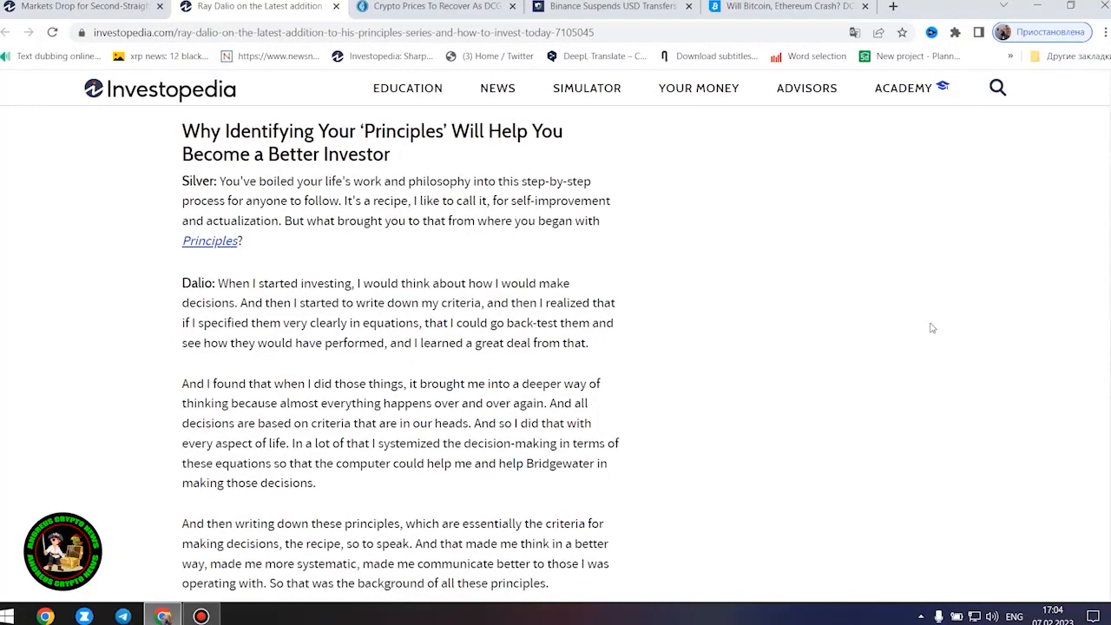
mouse_move(929, 313)
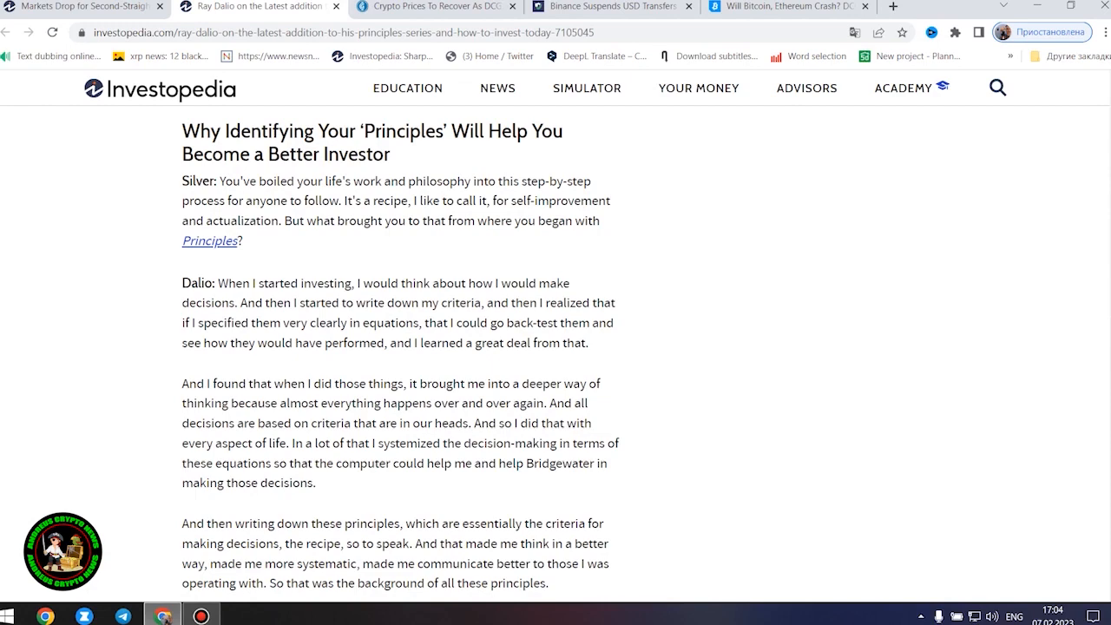
scroll(down, 3)
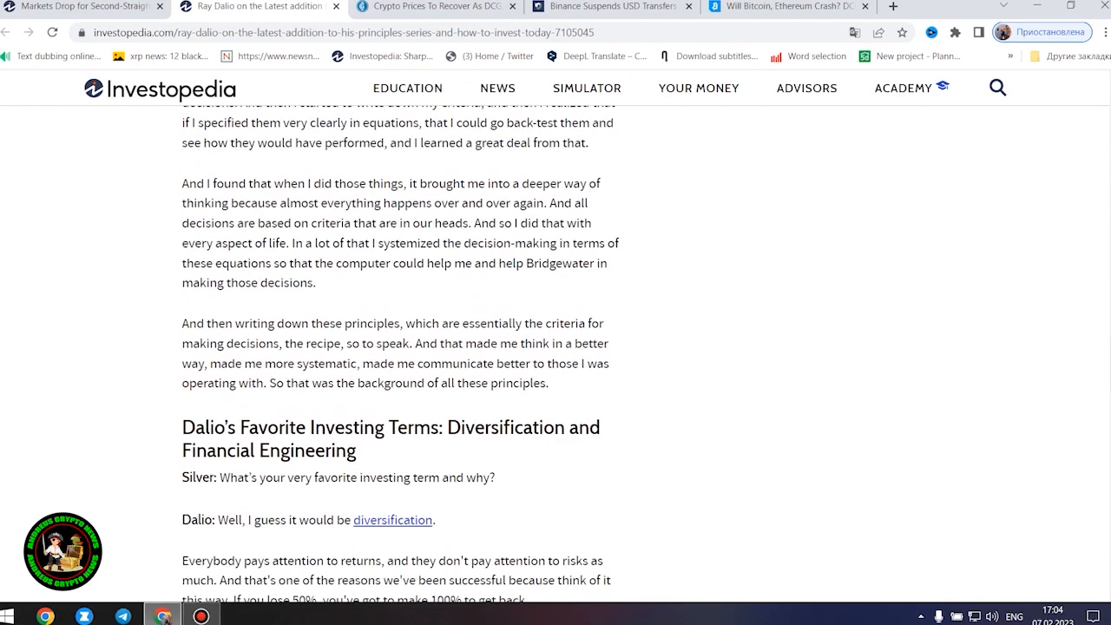
scroll(down, 3)
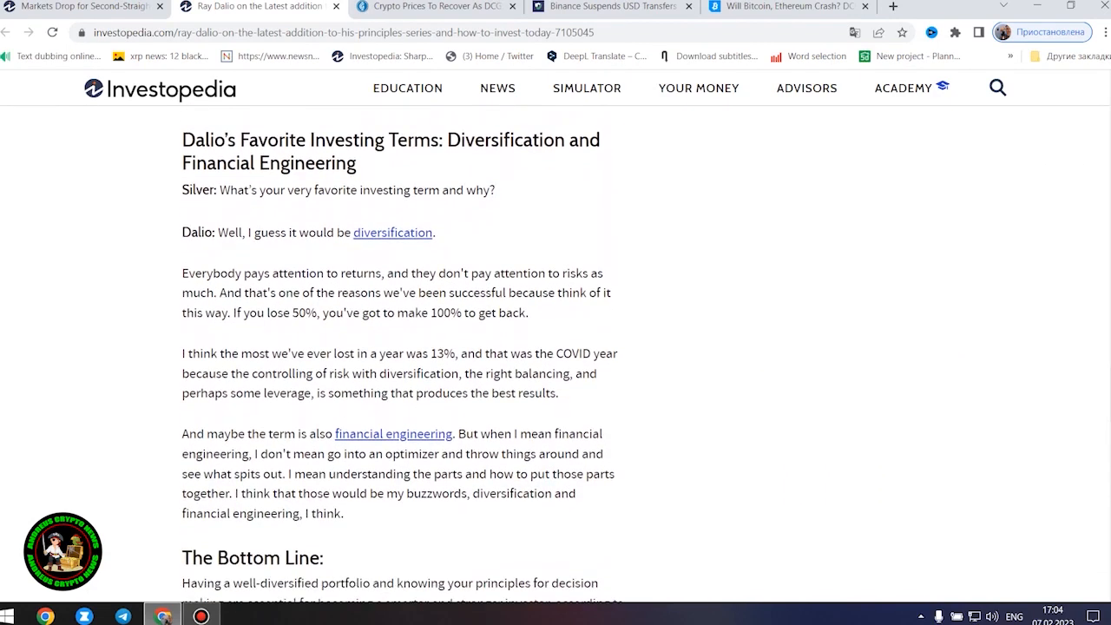
scroll(down, 3)
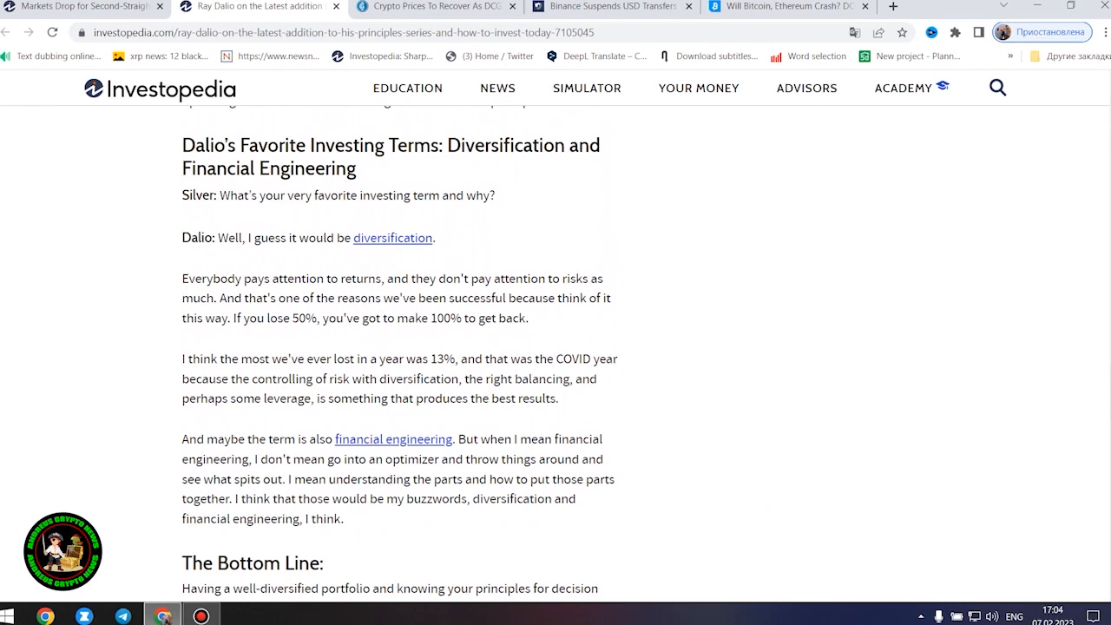
mouse_move(1084, 398)
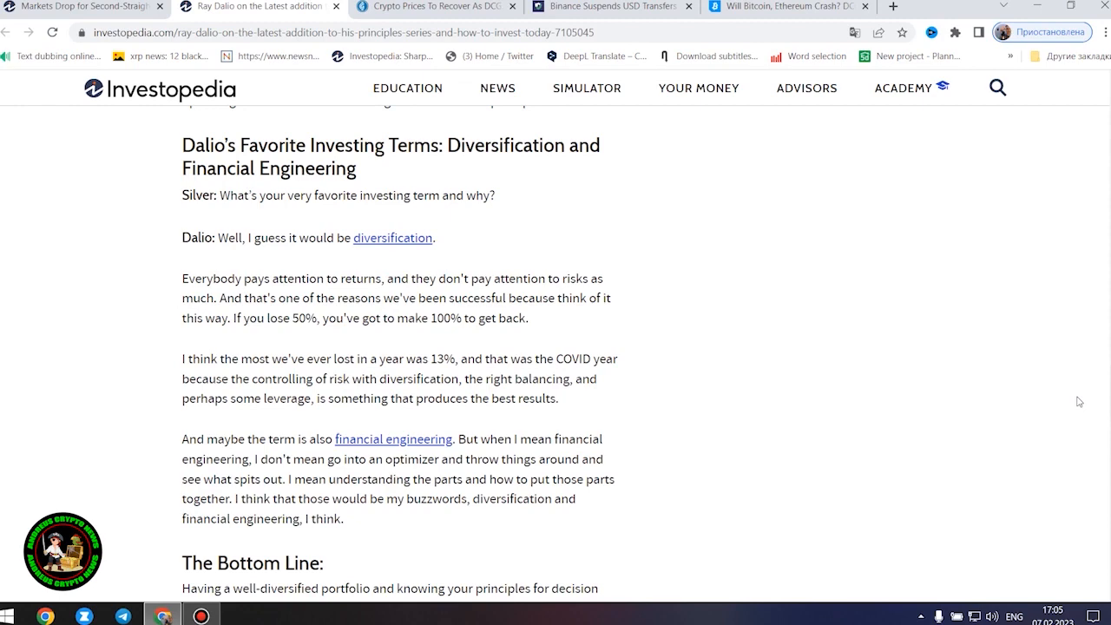
- Scroll down to The Bottom Line section with Related Articles just below
scroll(down, 3)
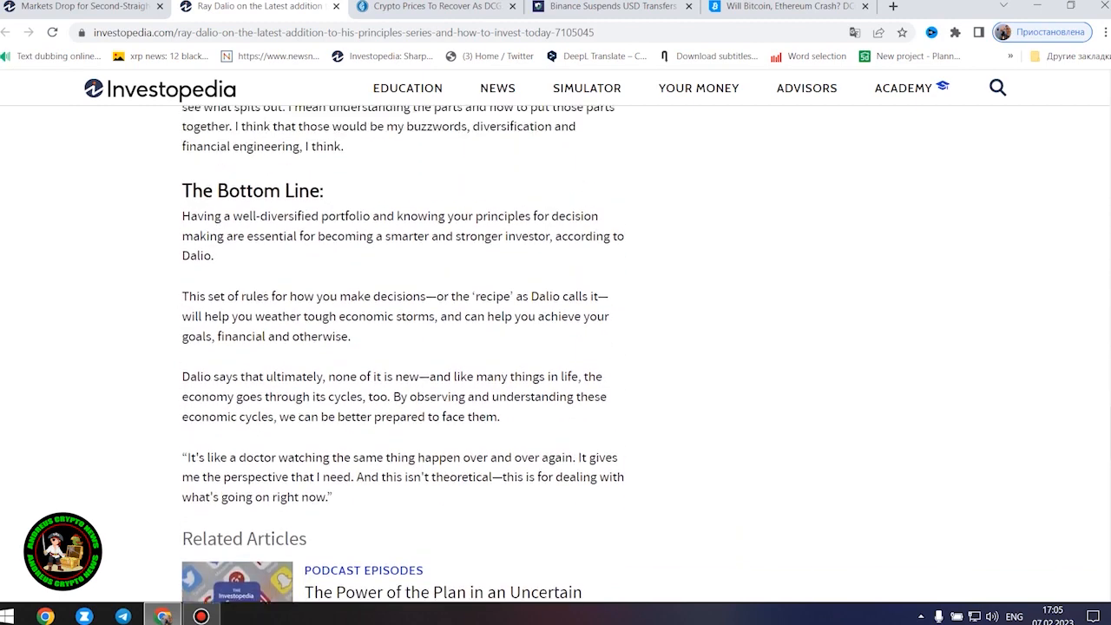
mouse_move(1073, 406)
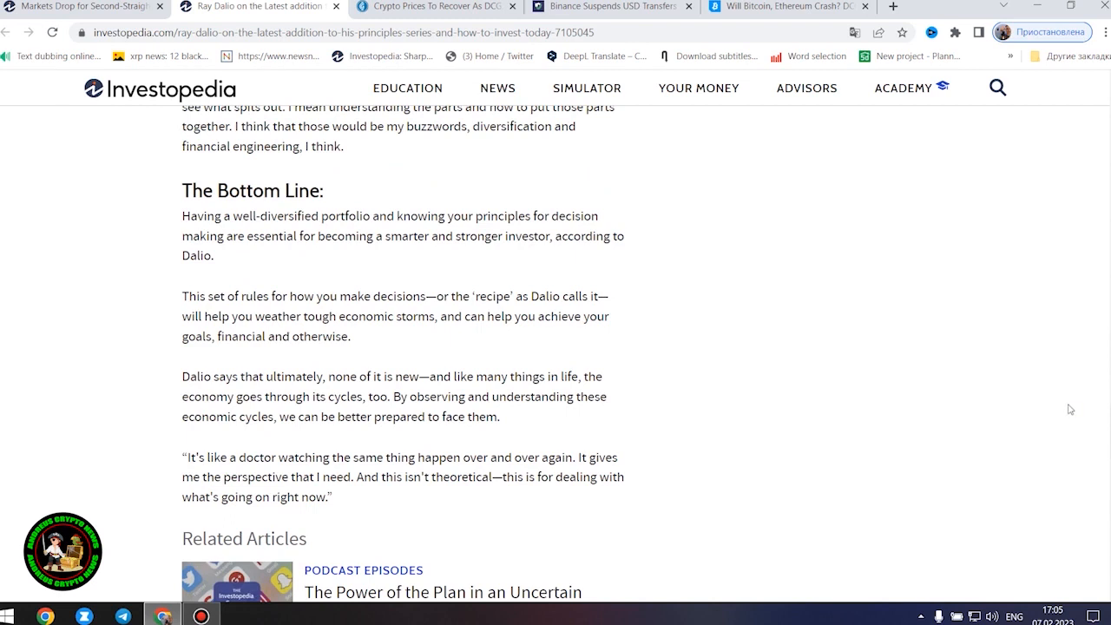
scroll(down, 3)
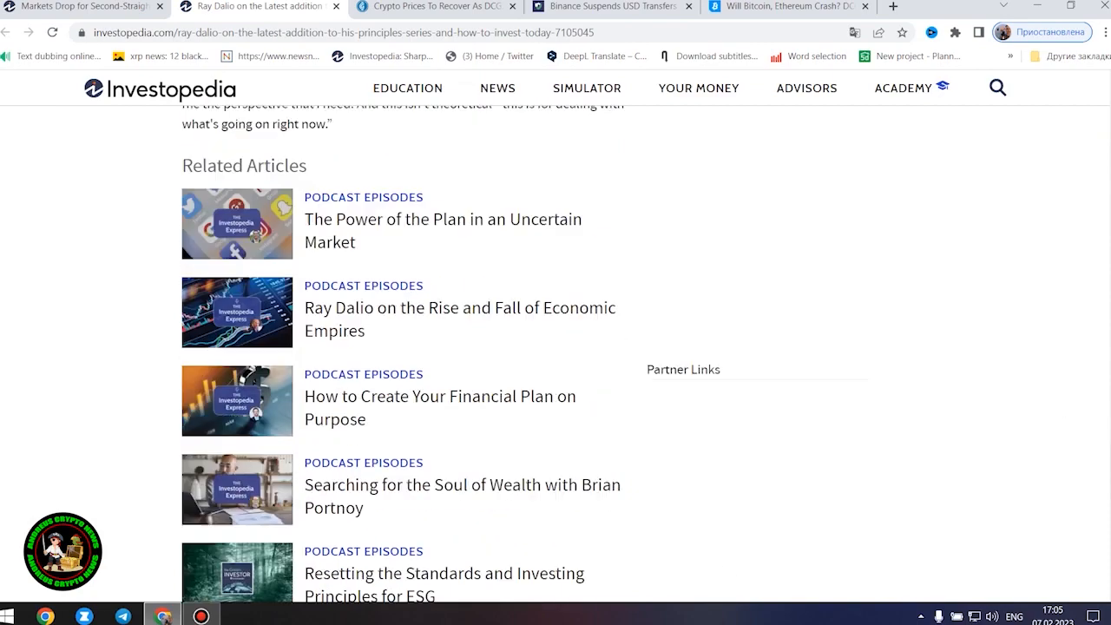
scroll(up, 3)
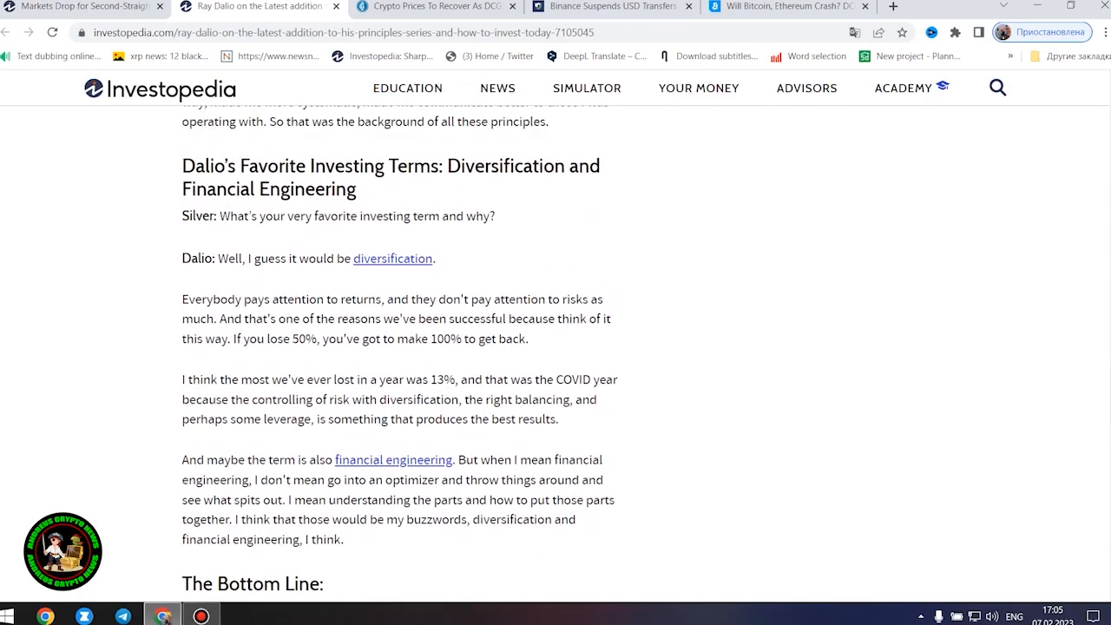
mouse_move(1034, 379)
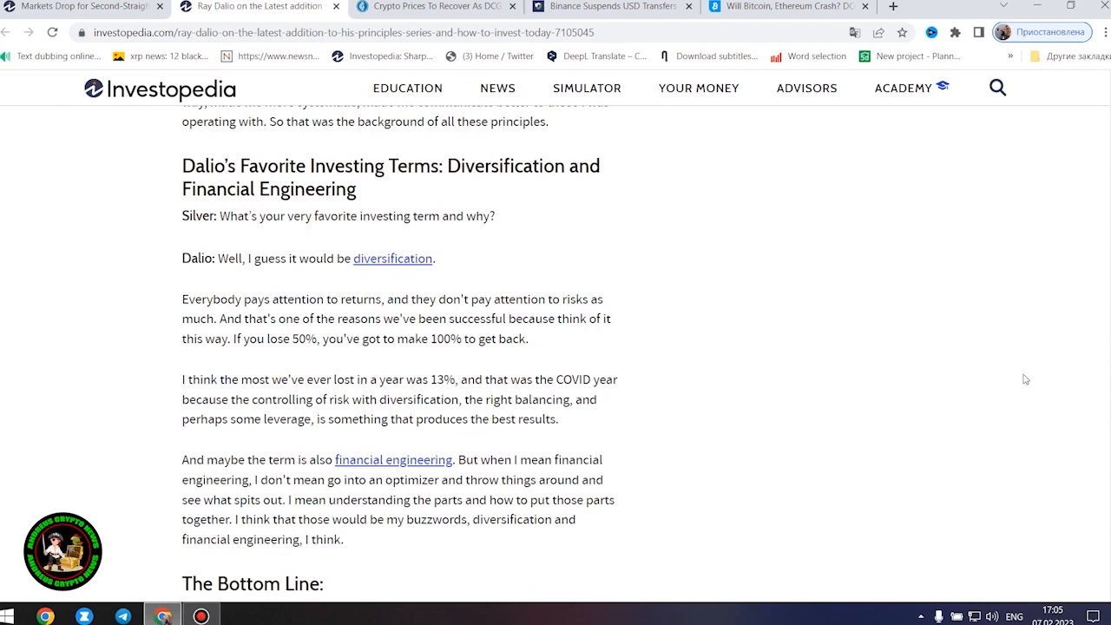
mouse_move(1000, 389)
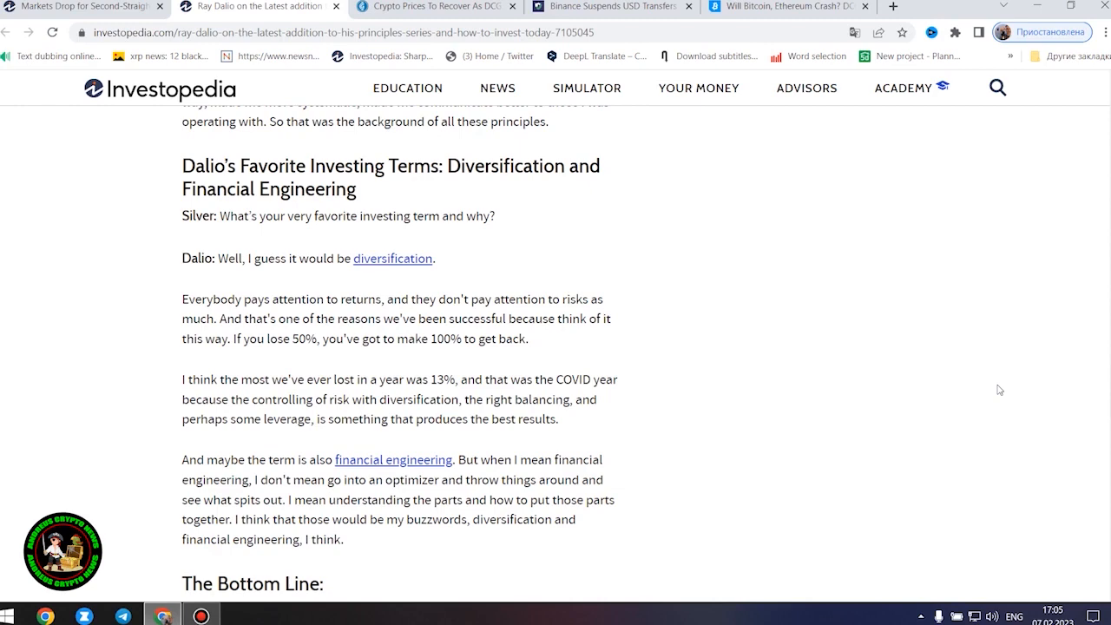
scroll(down, 3)
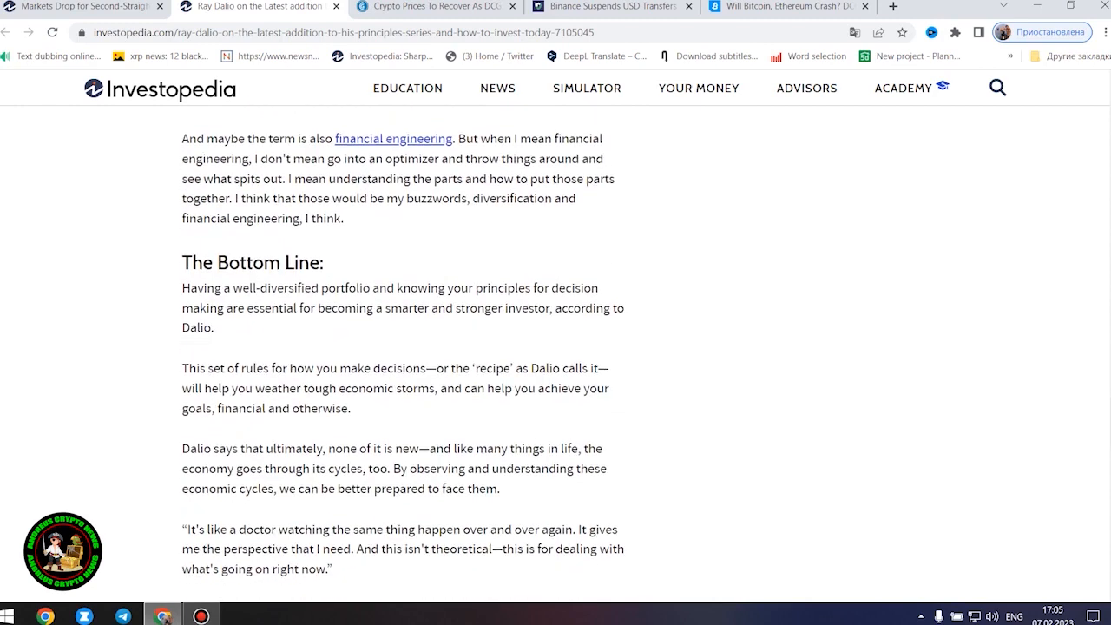
scroll(down, 3)
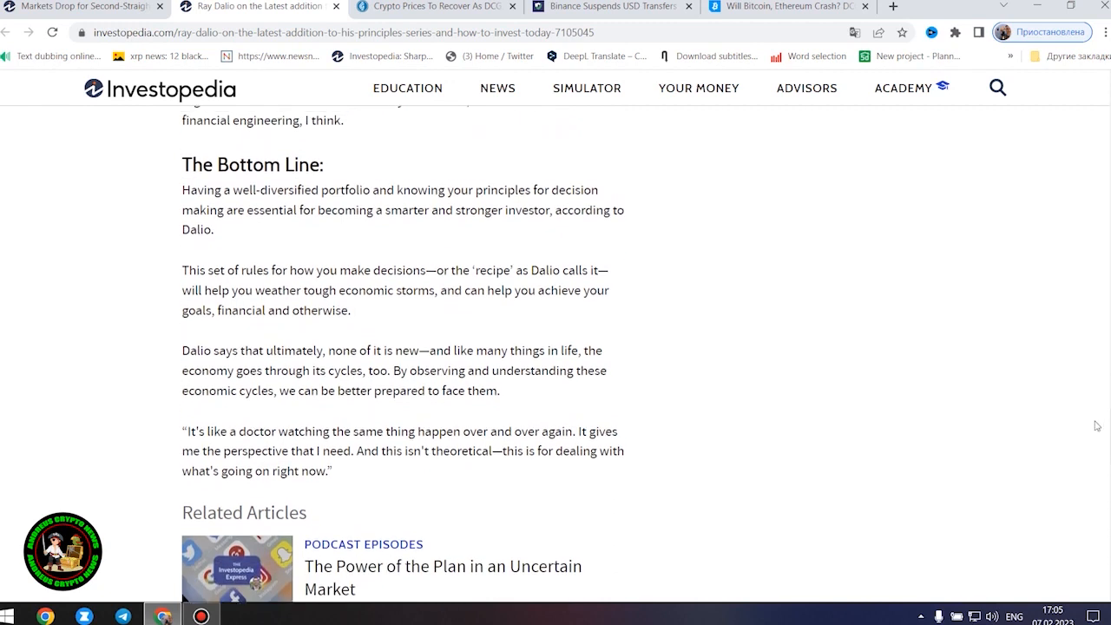
mouse_move(858, 396)
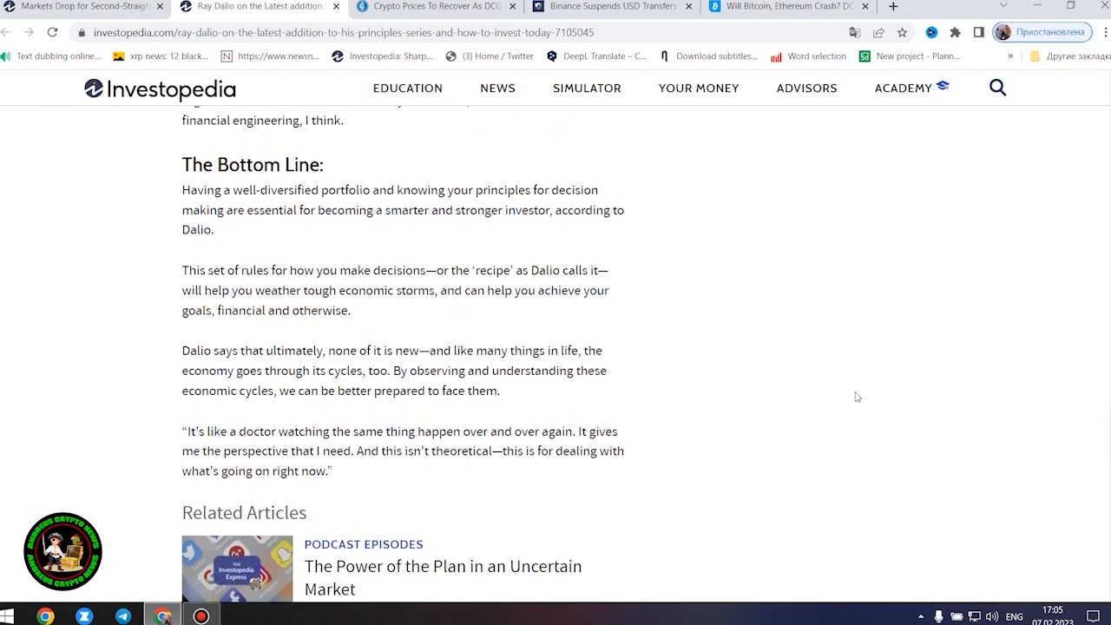
mouse_move(556, 97)
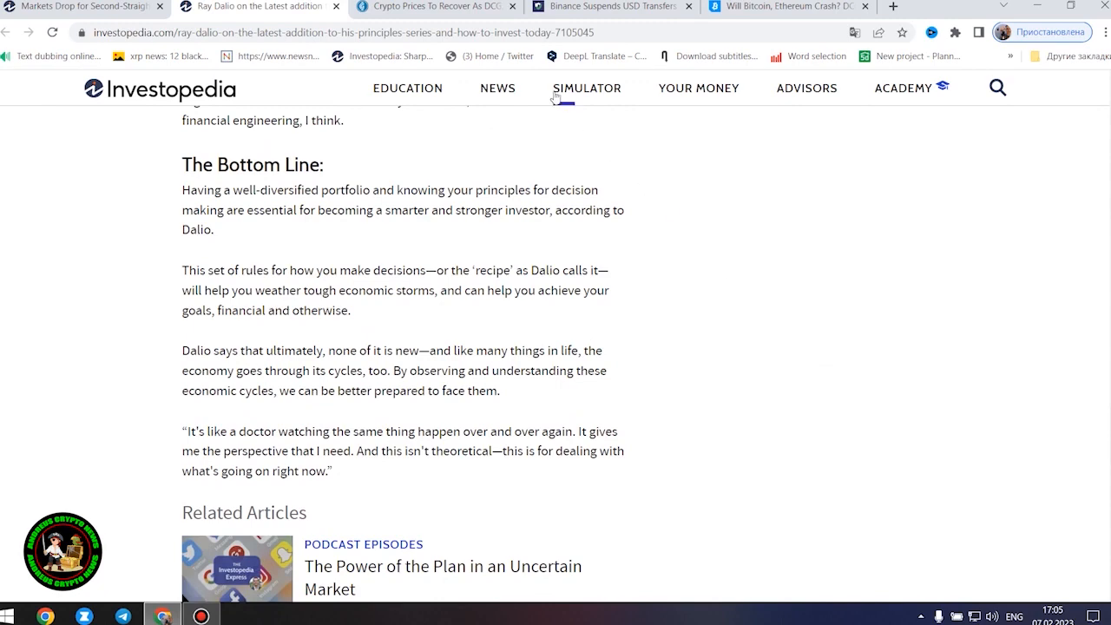
- Switch to the CoinGape Genesis agreement article and read down through its introduction and DCG section
click(431, 7)
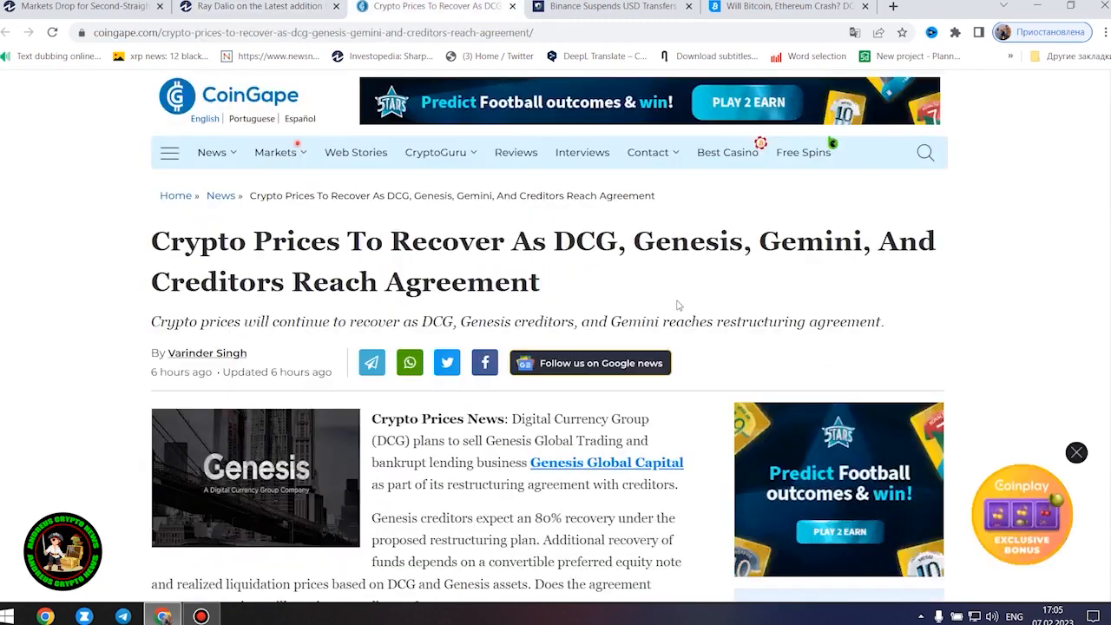
mouse_move(653, 368)
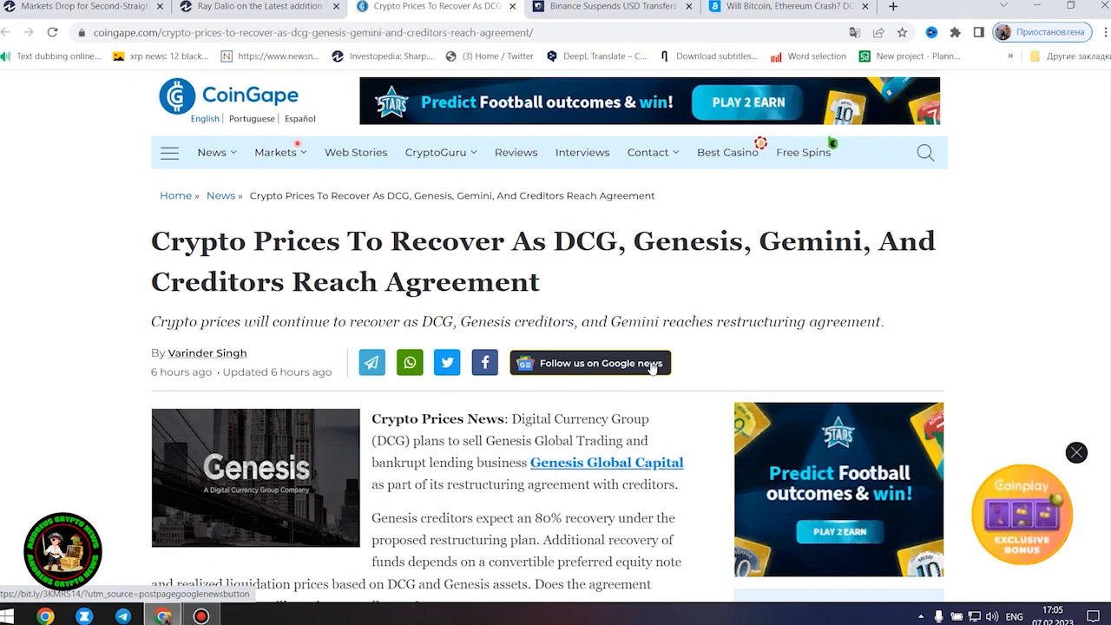
mouse_move(657, 337)
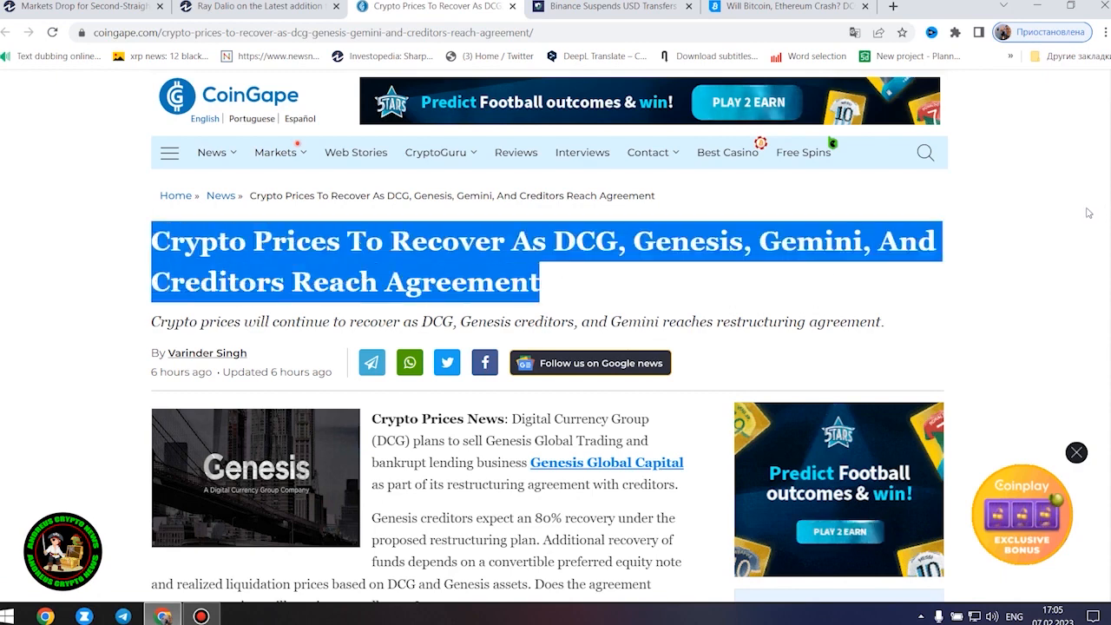
scroll(down, 3)
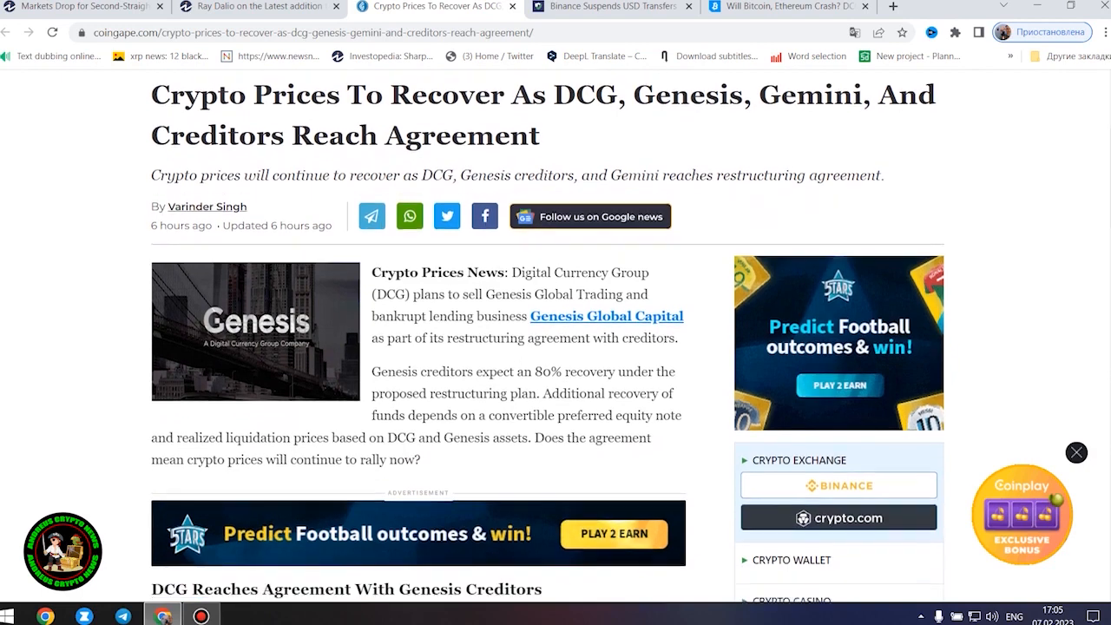
scroll(down, 3)
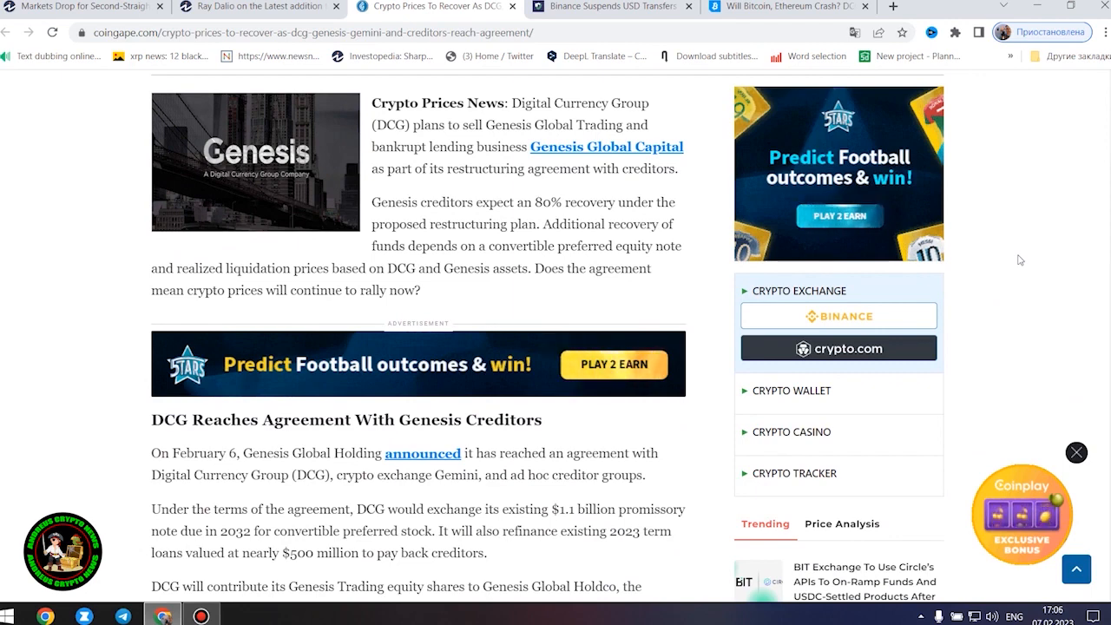
mouse_move(1051, 270)
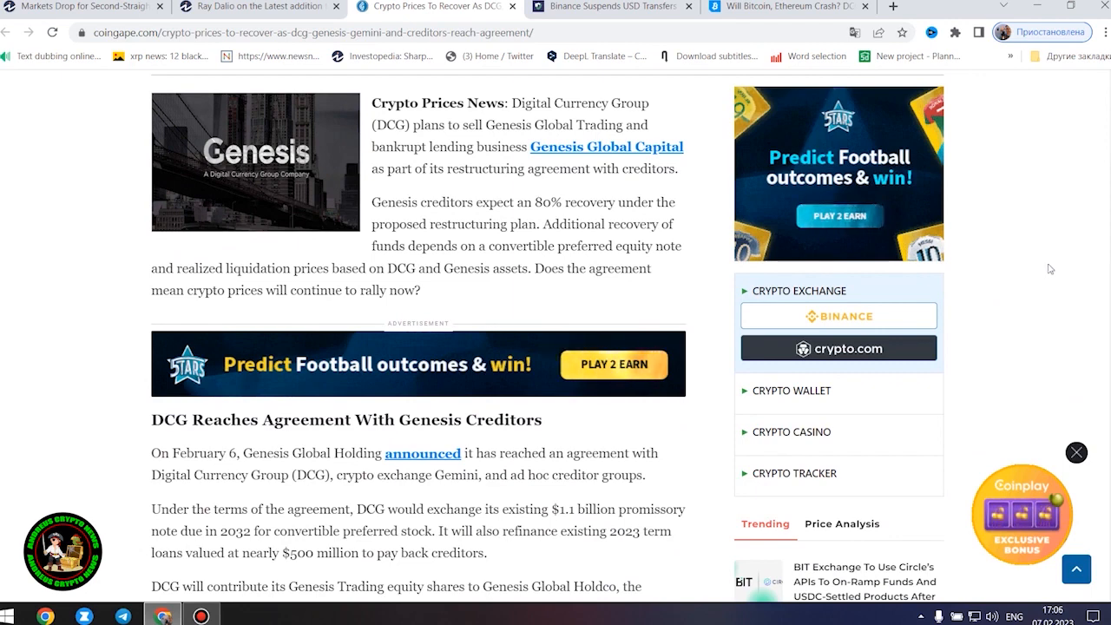
mouse_move(373, 172)
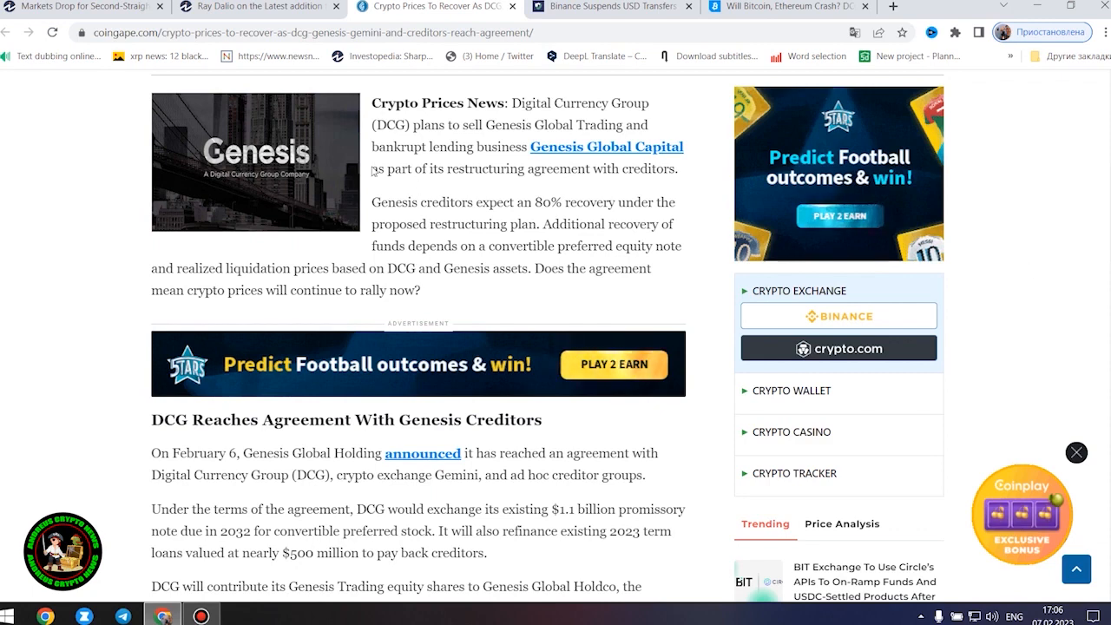
mouse_move(500, 284)
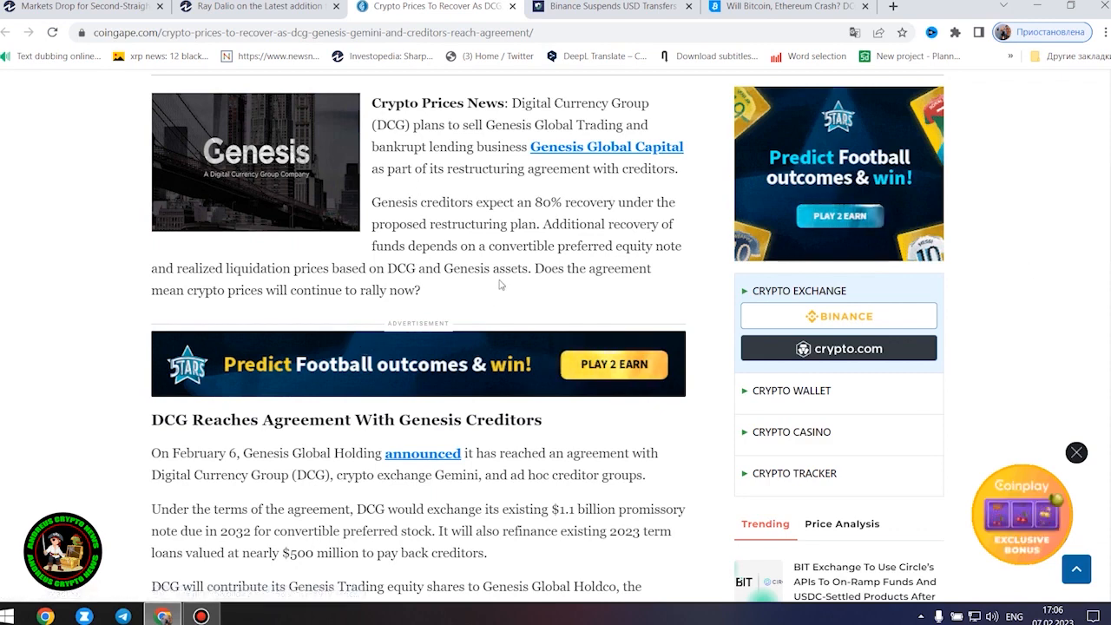
mouse_move(743, 264)
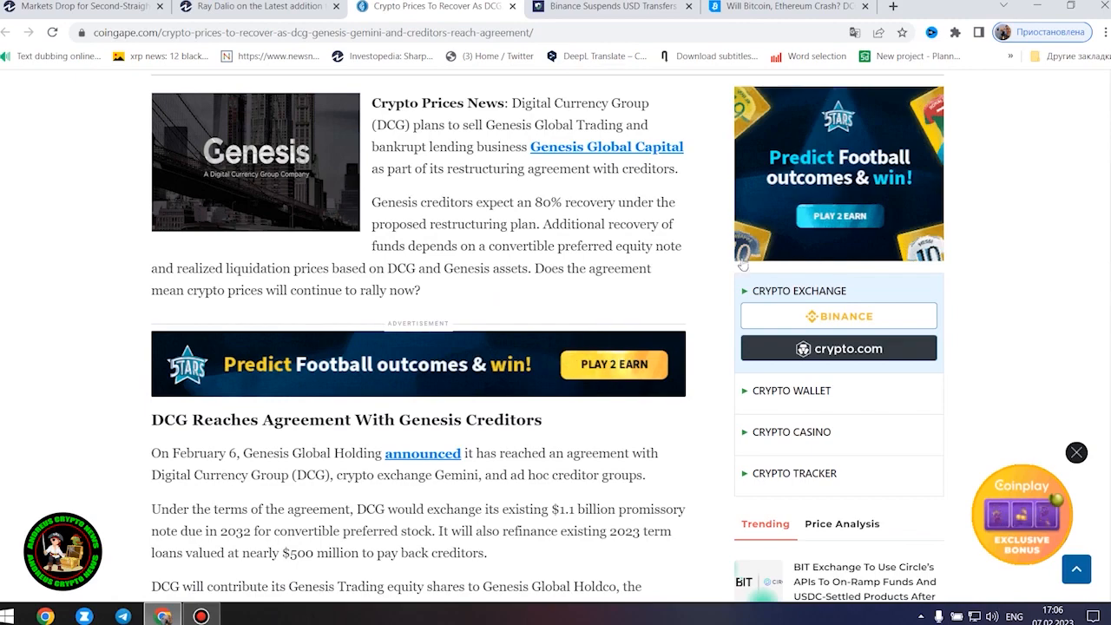
scroll(up, 3)
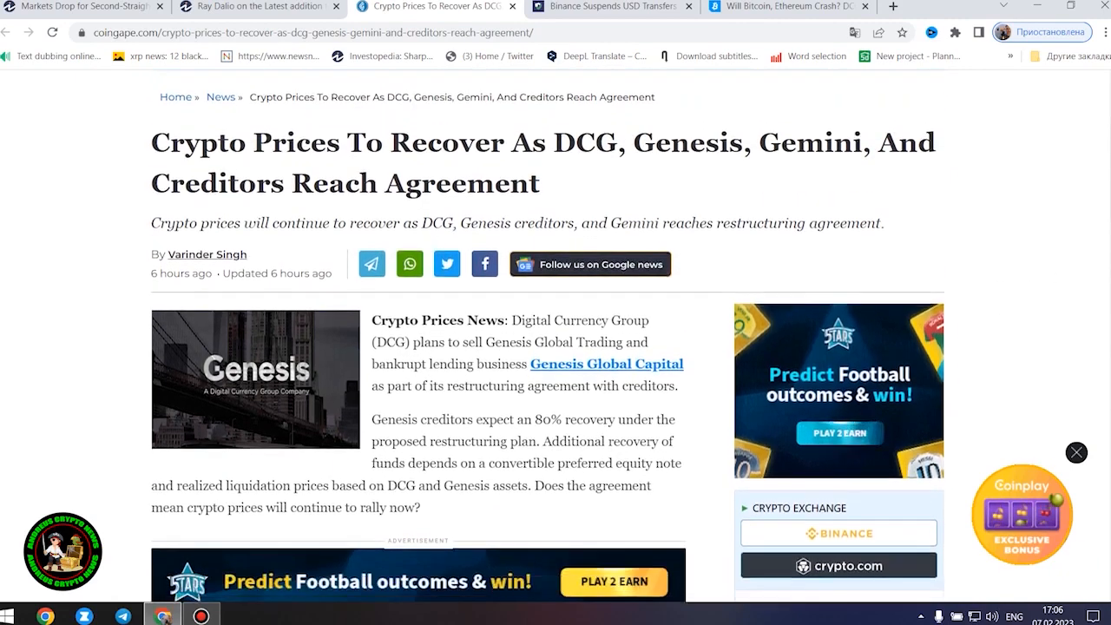
scroll(down, 3)
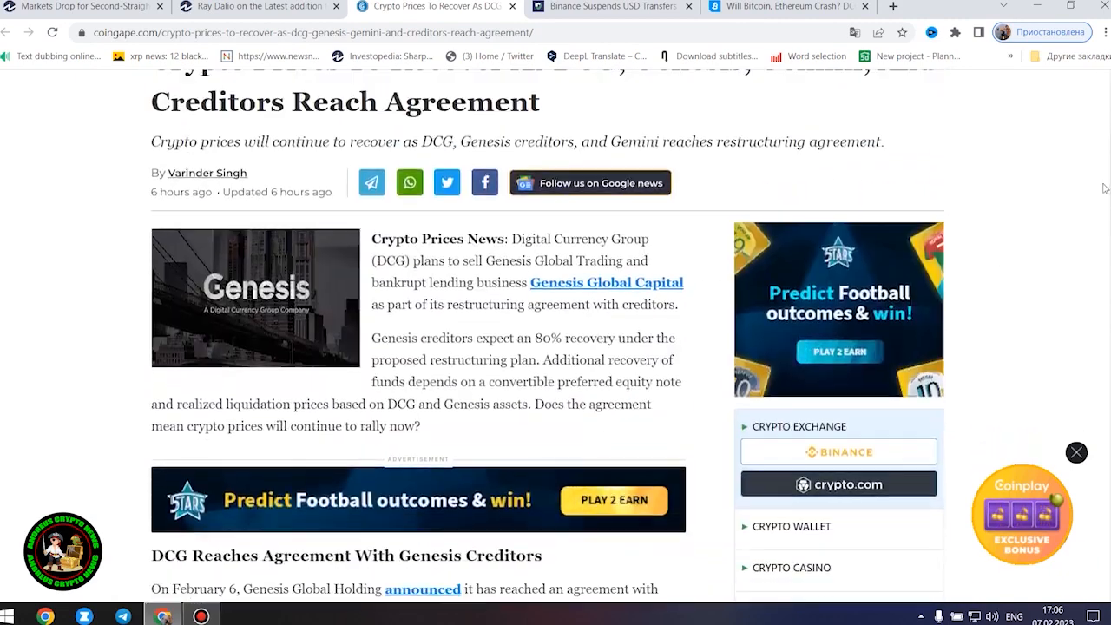
scroll(down, 3)
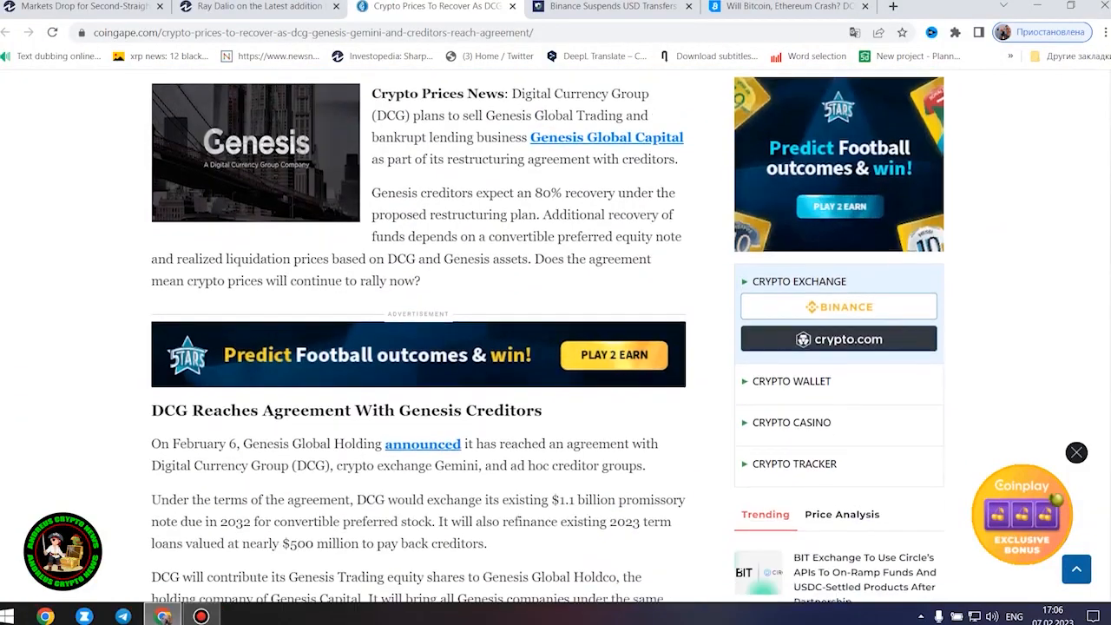
scroll(down, 3)
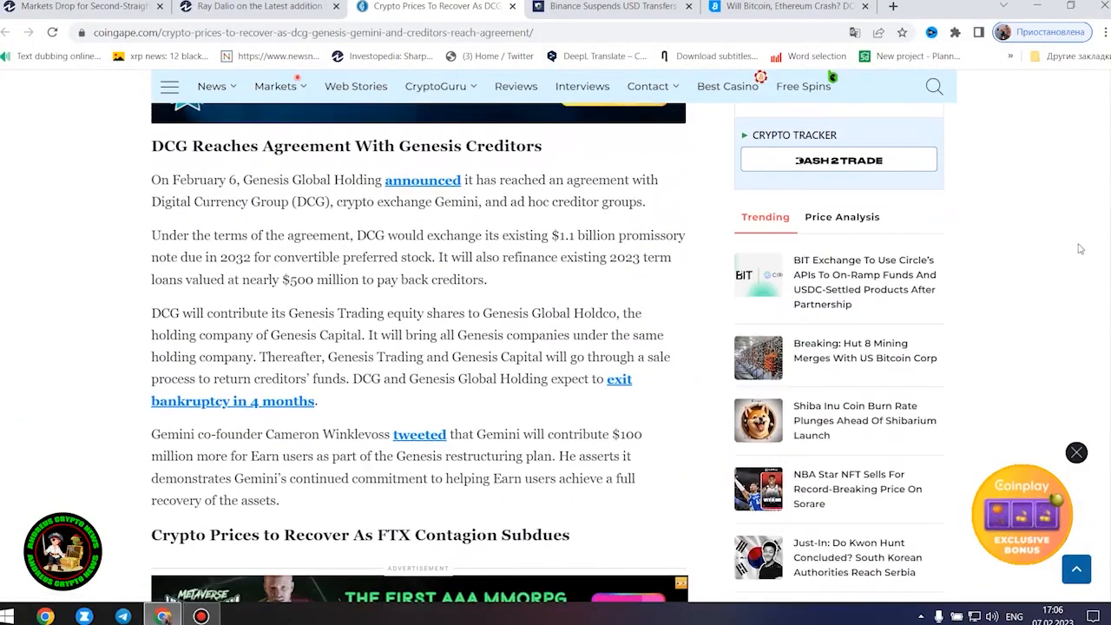
mouse_move(1071, 250)
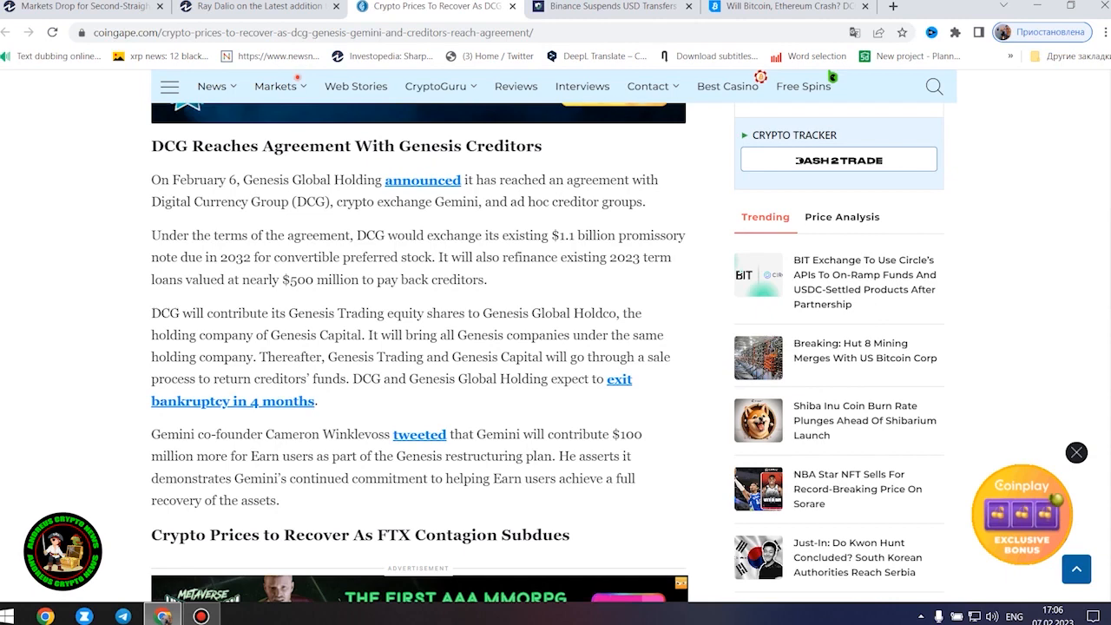
- Continue down to the FTX contagion section and the Bitcoin and Ethereum price paragraph
scroll(down, 3)
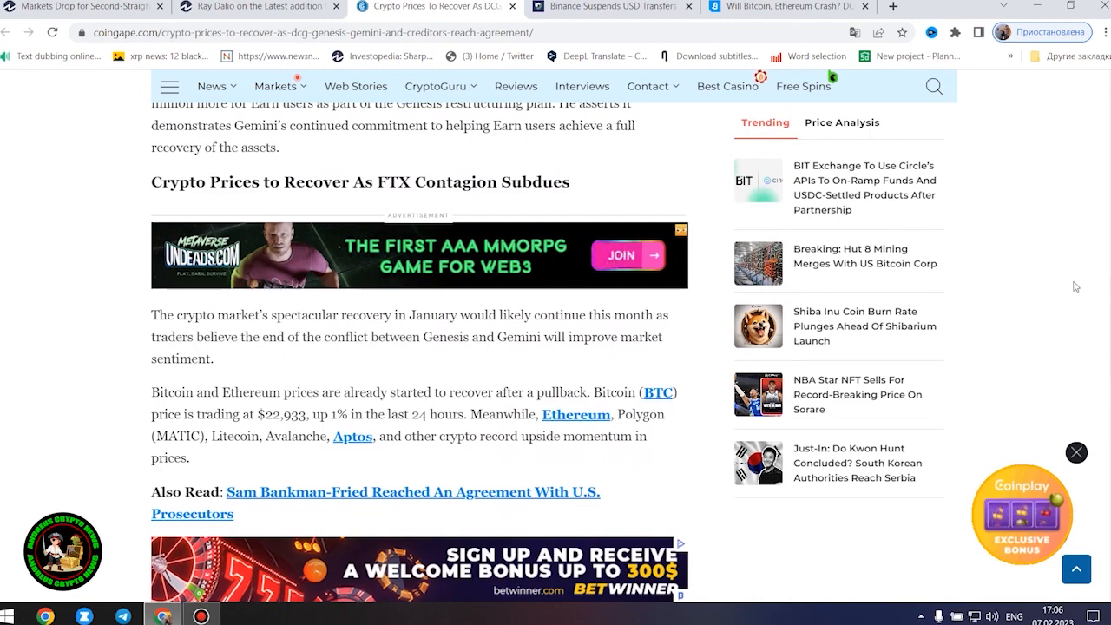
scroll(down, 3)
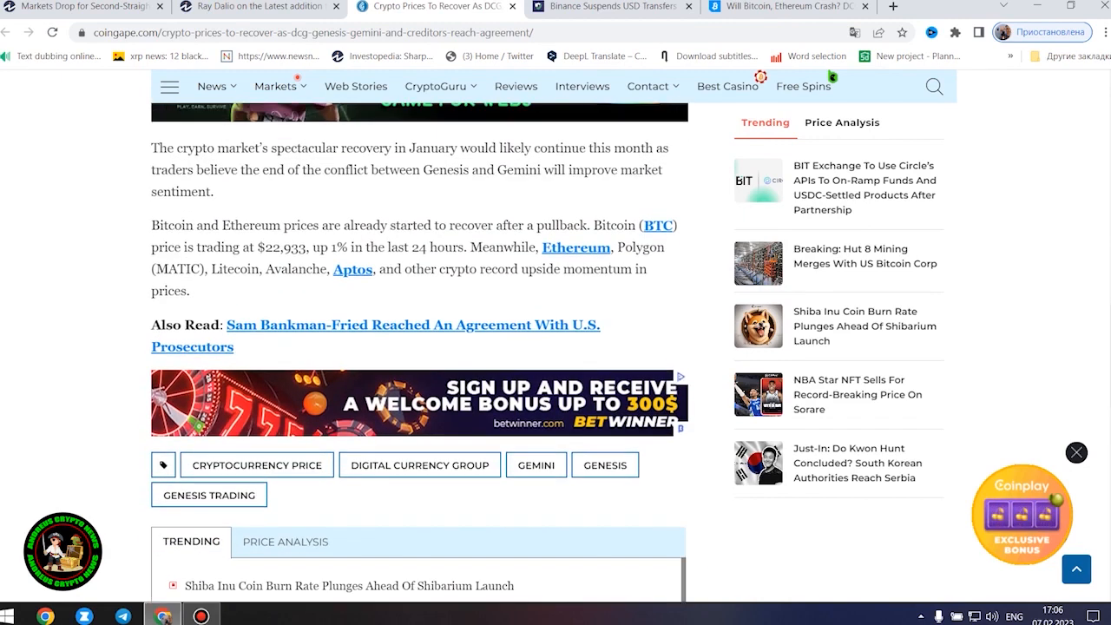
scroll(up, 3)
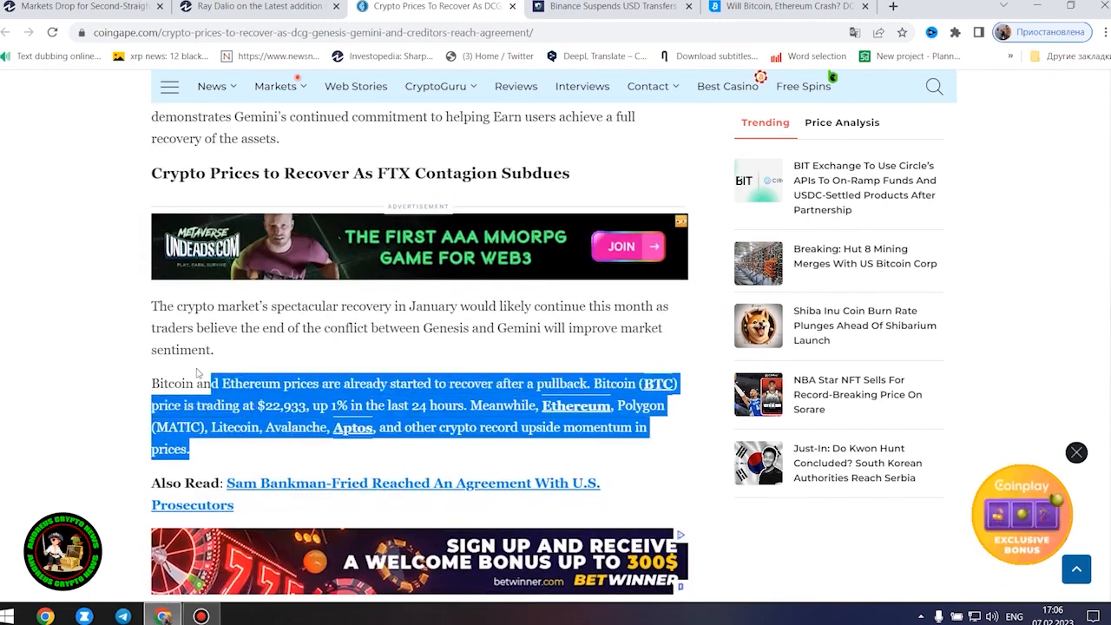
- Scroll back over the DCG agreement section, then down to the market recovery paragraphs and Also Read link
scroll(up, 3)
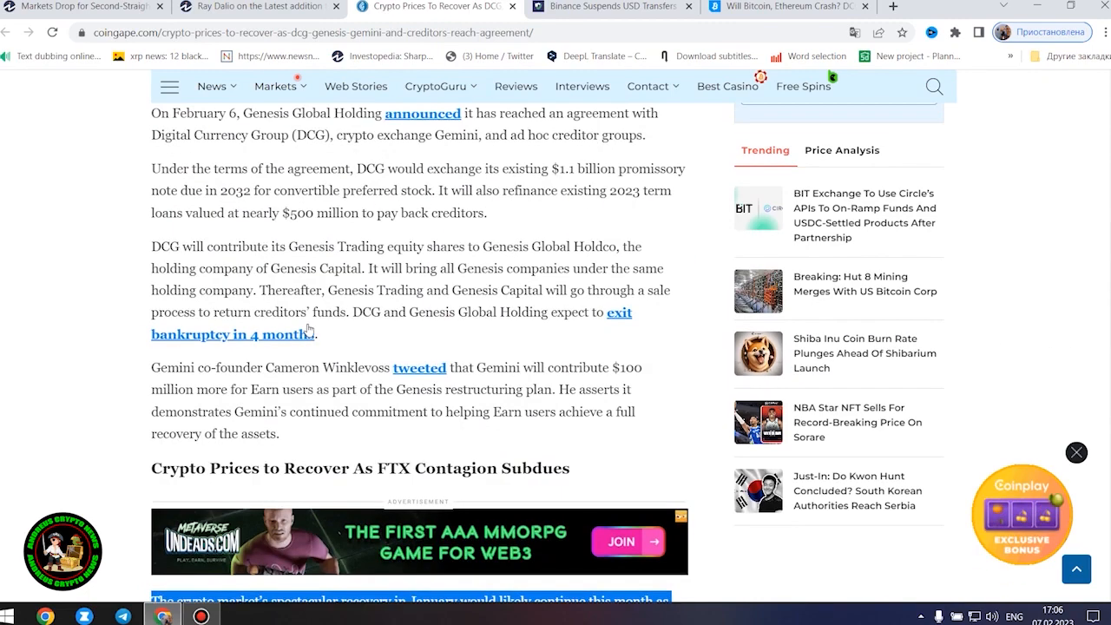
scroll(up, 3)
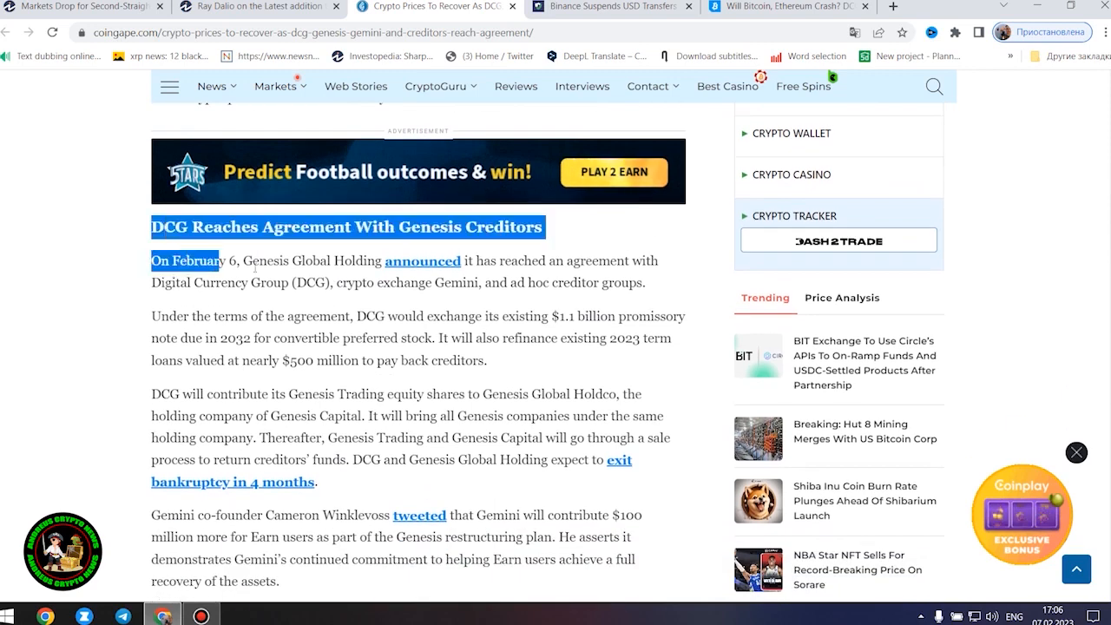
scroll(down, 3)
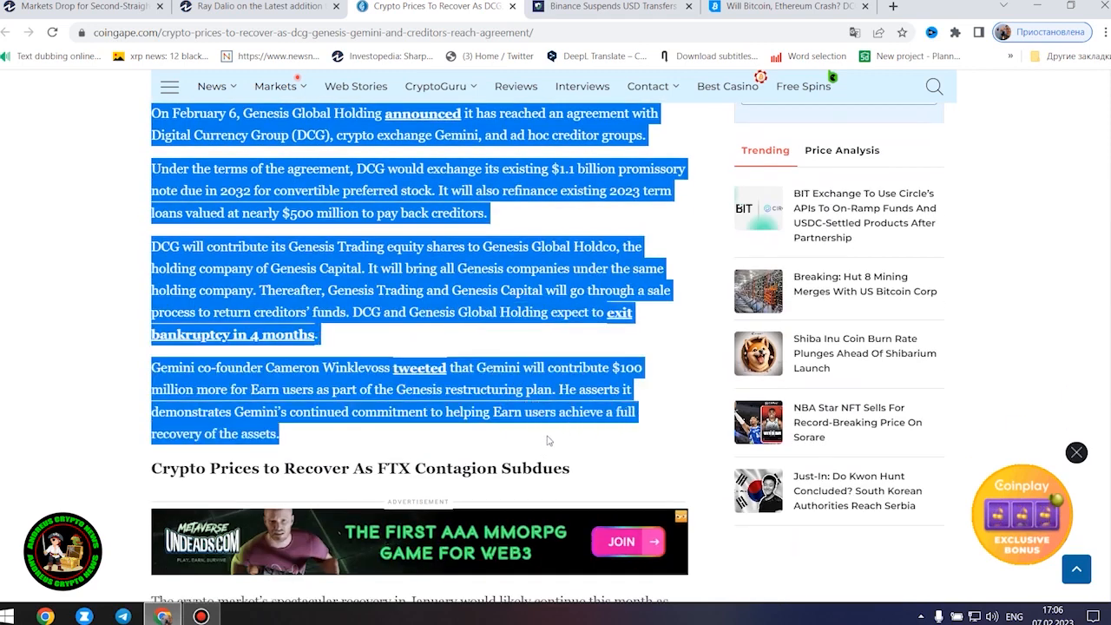
scroll(up, 3)
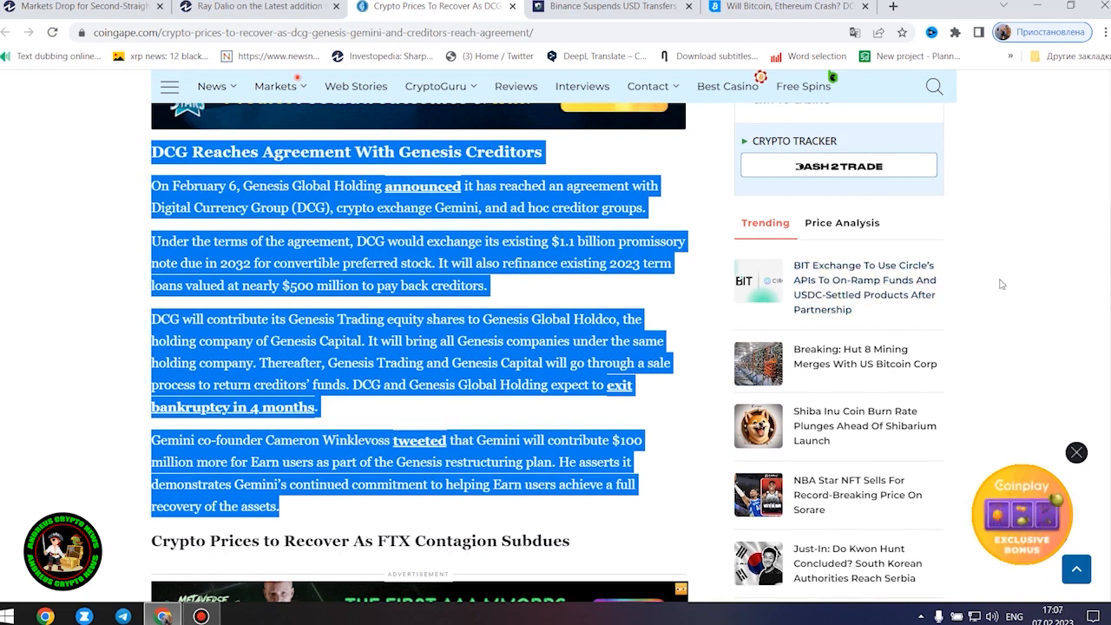
mouse_move(1053, 363)
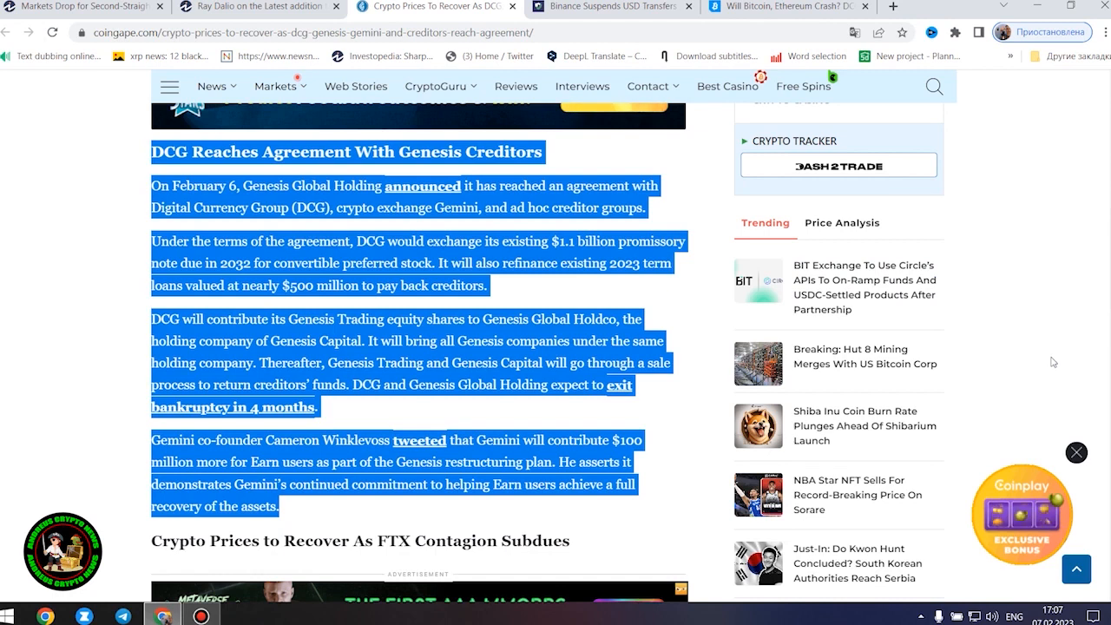
mouse_move(1046, 371)
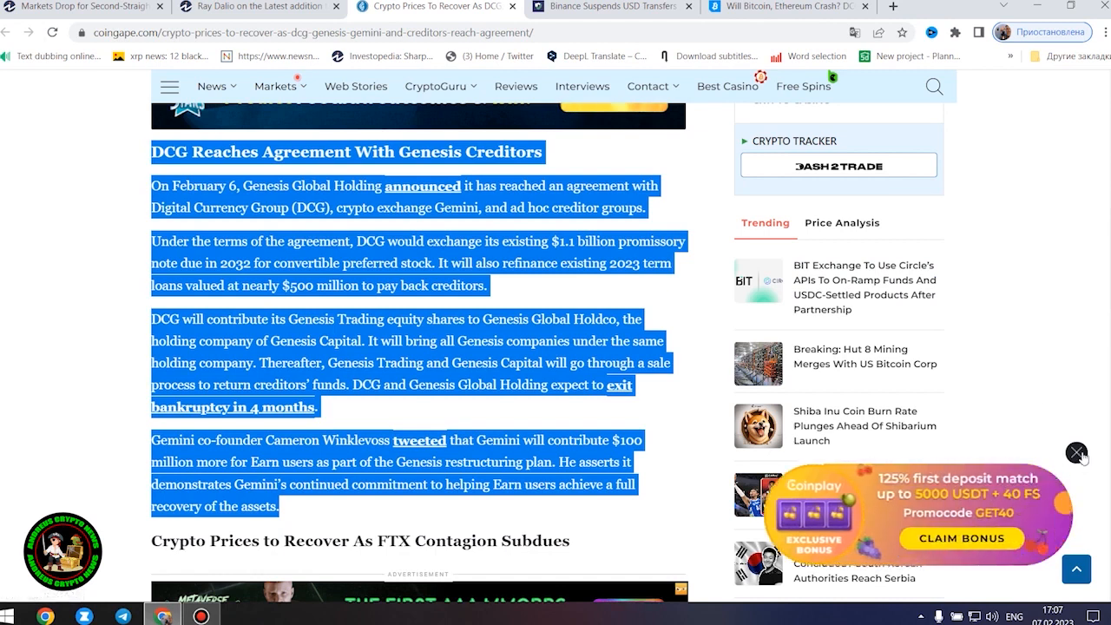
mouse_move(1047, 497)
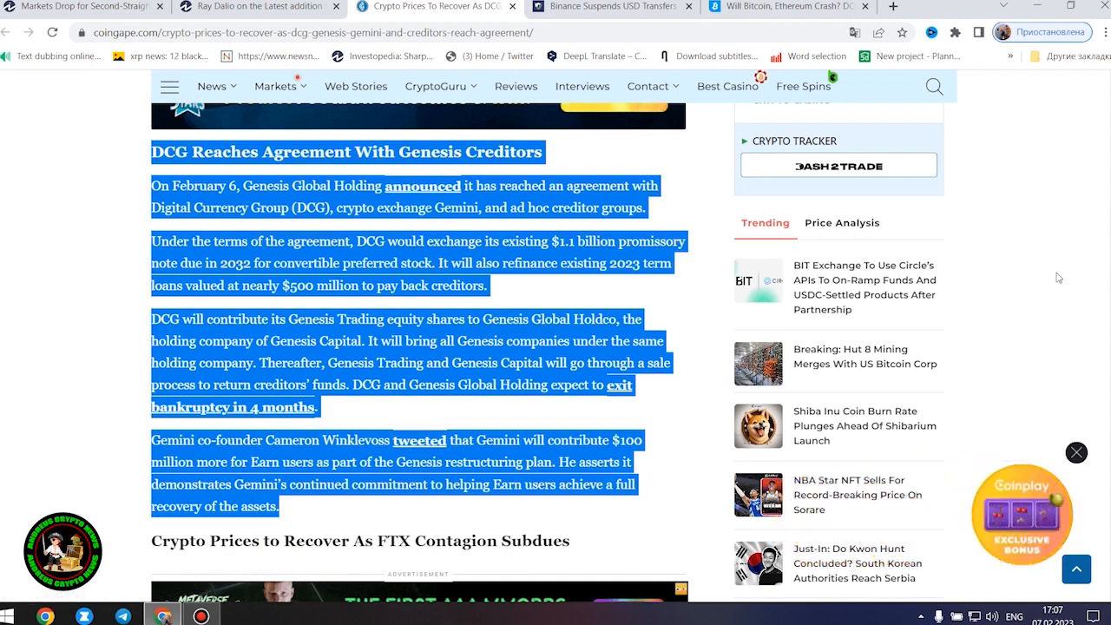
mouse_move(726, 378)
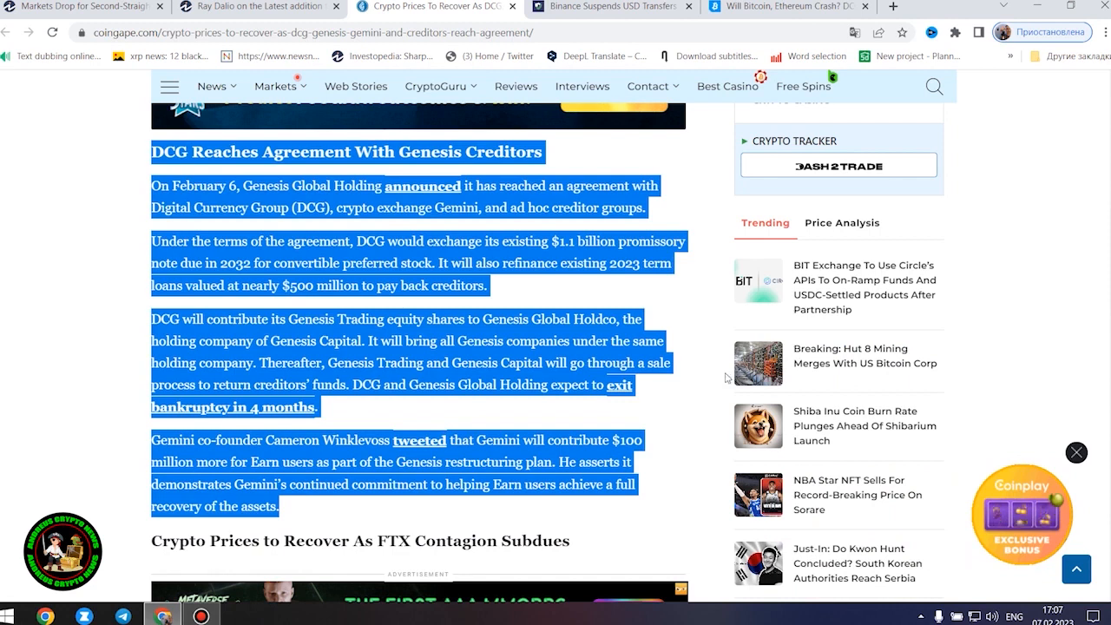
mouse_move(1031, 292)
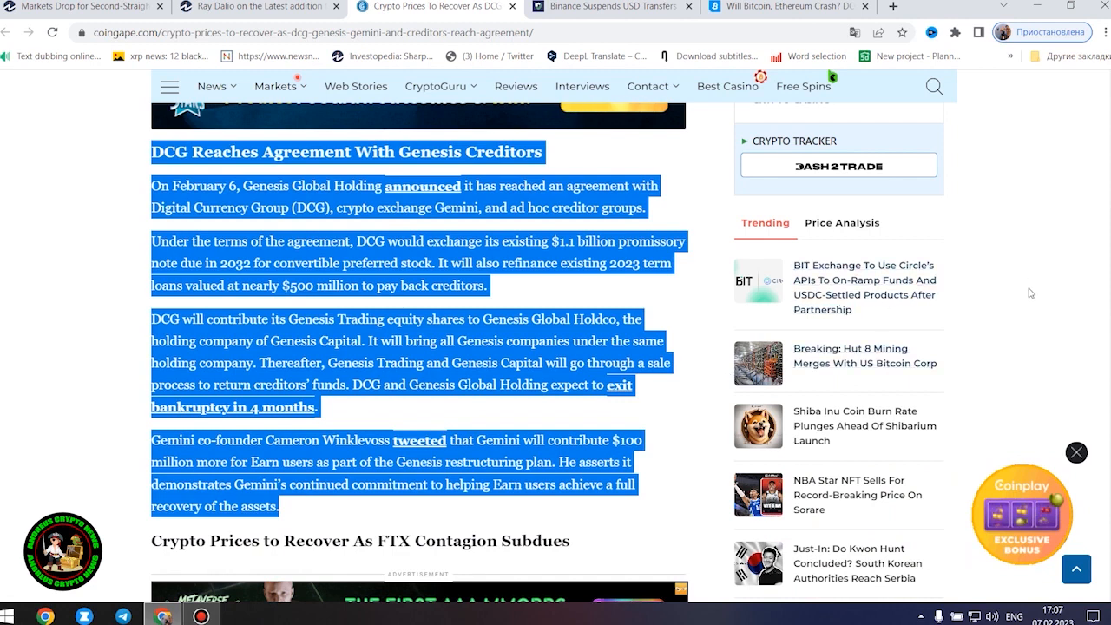
mouse_move(1030, 311)
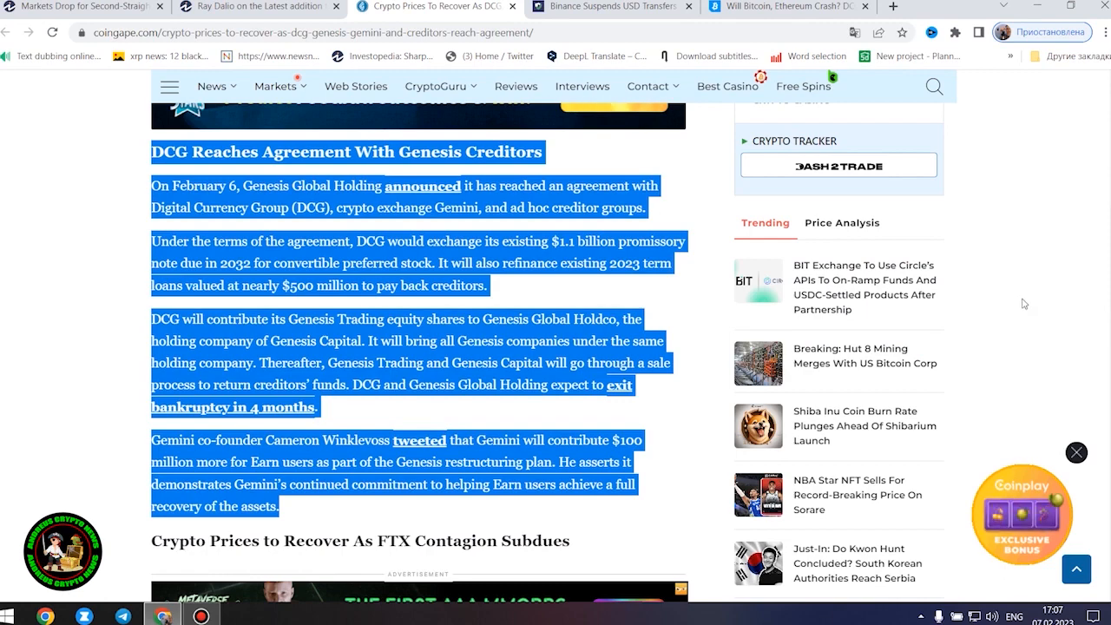
scroll(down, 3)
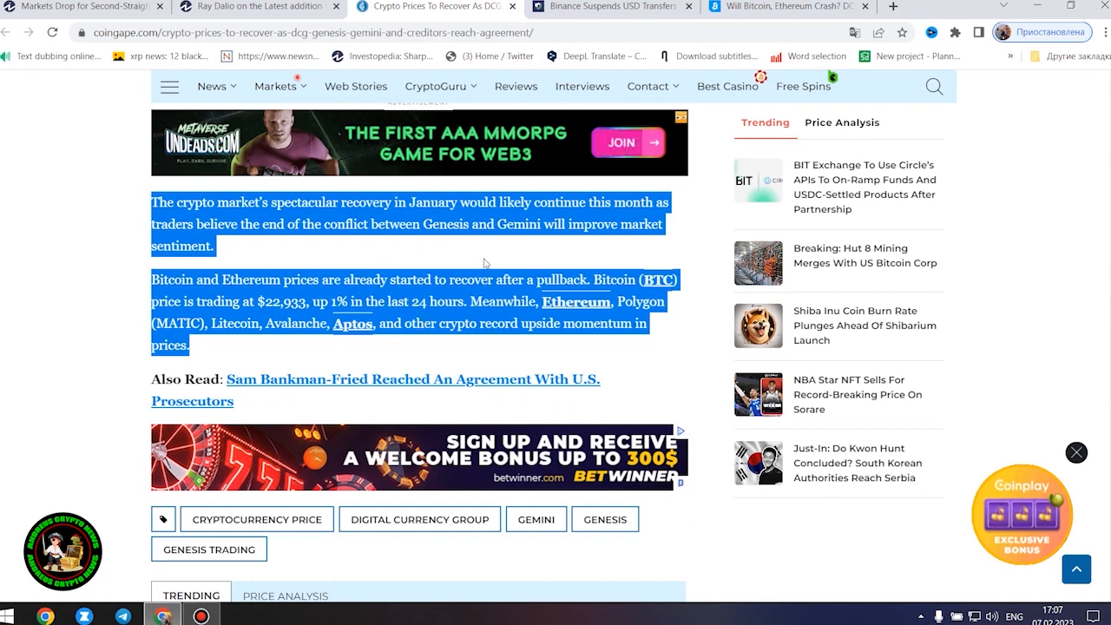
mouse_move(1015, 204)
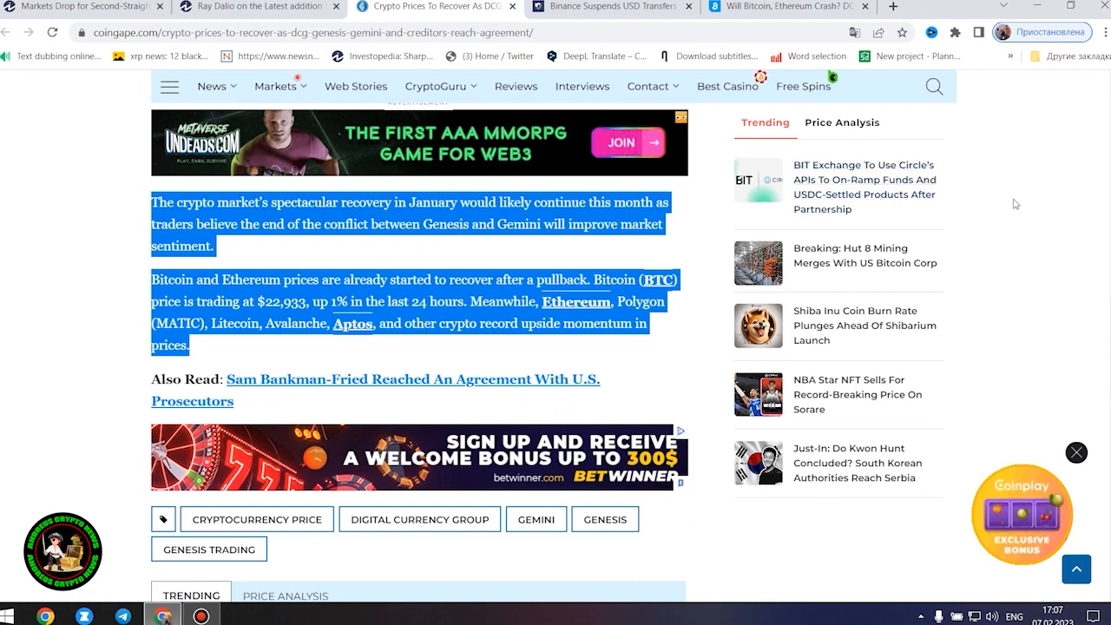
mouse_move(971, 222)
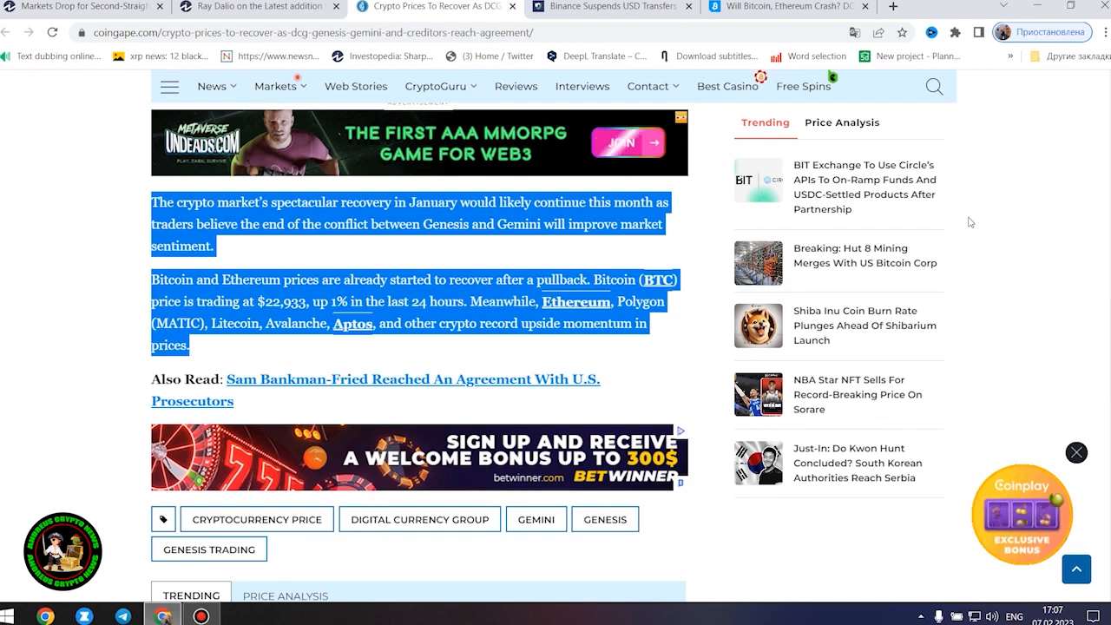
mouse_move(965, 222)
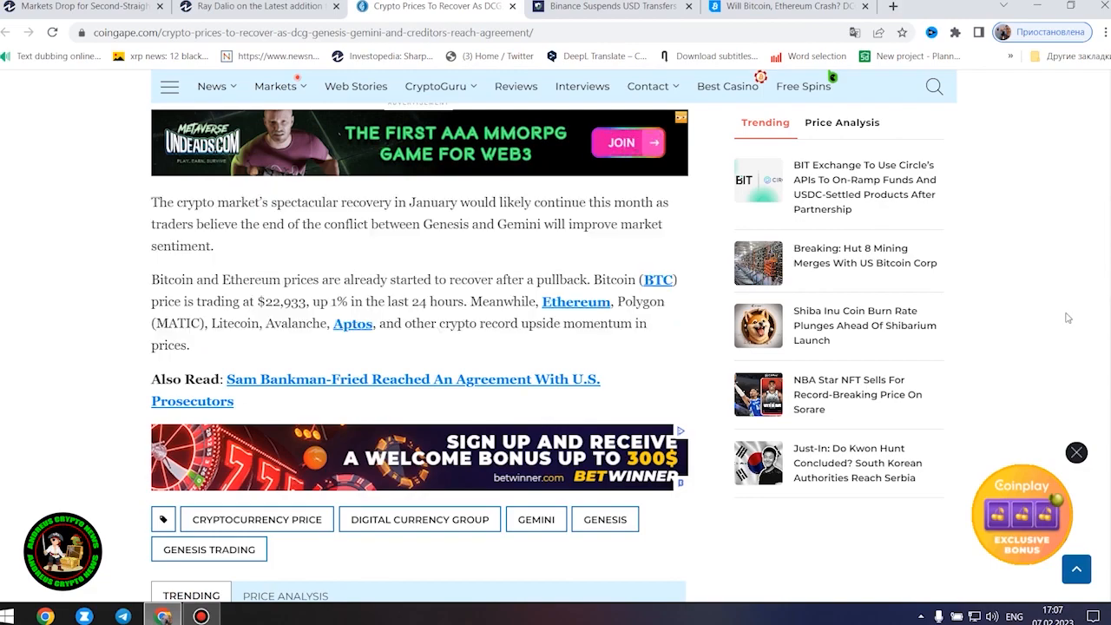
- Finish skimming the Genesis recovery article and switch to the CryptoDaily Binance USD transfers article
scroll(up, 3)
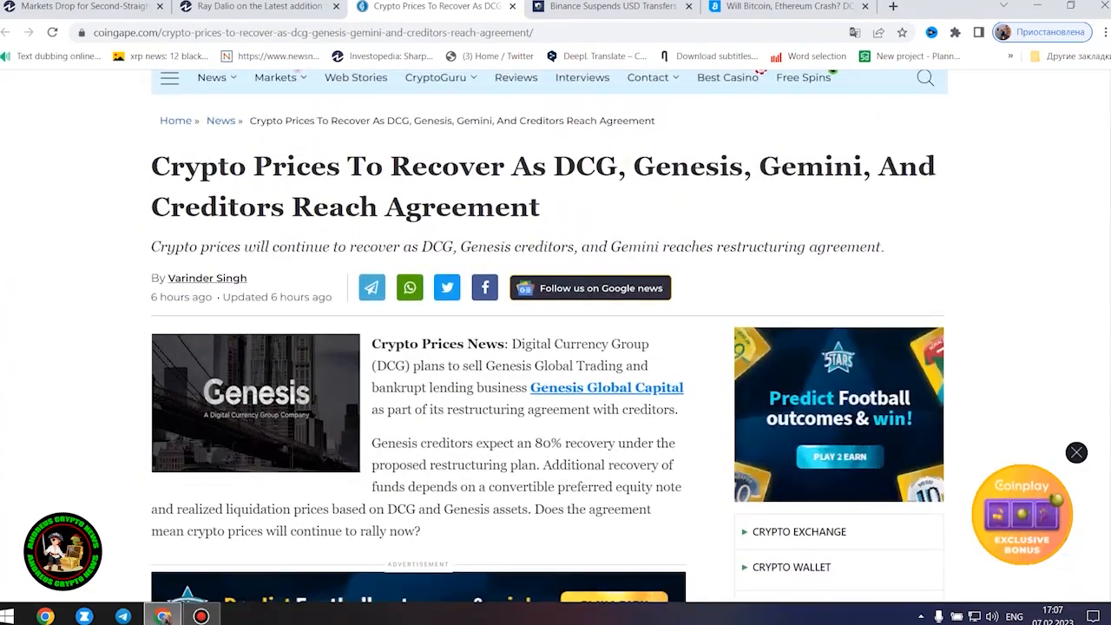
scroll(down, 3)
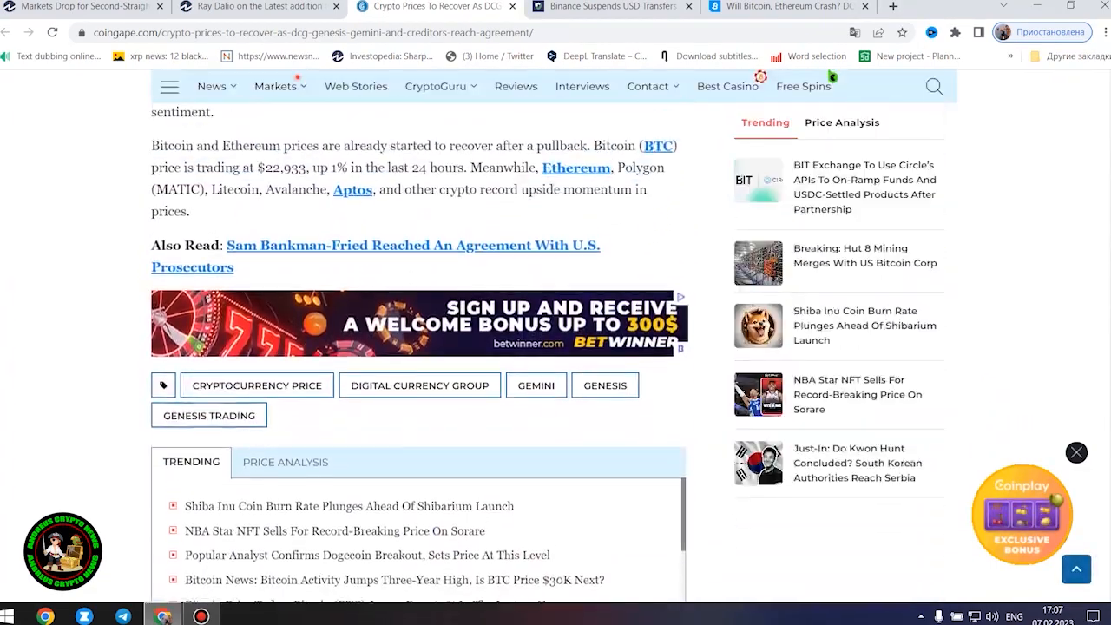
scroll(down, 3)
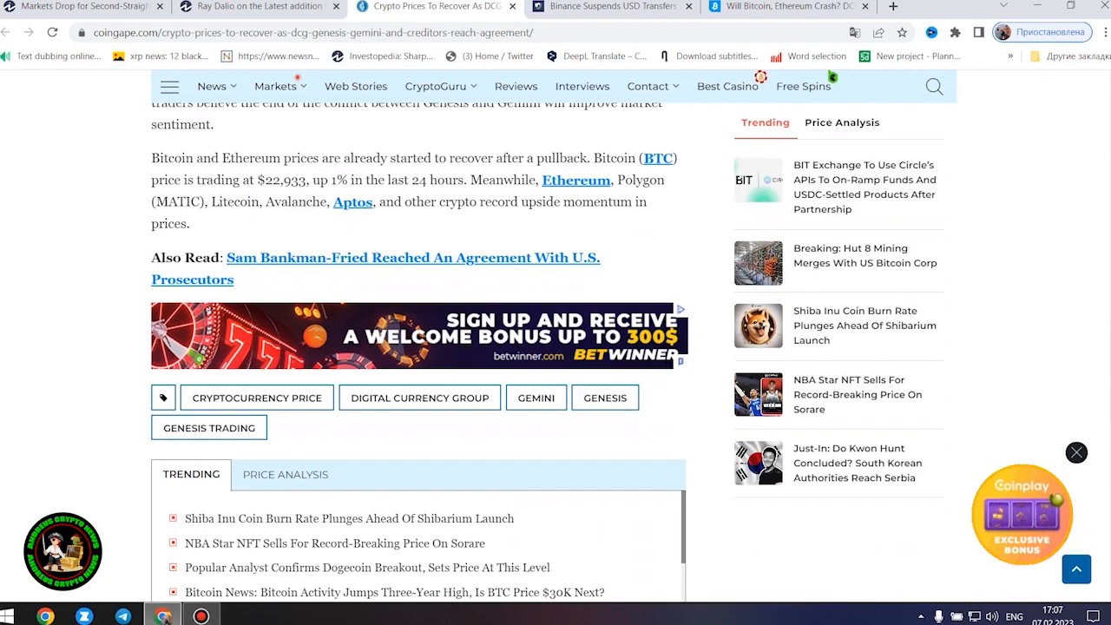
scroll(up, 3)
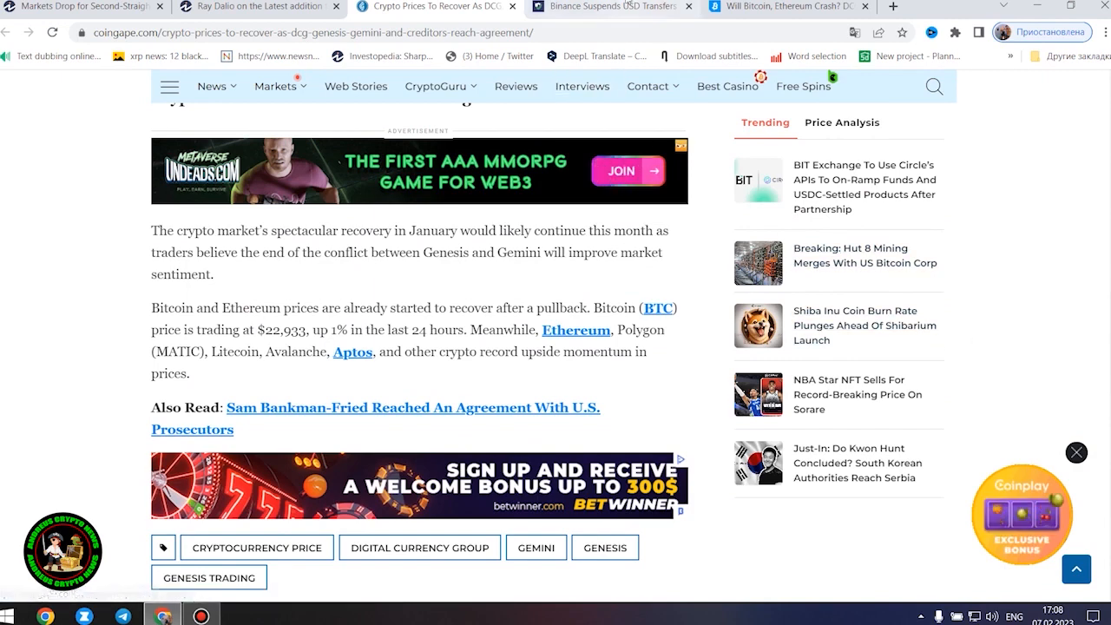
click(608, 7)
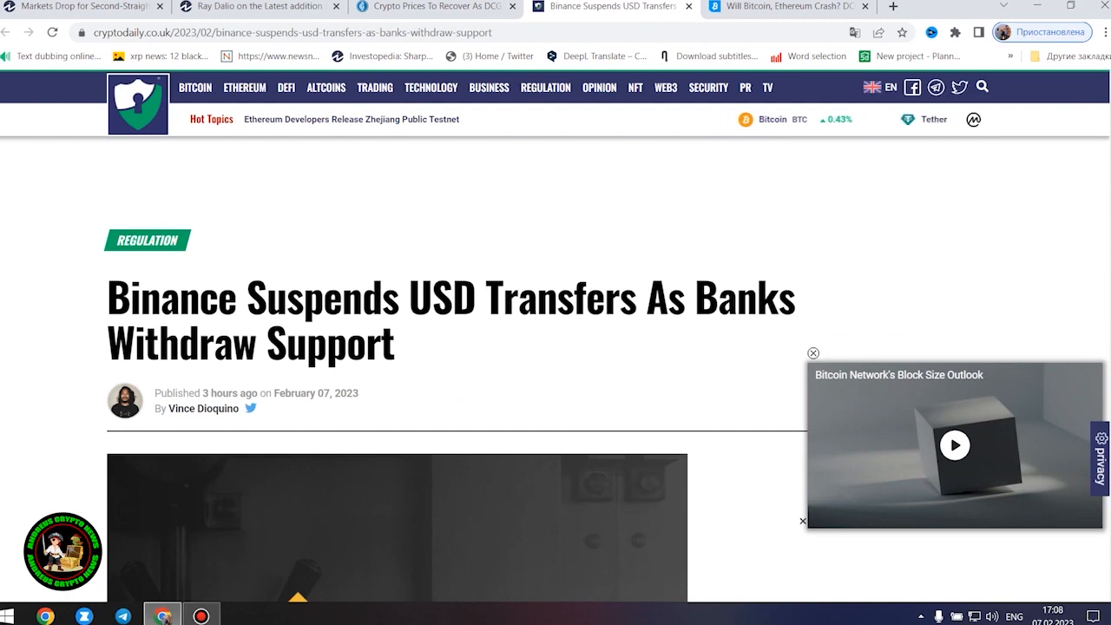
scroll(down, 3)
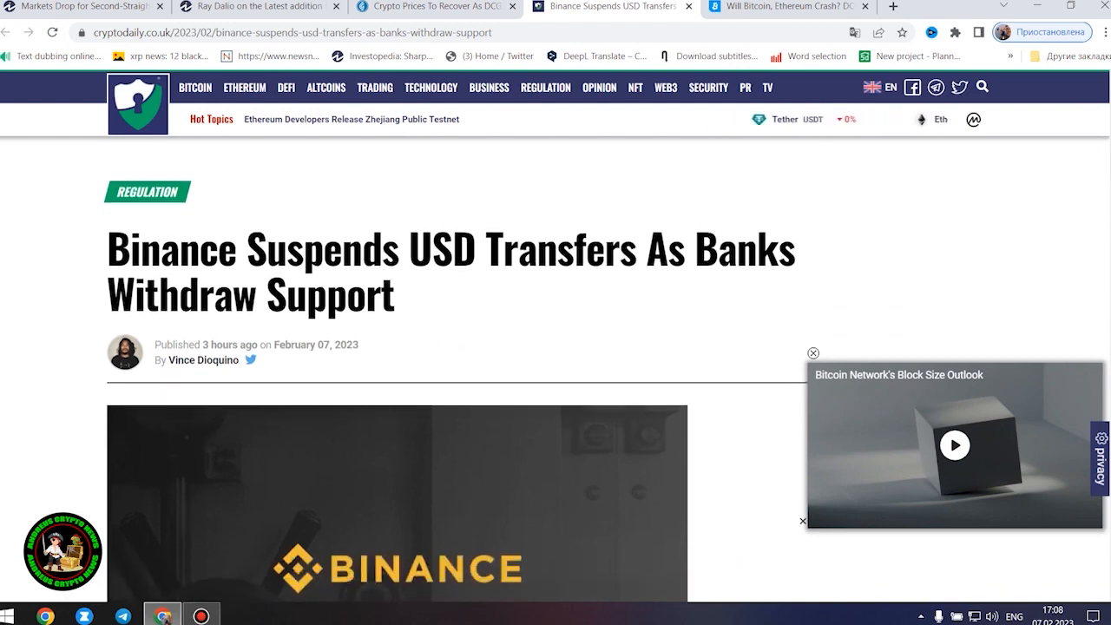
scroll(down, 3)
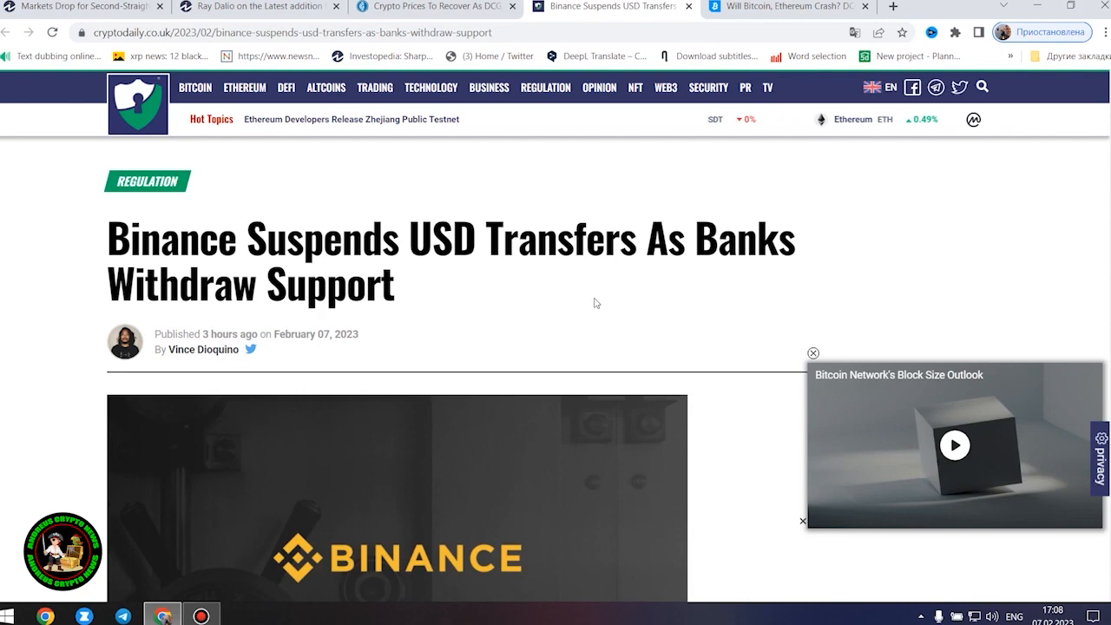
mouse_move(354, 310)
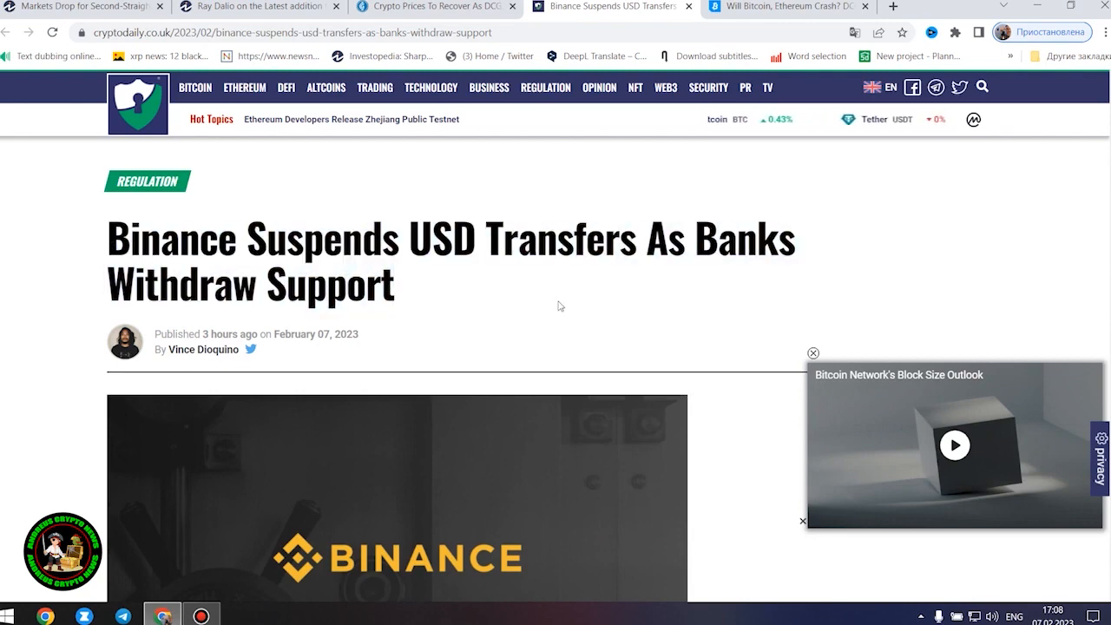
scroll(down, 3)
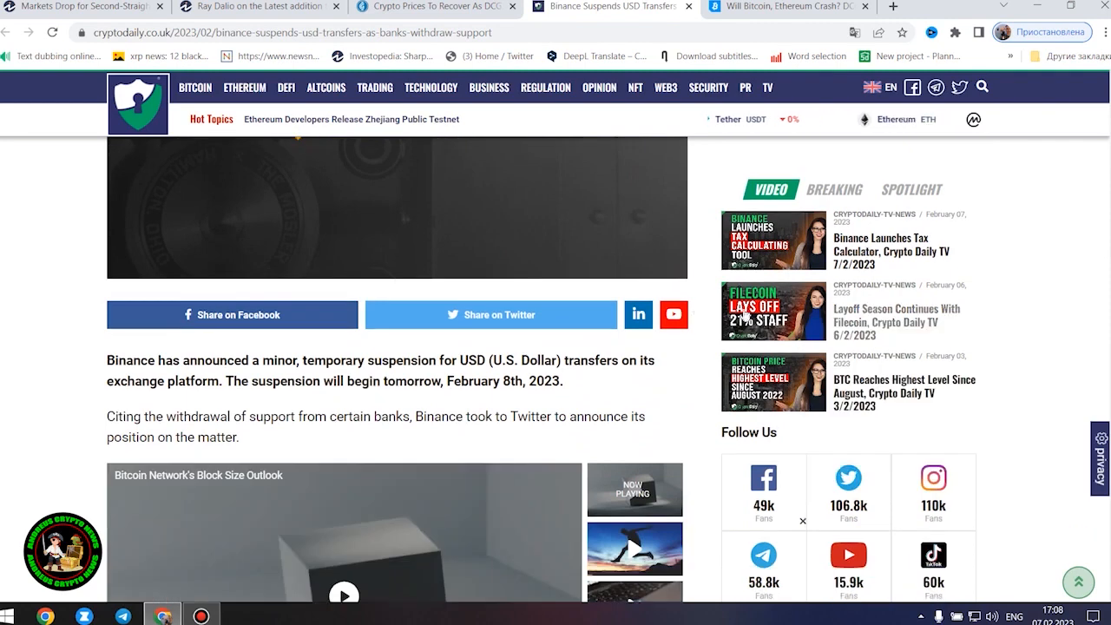
- Read the Binance article's opening paragraphs down toward Changpeng Zhao's quote
scroll(down, 3)
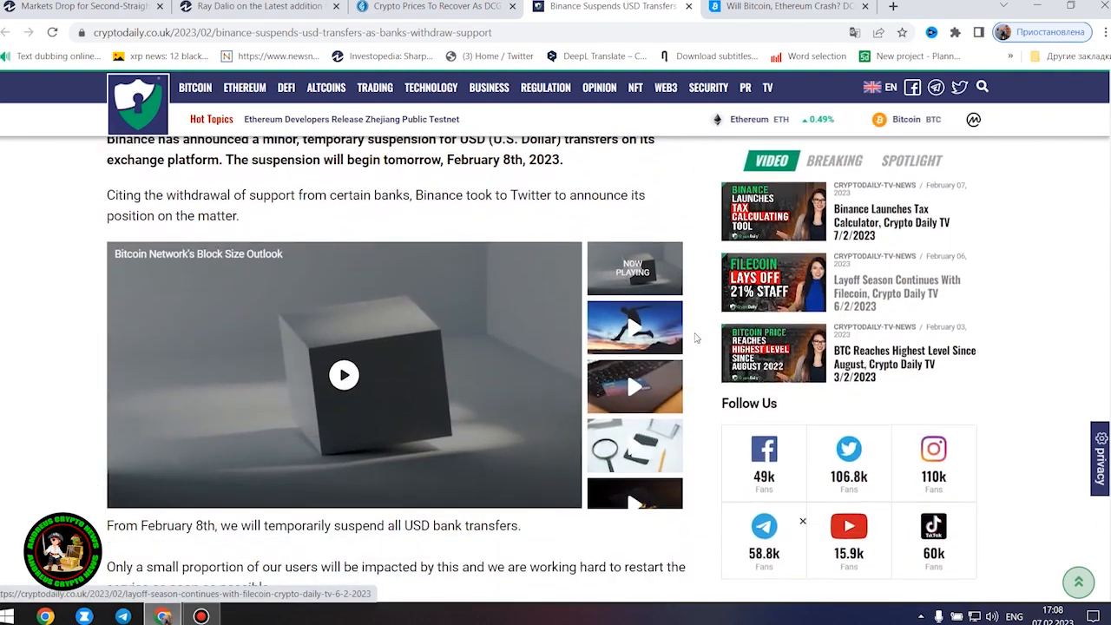
scroll(down, 3)
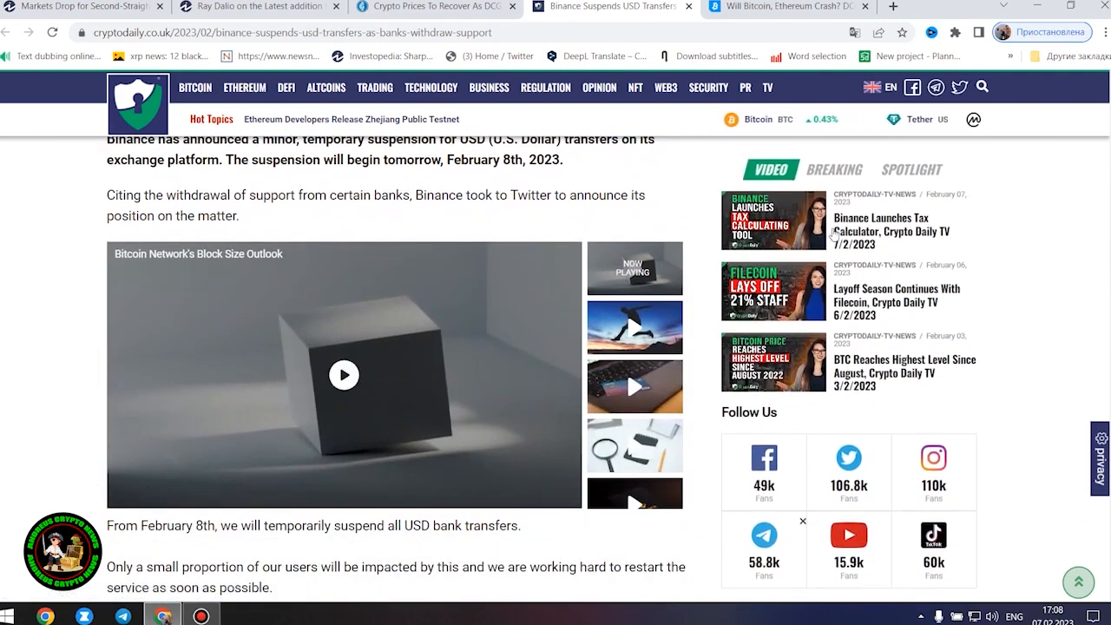
scroll(up, 3)
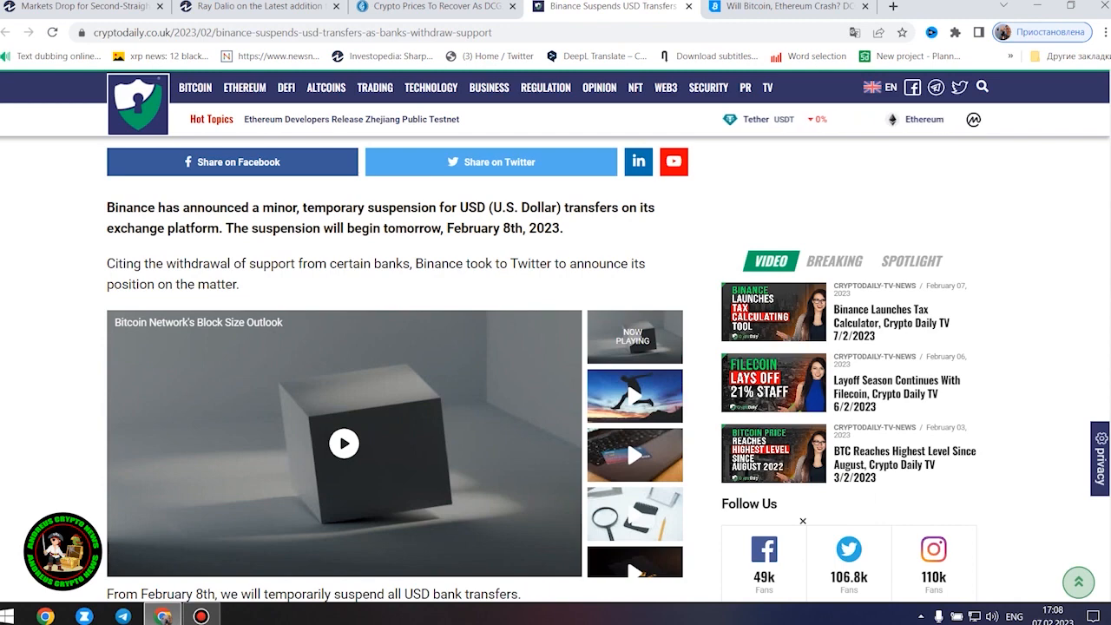
scroll(down, 3)
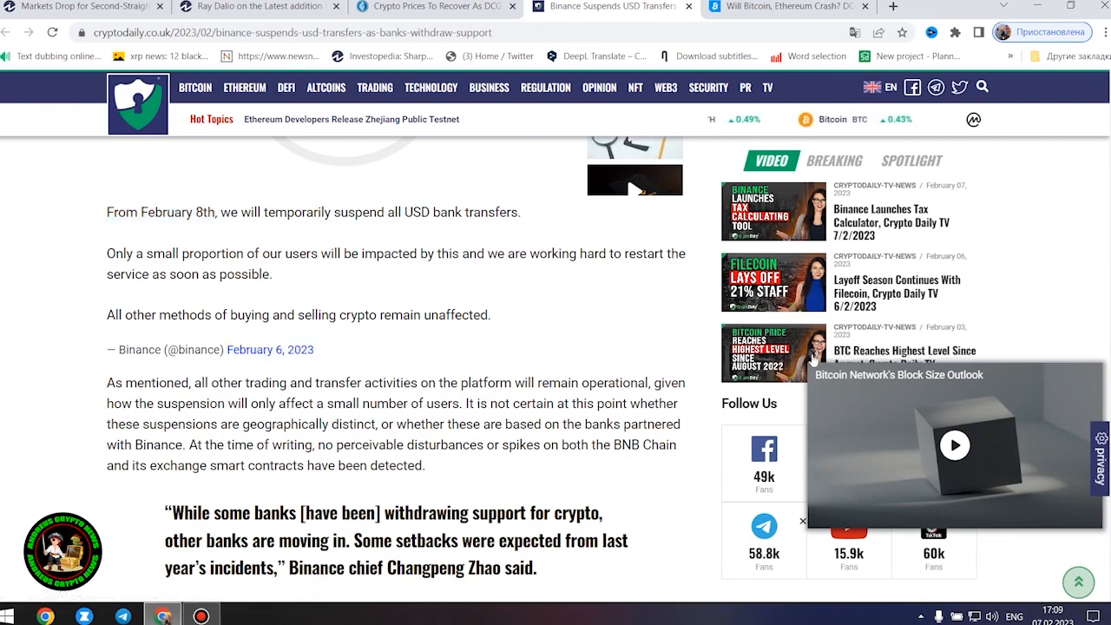
click(802, 521)
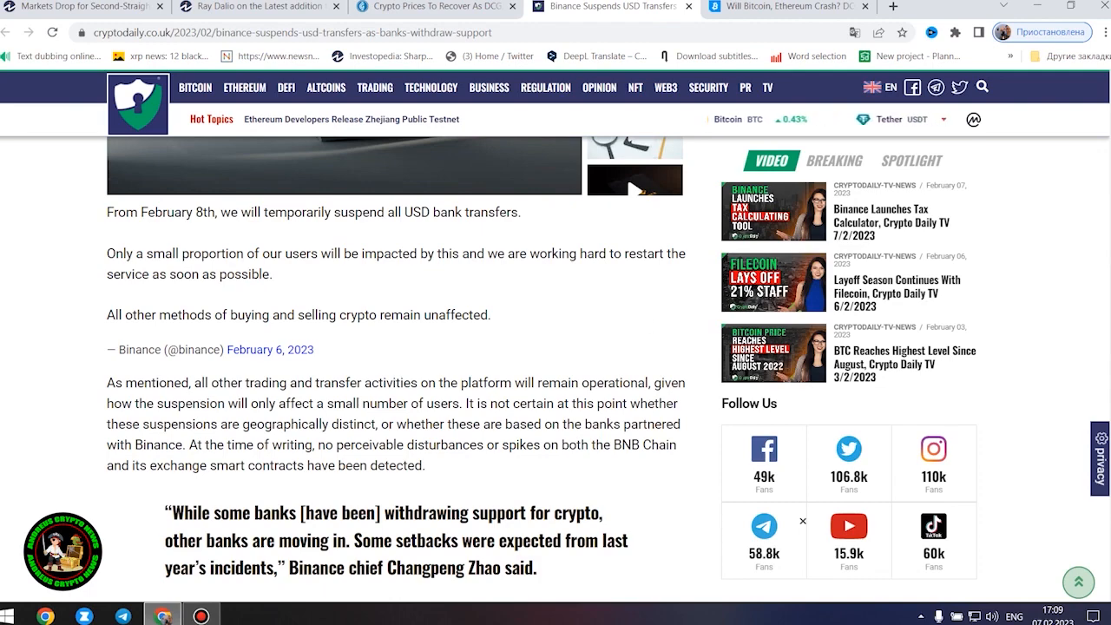
scroll(down, 3)
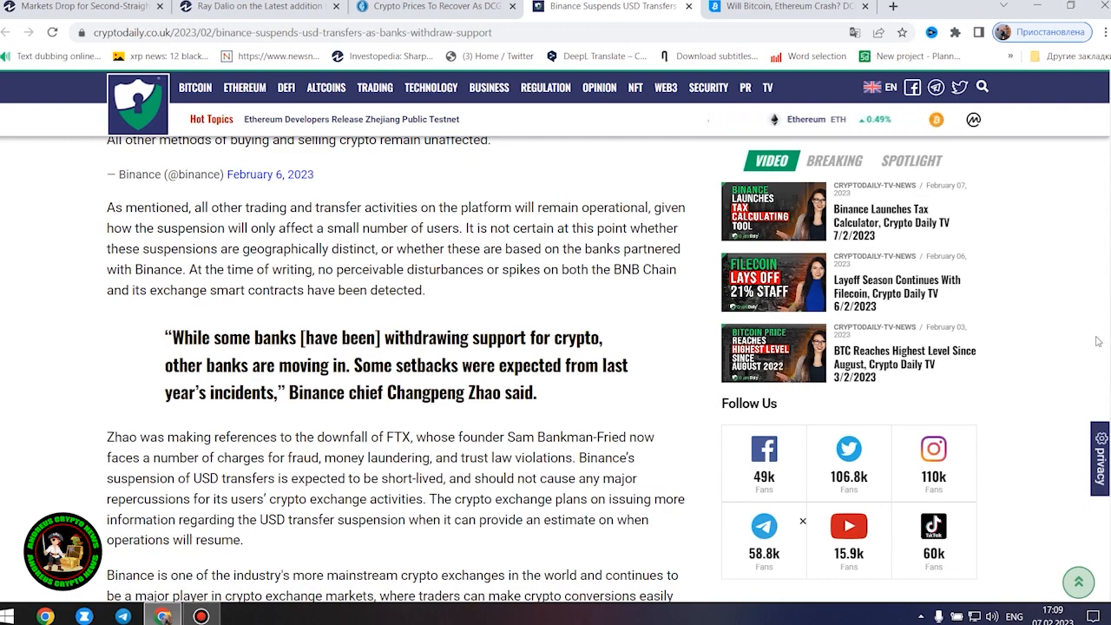
- Continue through Zhao's quote to the disclaimer and related topics, then return toward the opening paragraph
scroll(down, 3)
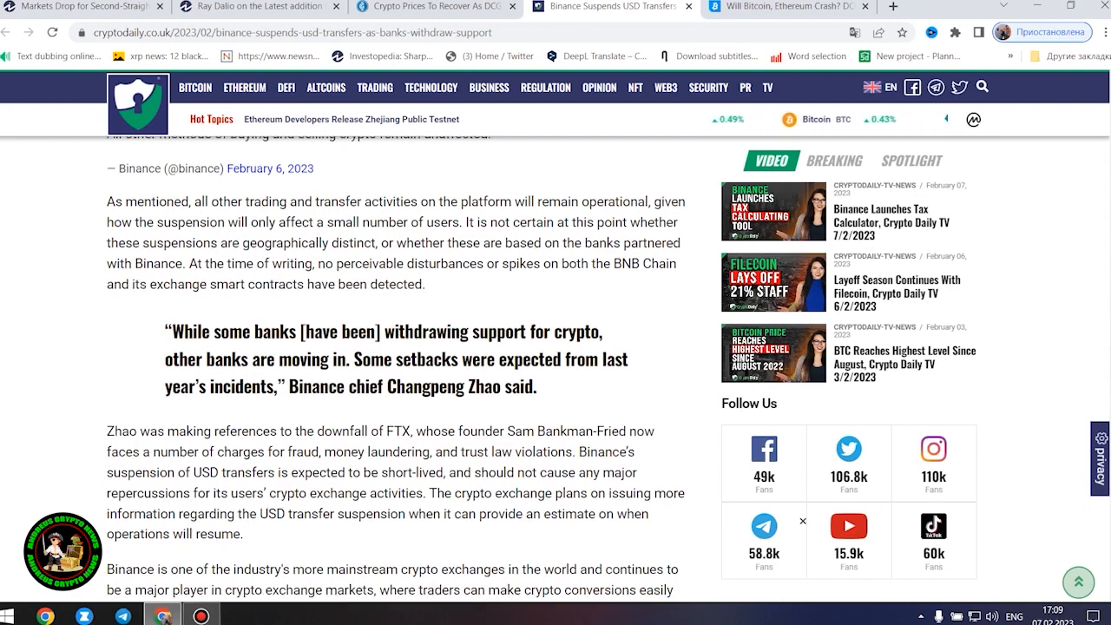
scroll(down, 3)
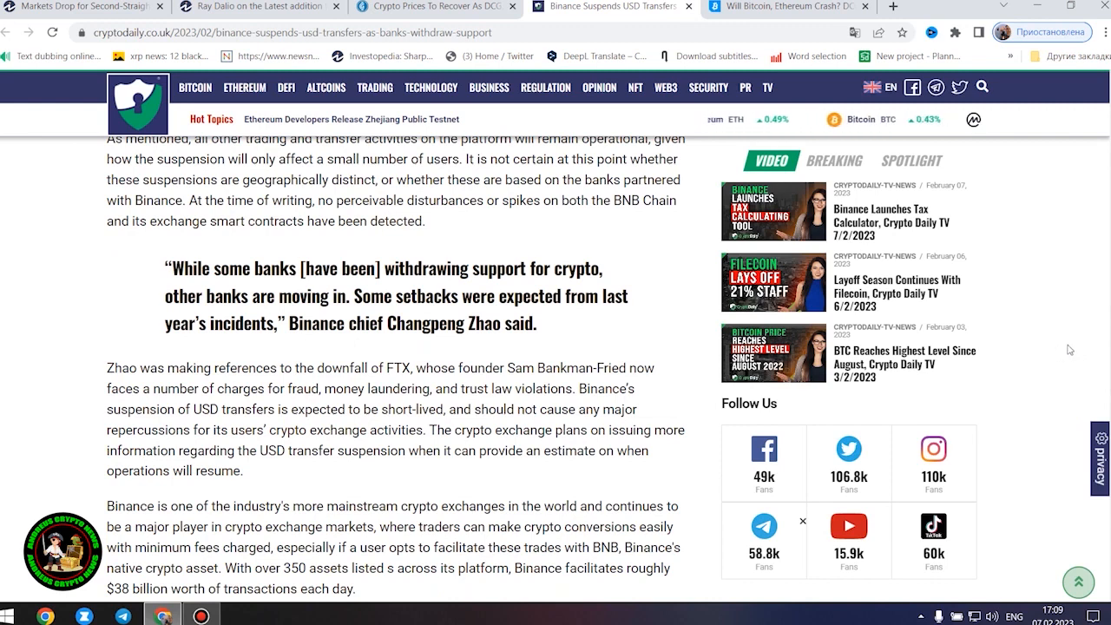
scroll(down, 3)
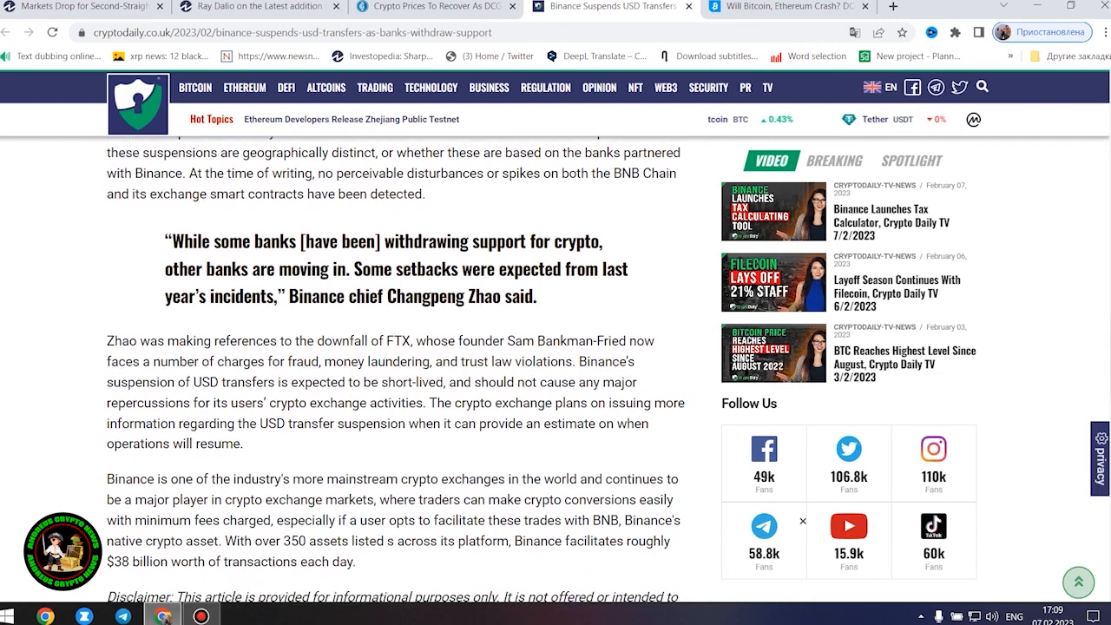
scroll(down, 3)
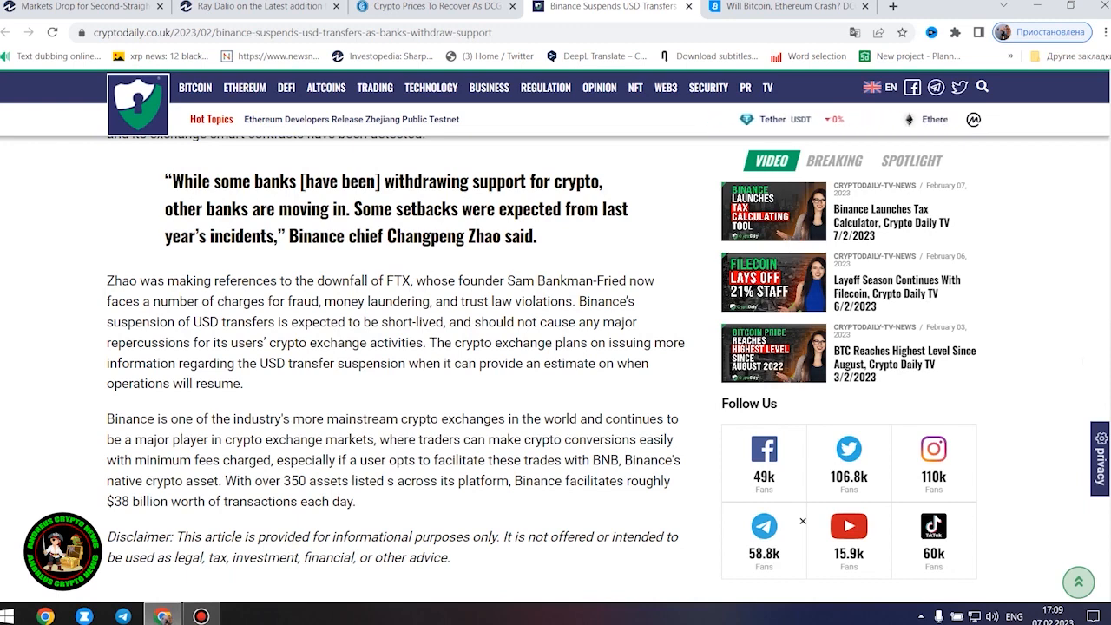
scroll(down, 3)
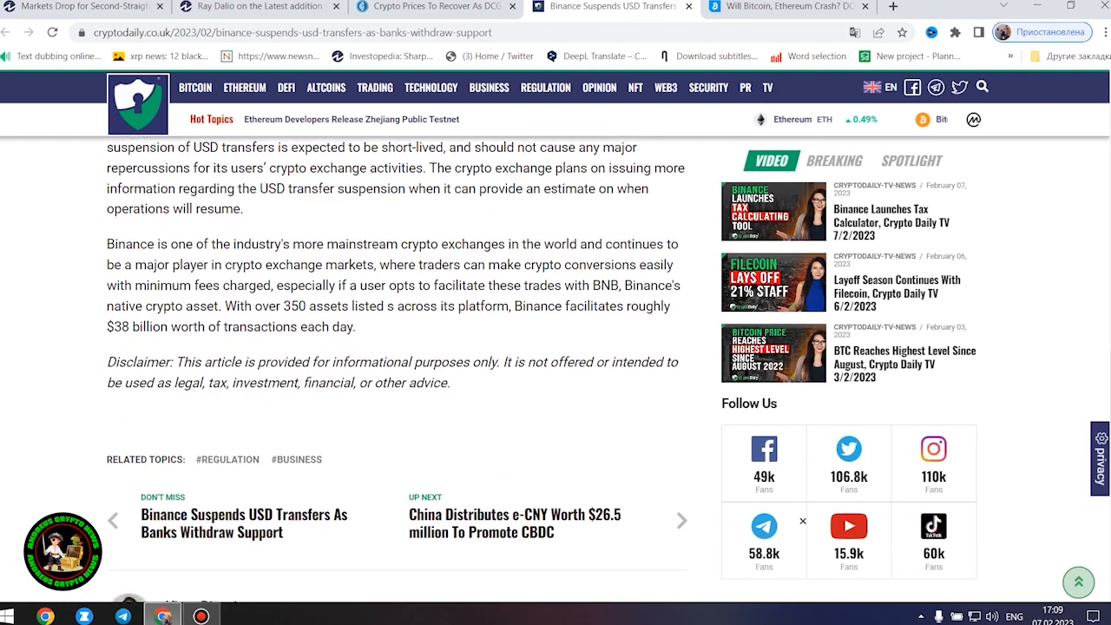
scroll(up, 3)
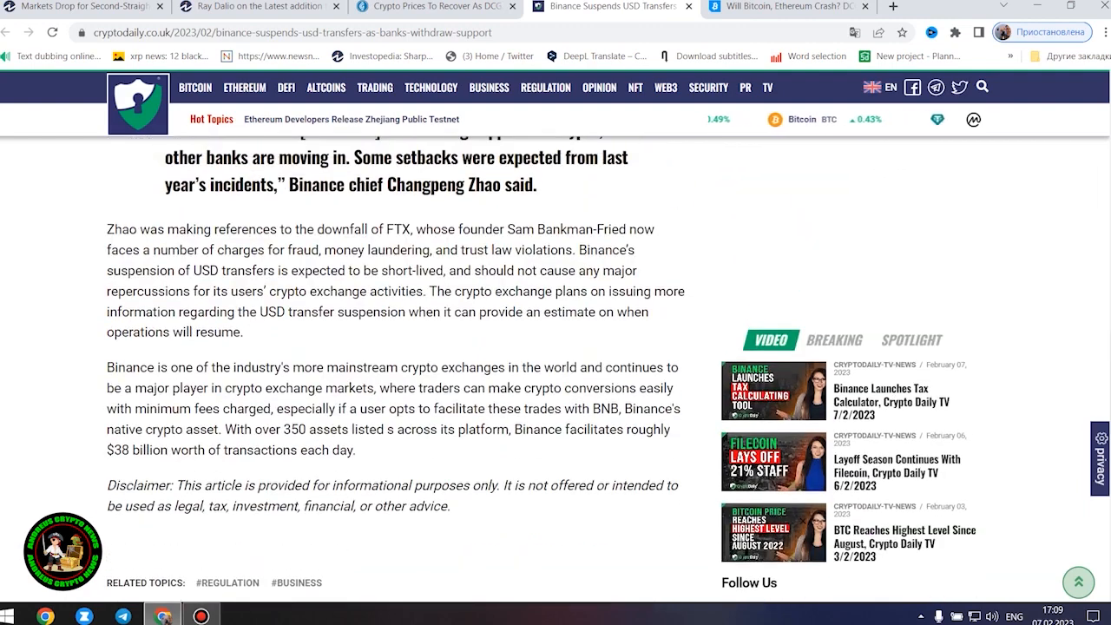
drag(108, 250, 452, 507)
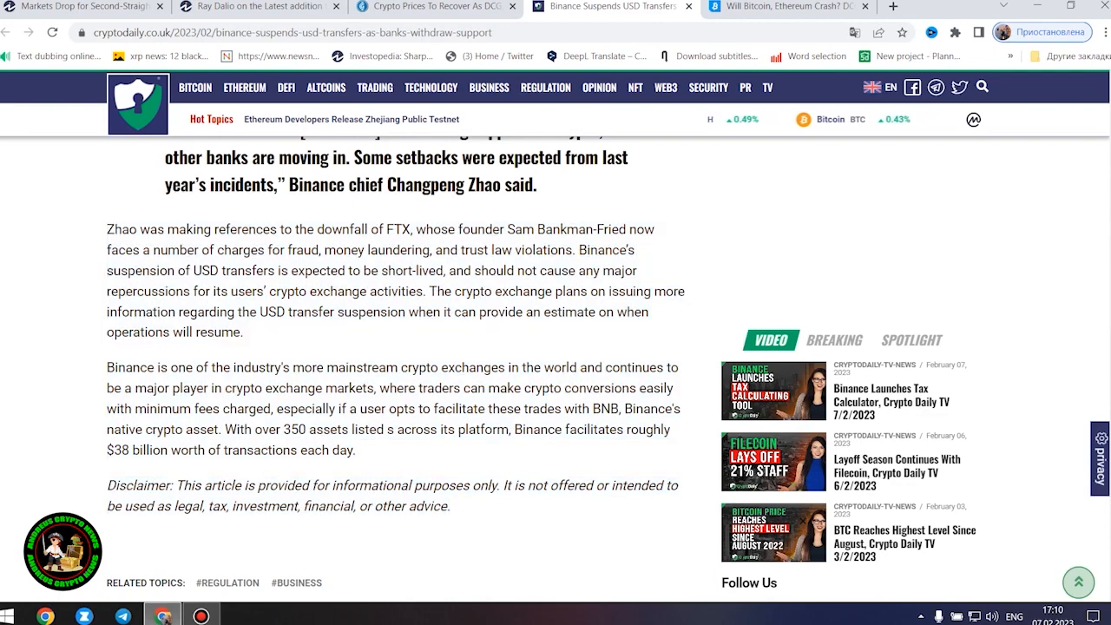
scroll(up, 3)
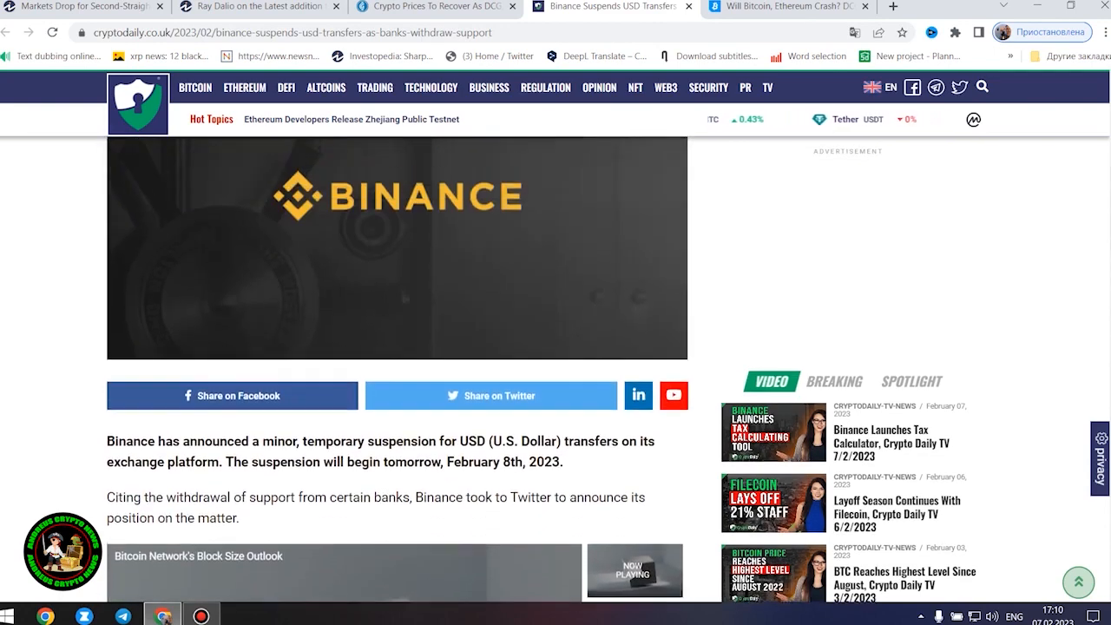
- Highlight Changpeng Zhao's quote, then move down to the paragraph on Binance's trading volume
scroll(up, 3)
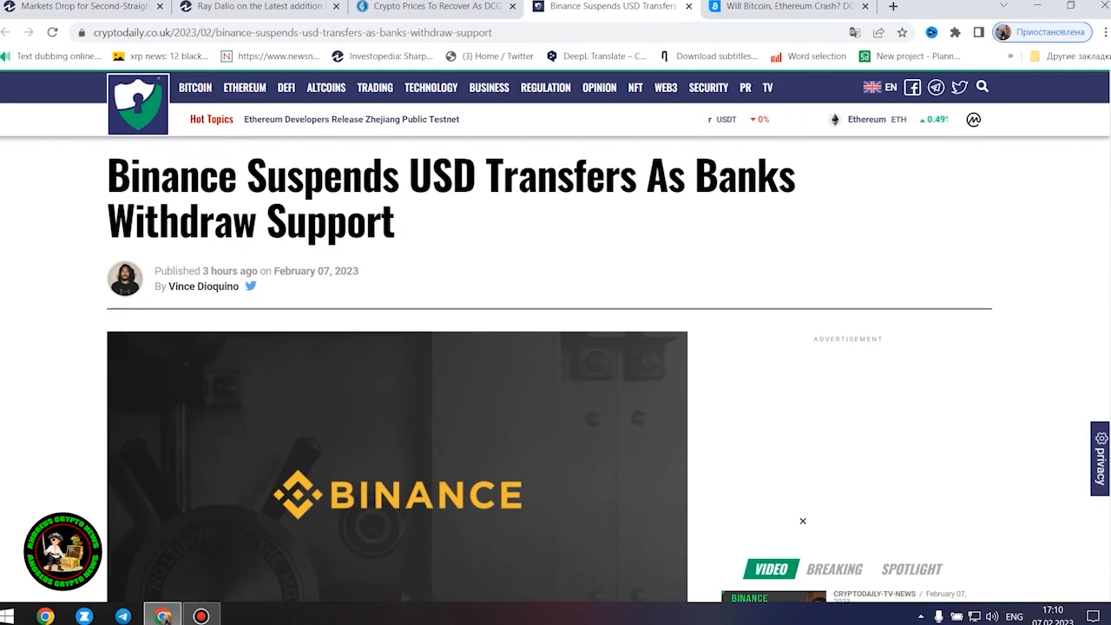
scroll(down, 3)
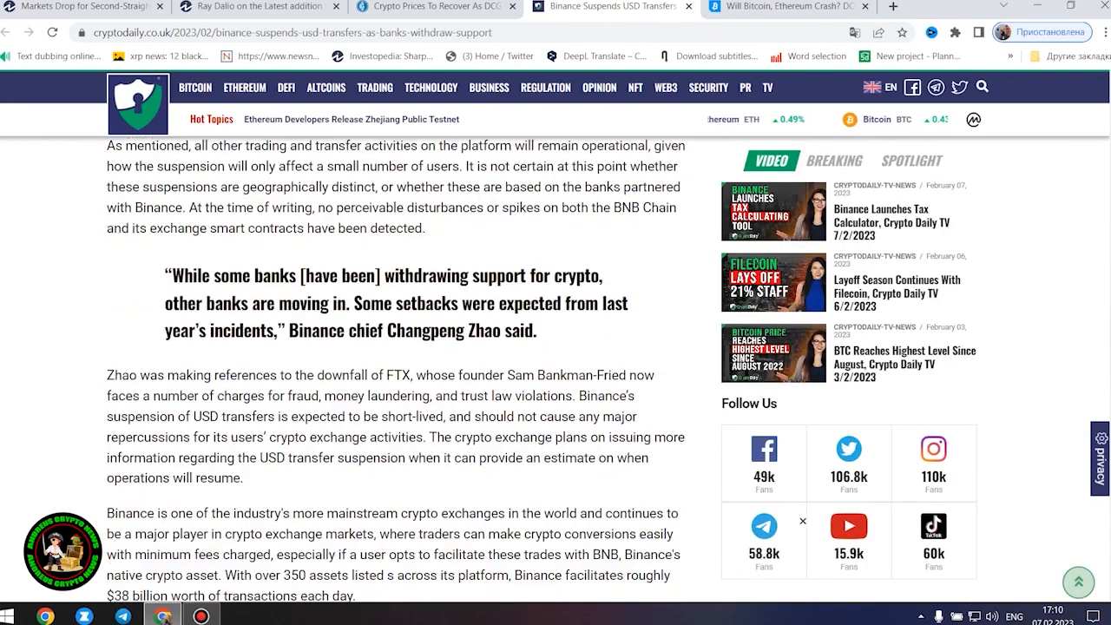
scroll(down, 3)
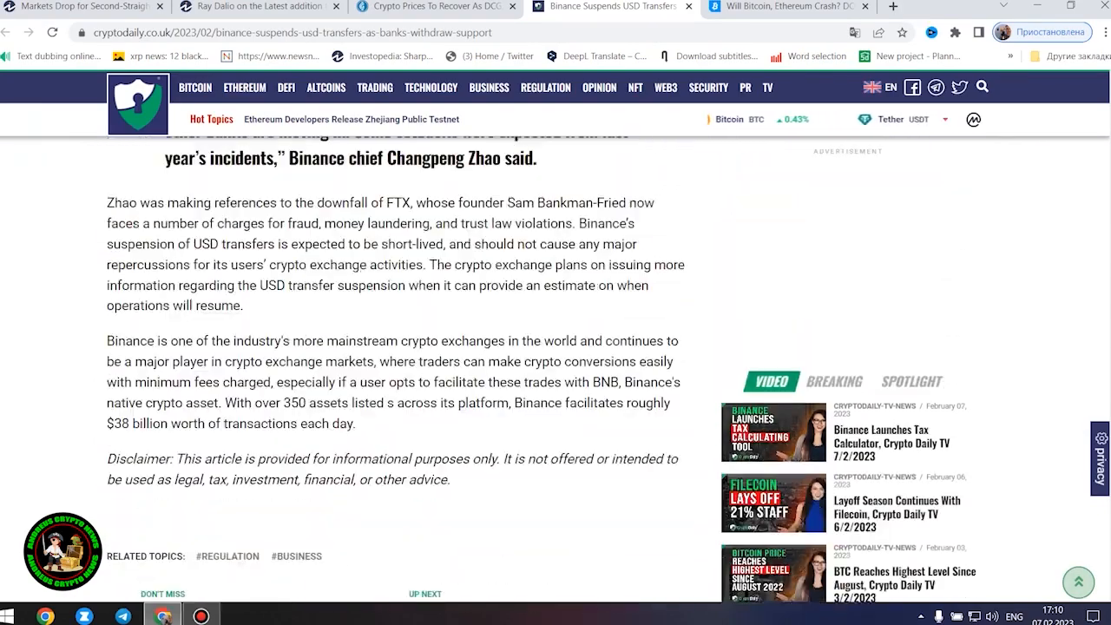
scroll(up, 3)
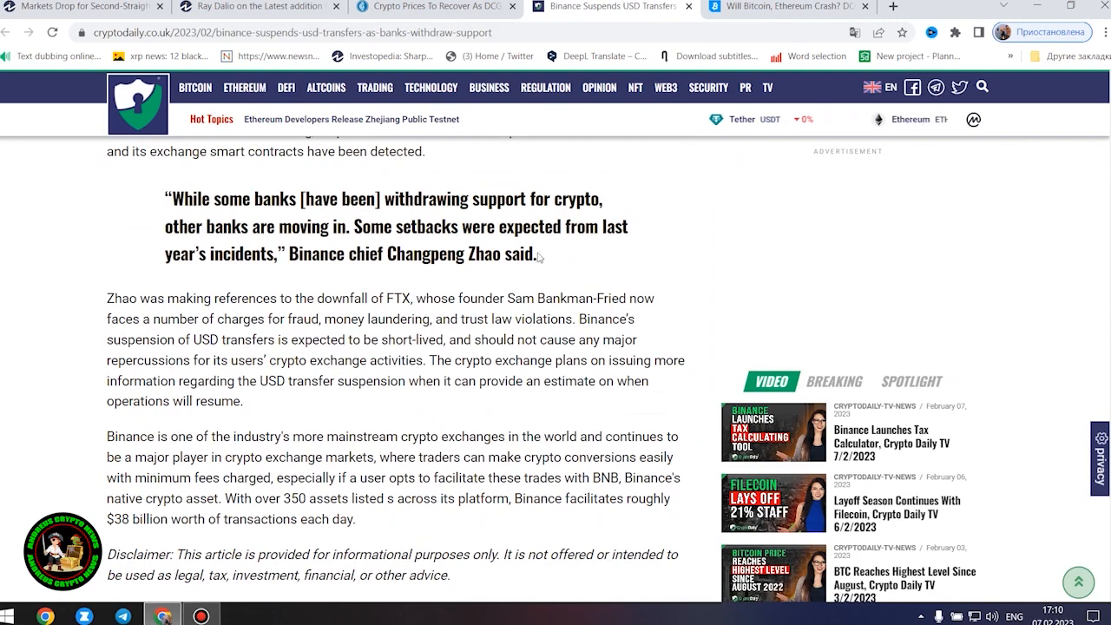
drag(165, 198, 539, 253)
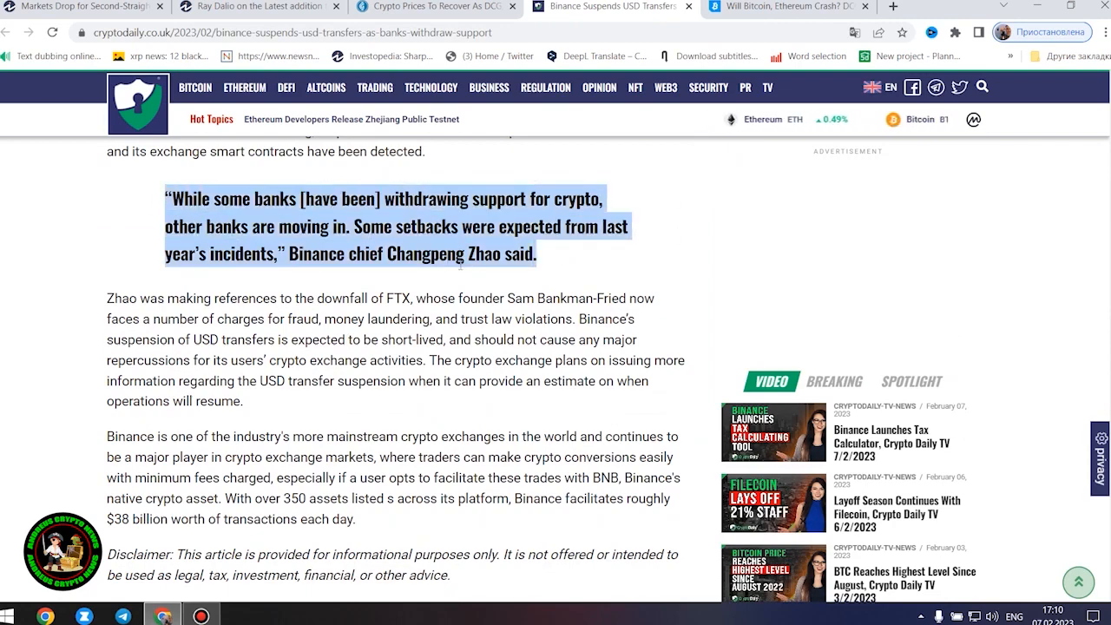
scroll(down, 3)
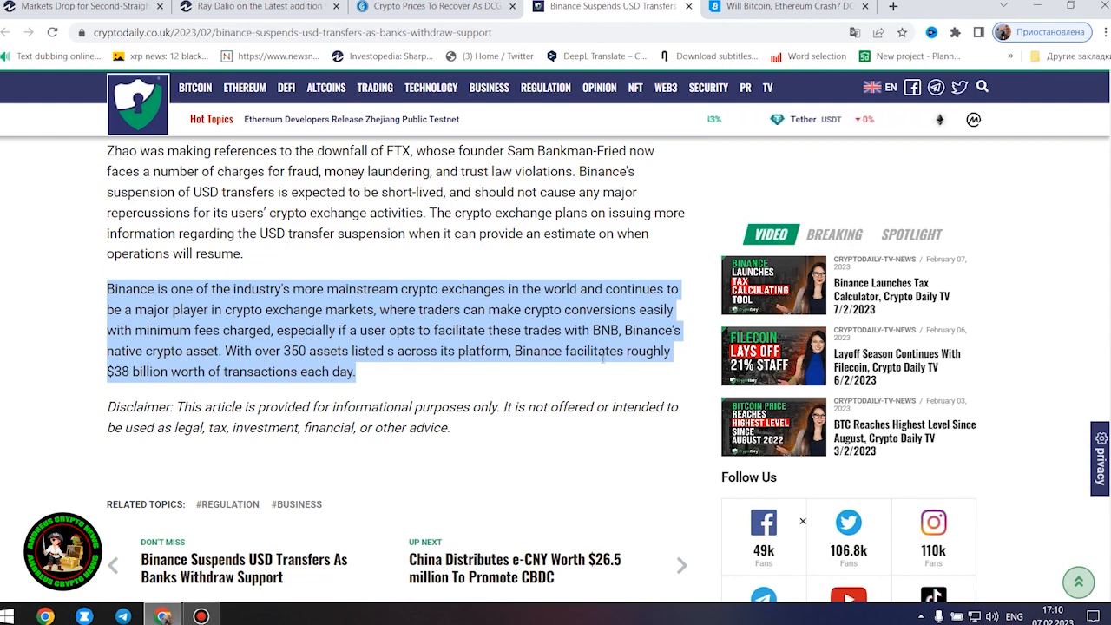
- Switch to the Bitcoinist 'Will Bitcoin, Ethereum Crash?' article and read past the header image into its opening
click(773, 7)
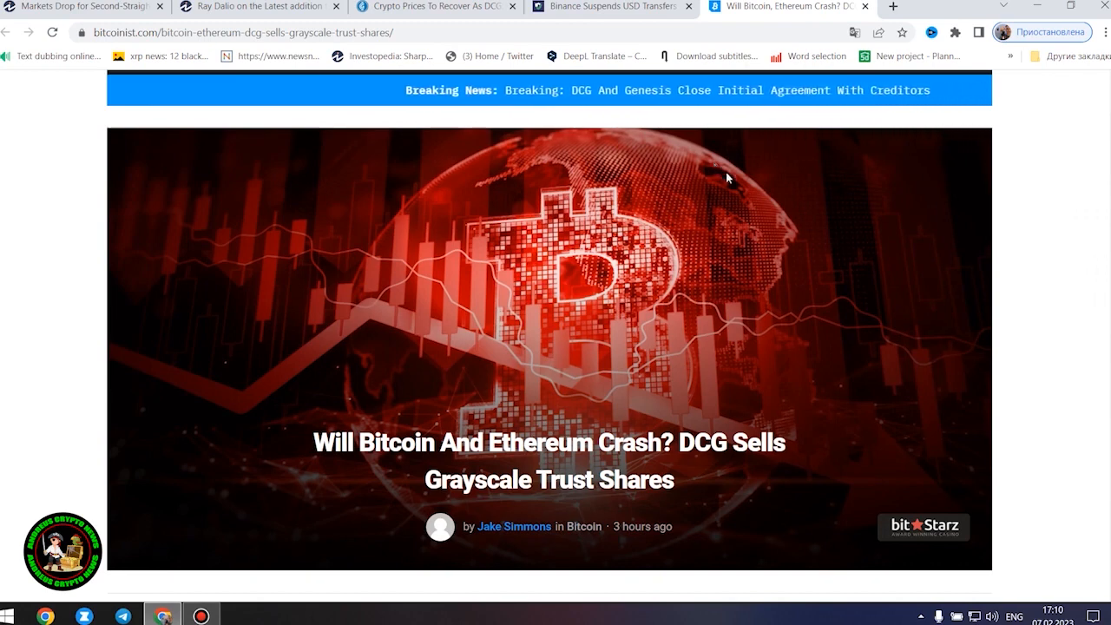
mouse_move(1011, 299)
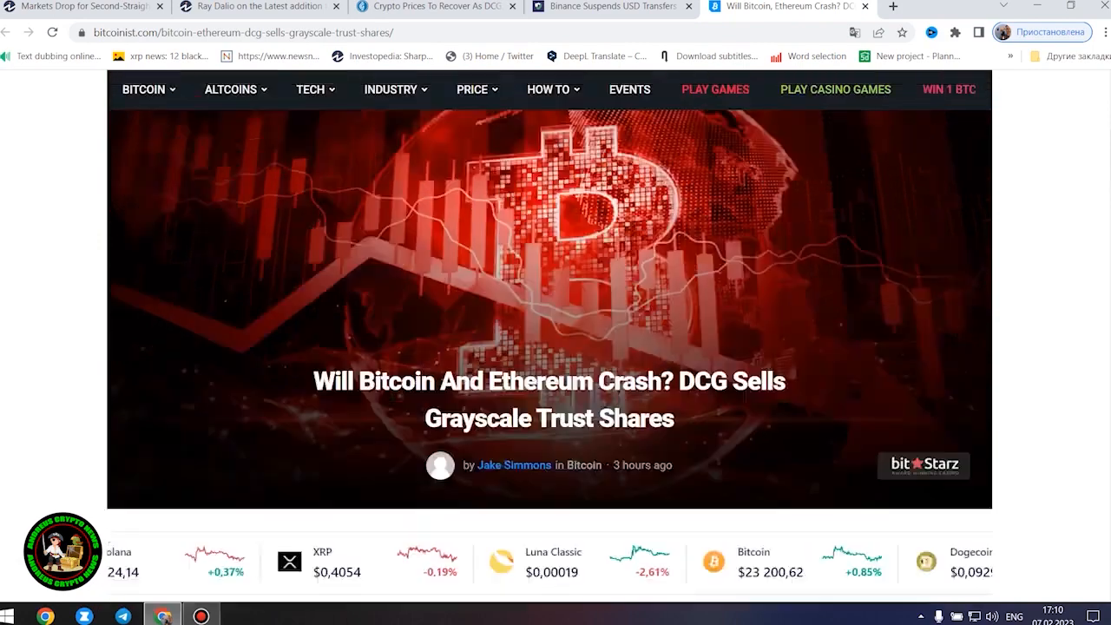
scroll(down, 3)
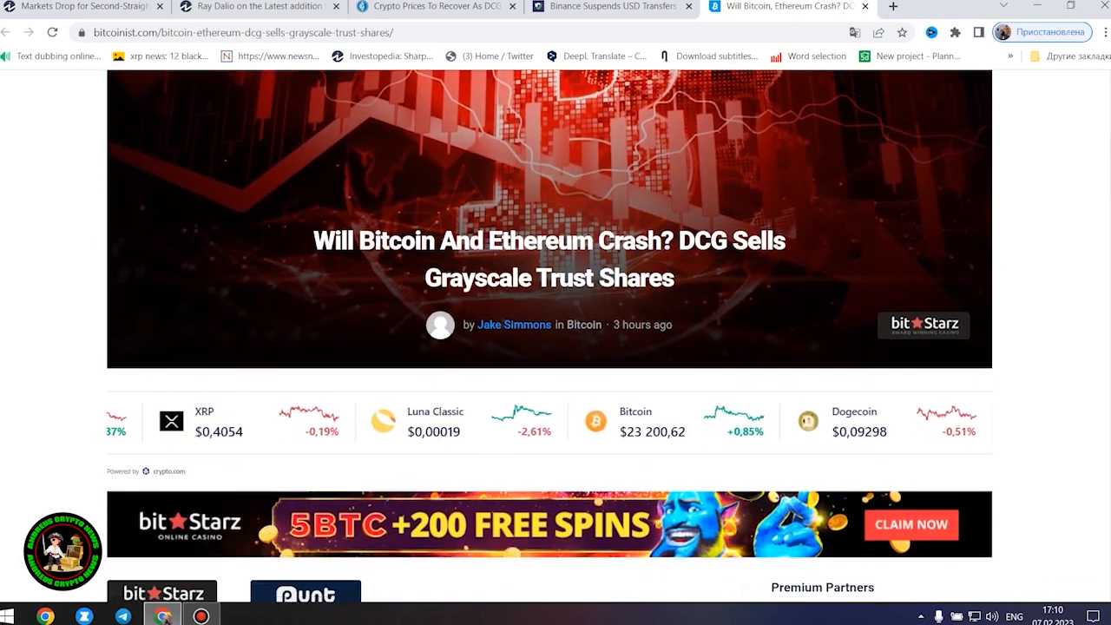
scroll(down, 3)
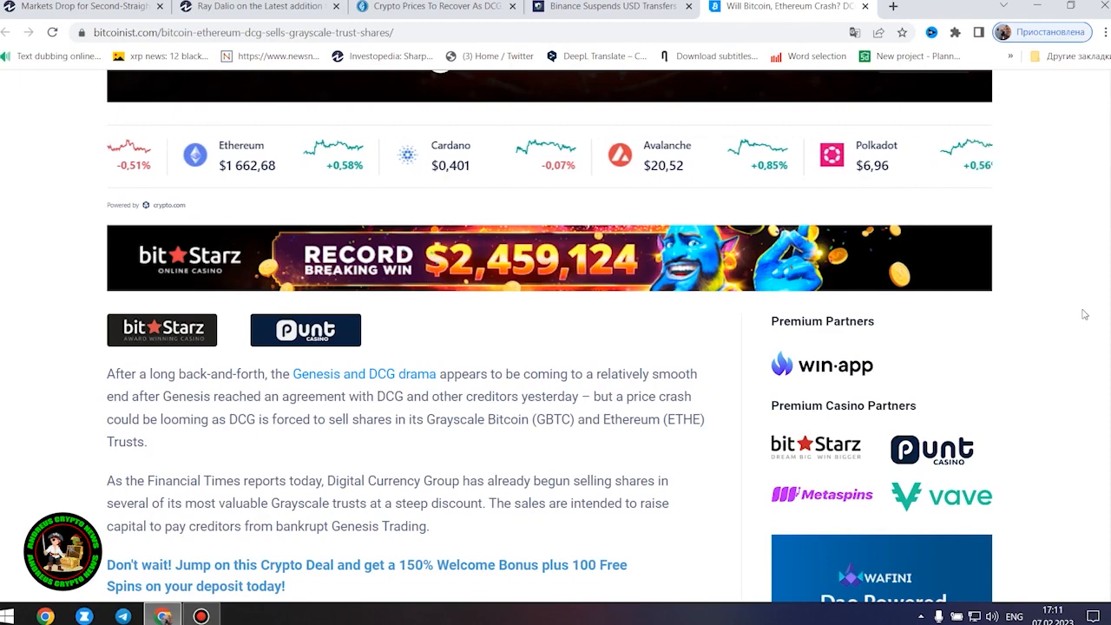
- Read past the introduction into the 'Bitcoin And Ethereum Crash Looming?' section and the GBTC holdings paragraph
scroll(down, 3)
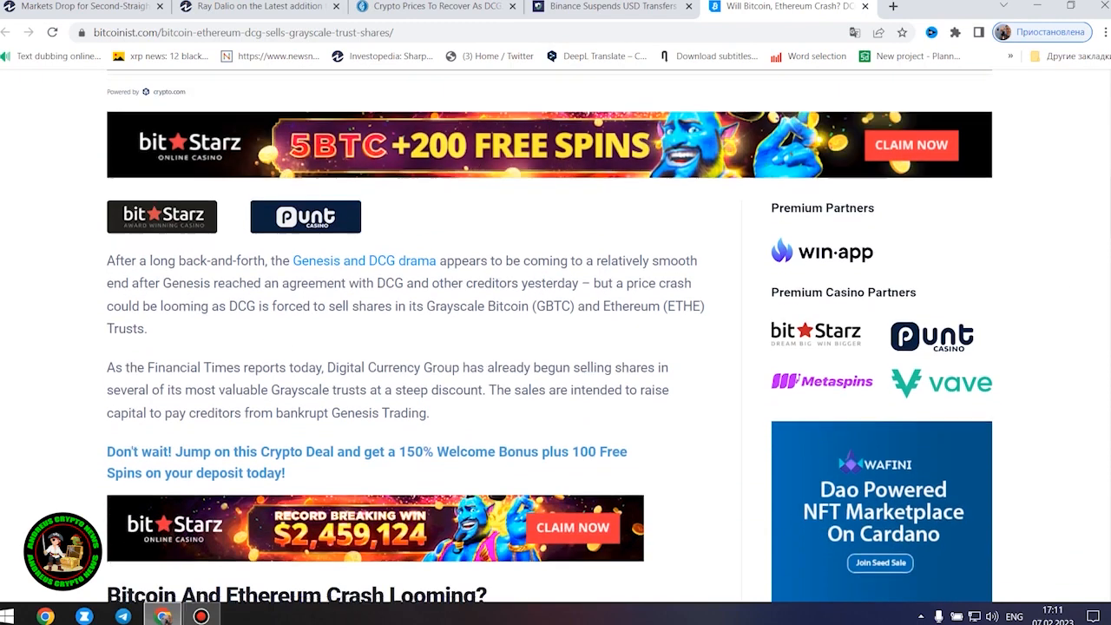
scroll(down, 3)
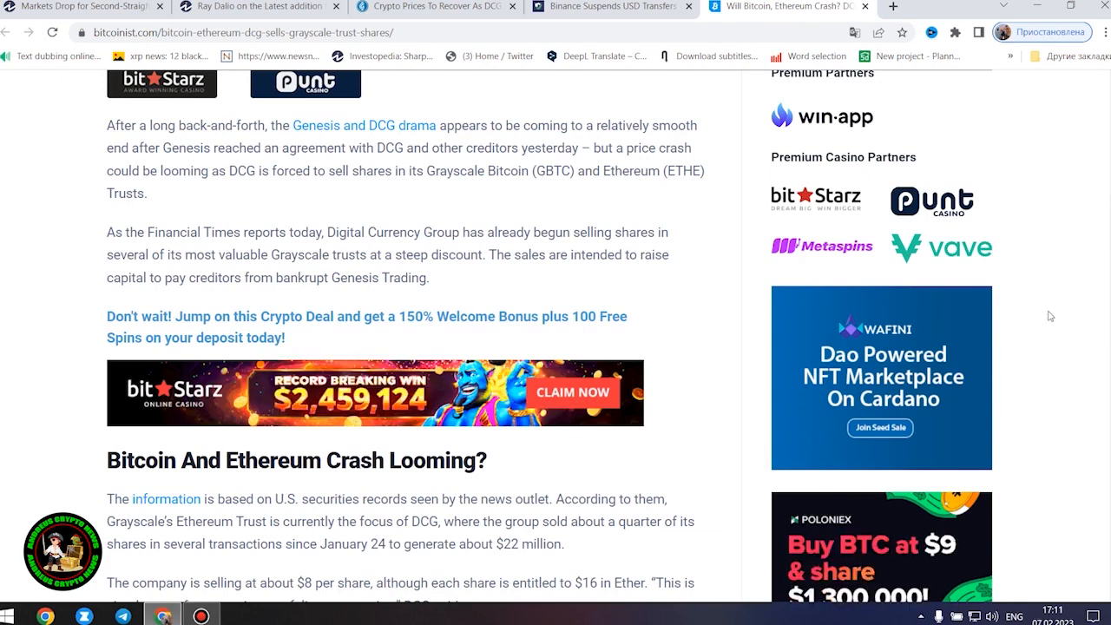
scroll(down, 3)
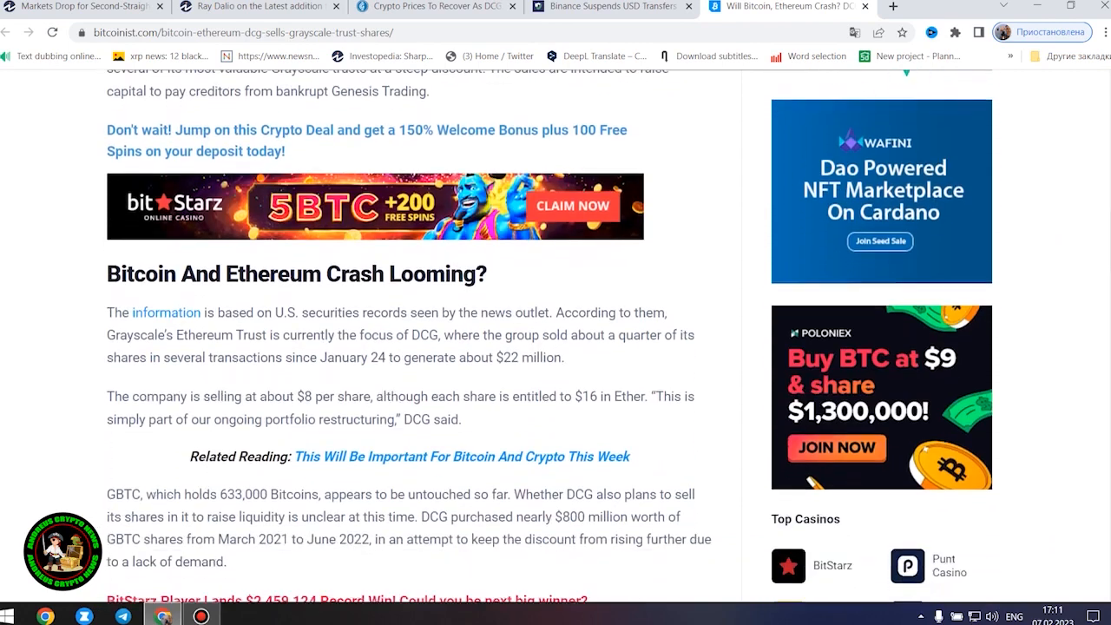
scroll(down, 3)
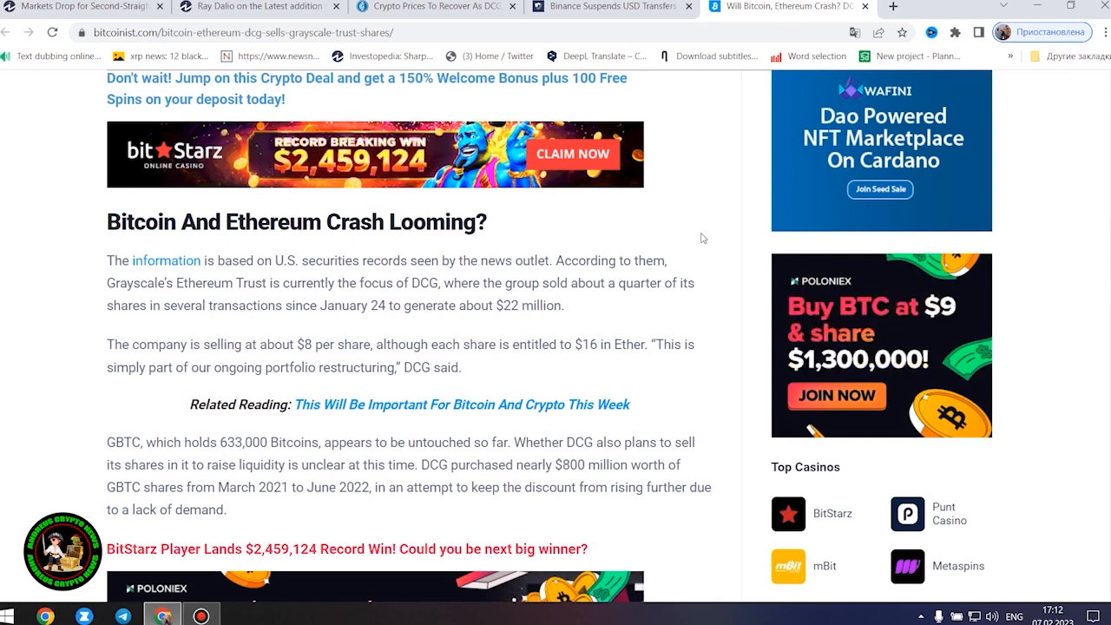
- Read the 9.67% share and SEC 1% sale-limit paragraphs through the 'New Record' Bitcoin supply link and crash warning
scroll(down, 3)
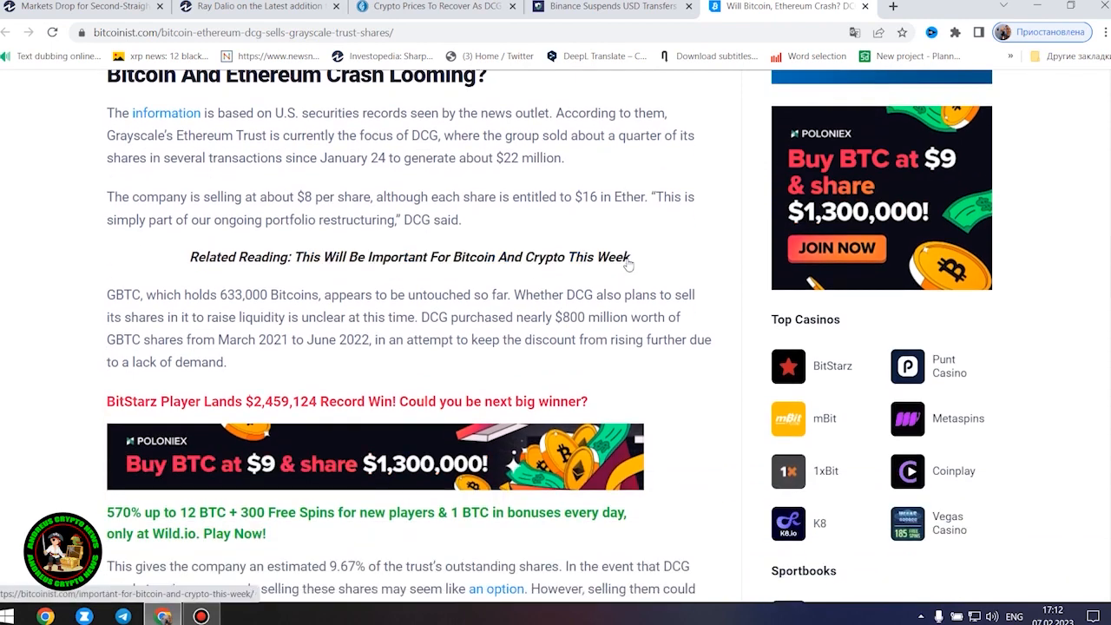
scroll(down, 3)
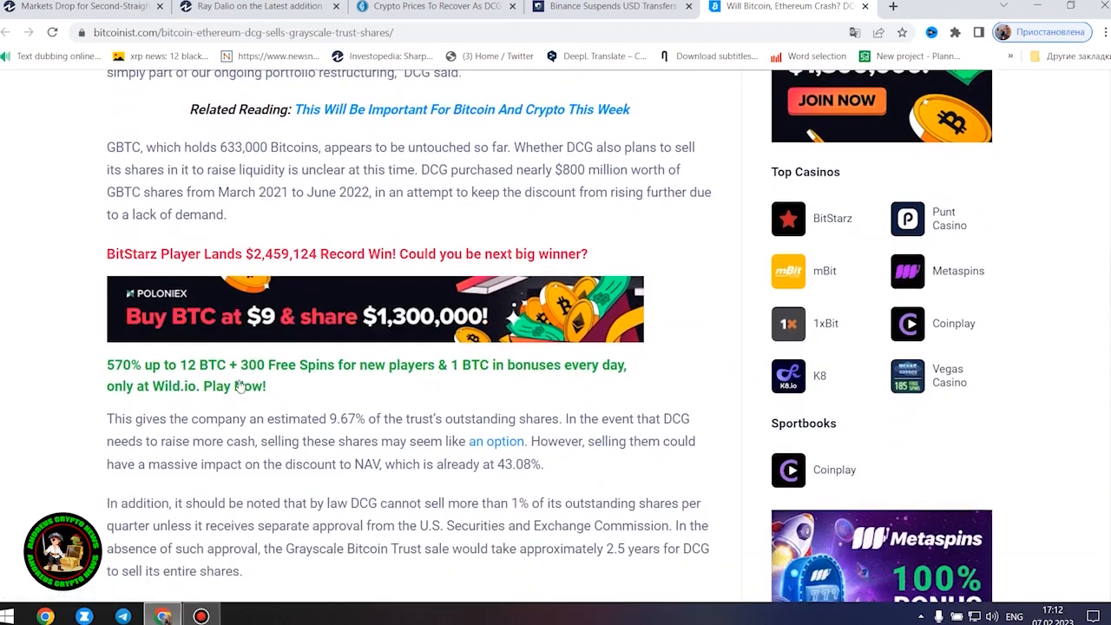
mouse_move(692, 344)
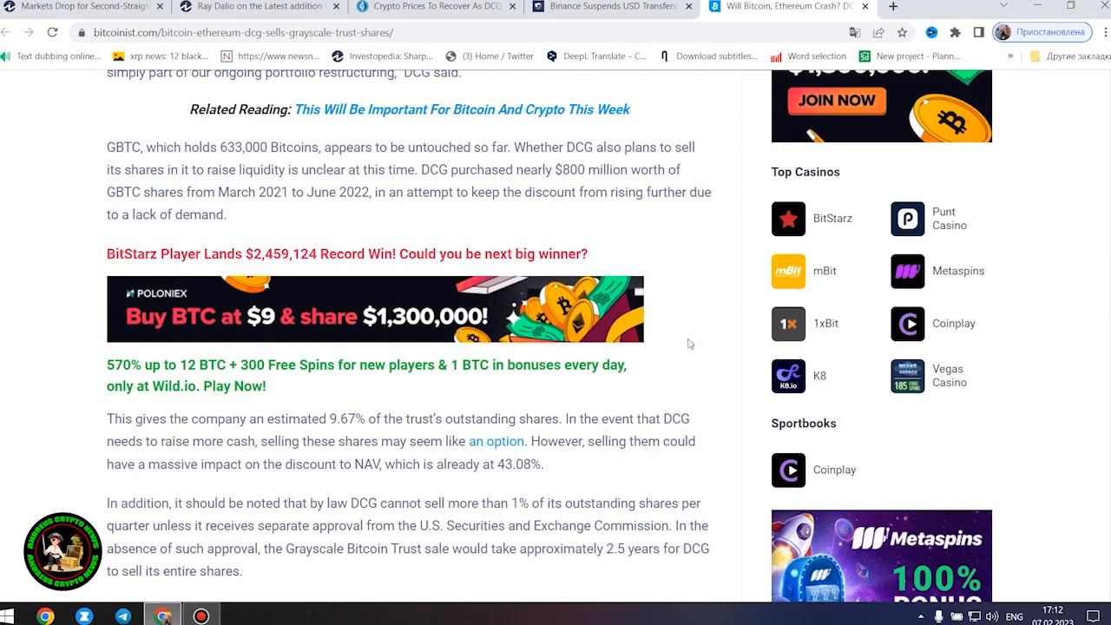
mouse_move(701, 271)
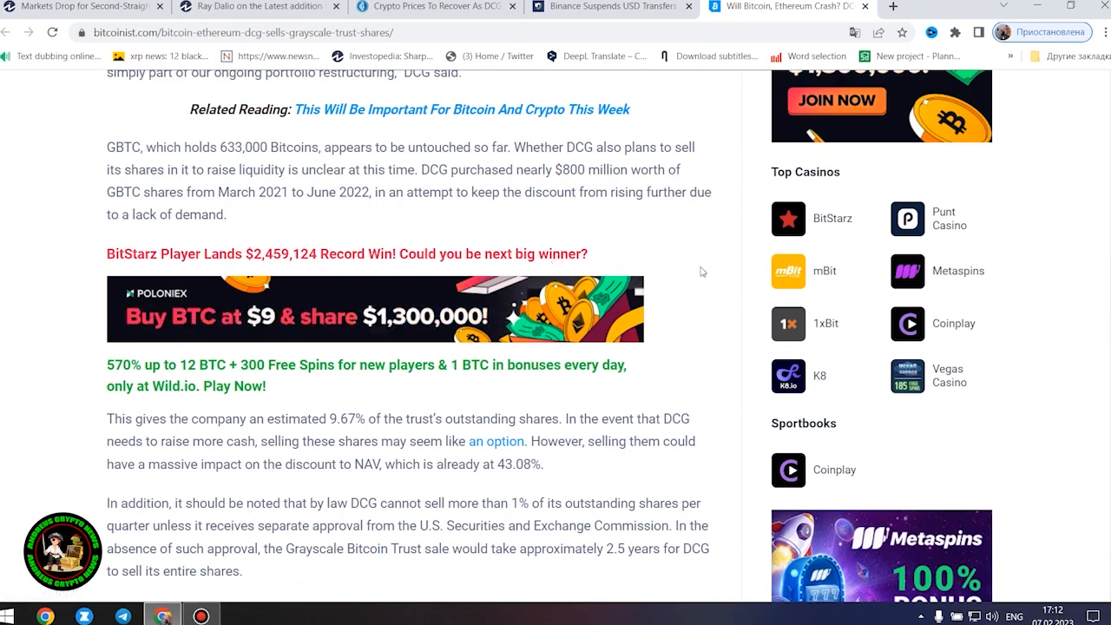
mouse_move(559, 472)
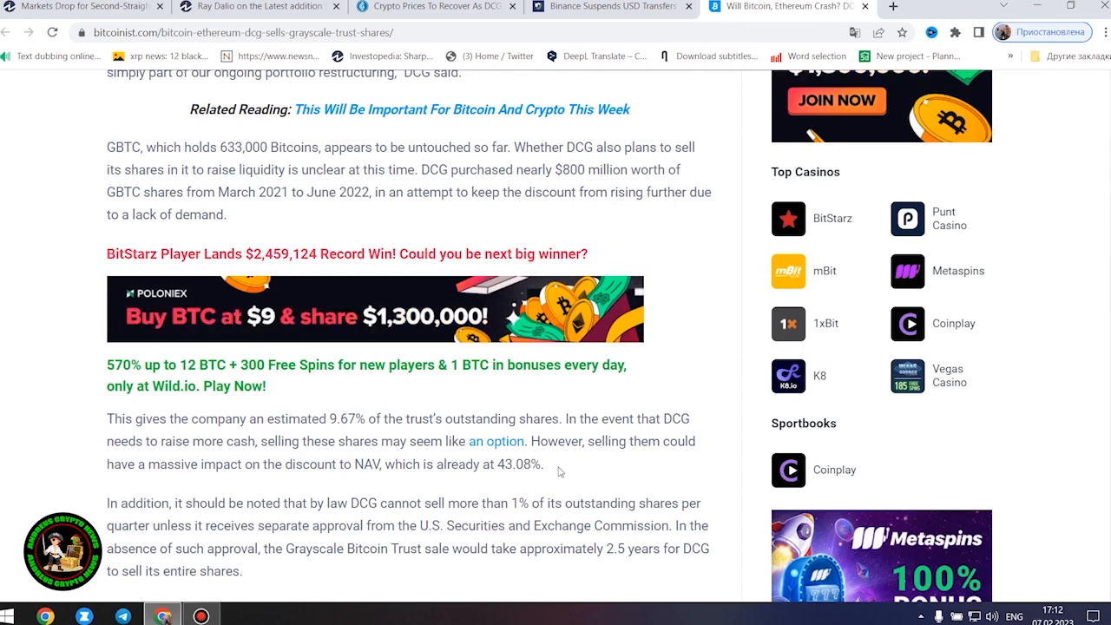
mouse_move(642, 467)
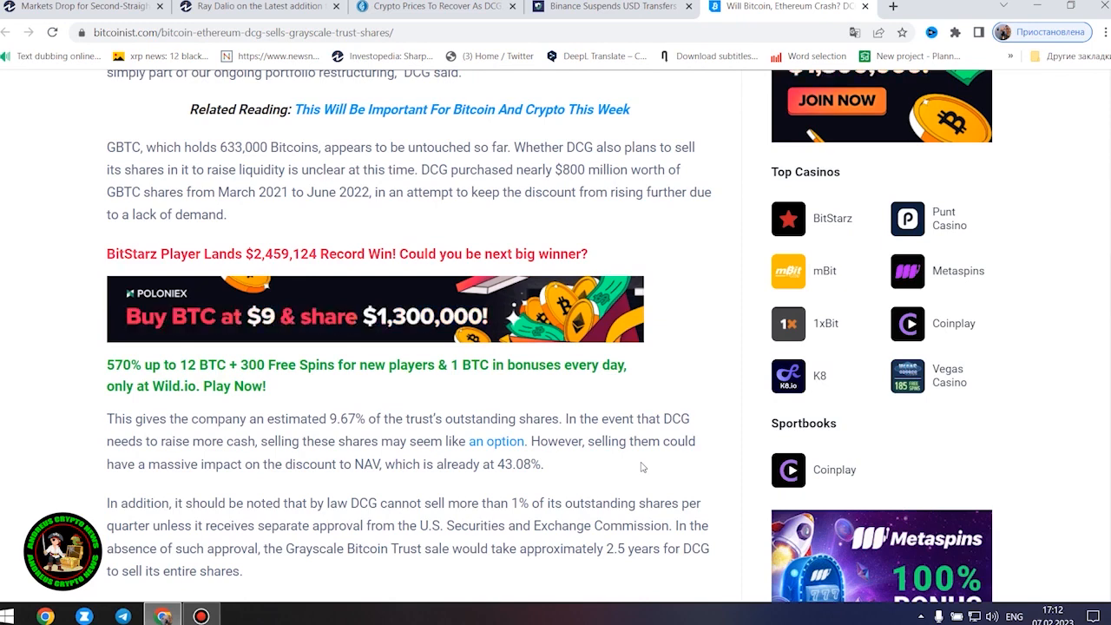
scroll(down, 3)
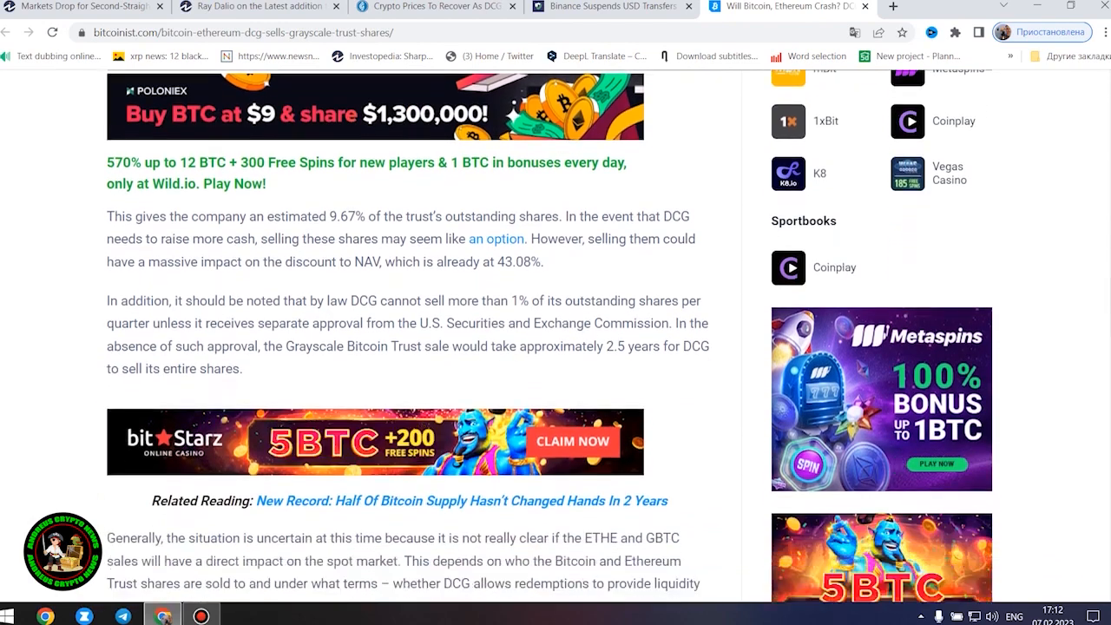
scroll(down, 3)
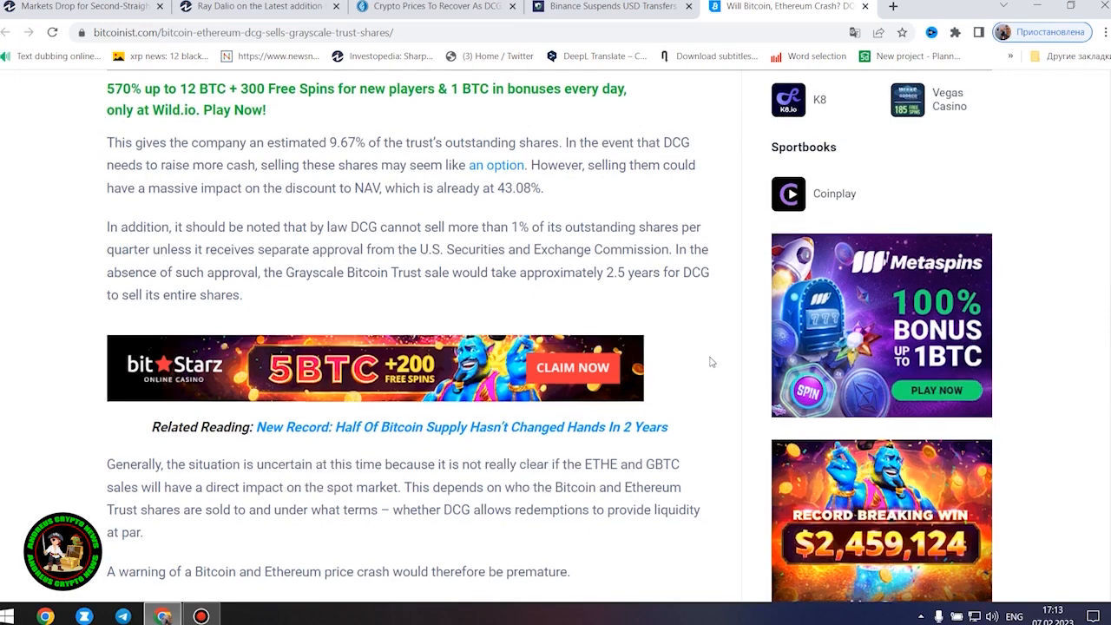
- Reach the price chart, then settle on the 'DCG And Genesis Reach Agreement With Creditors' paragraphs
scroll(down, 3)
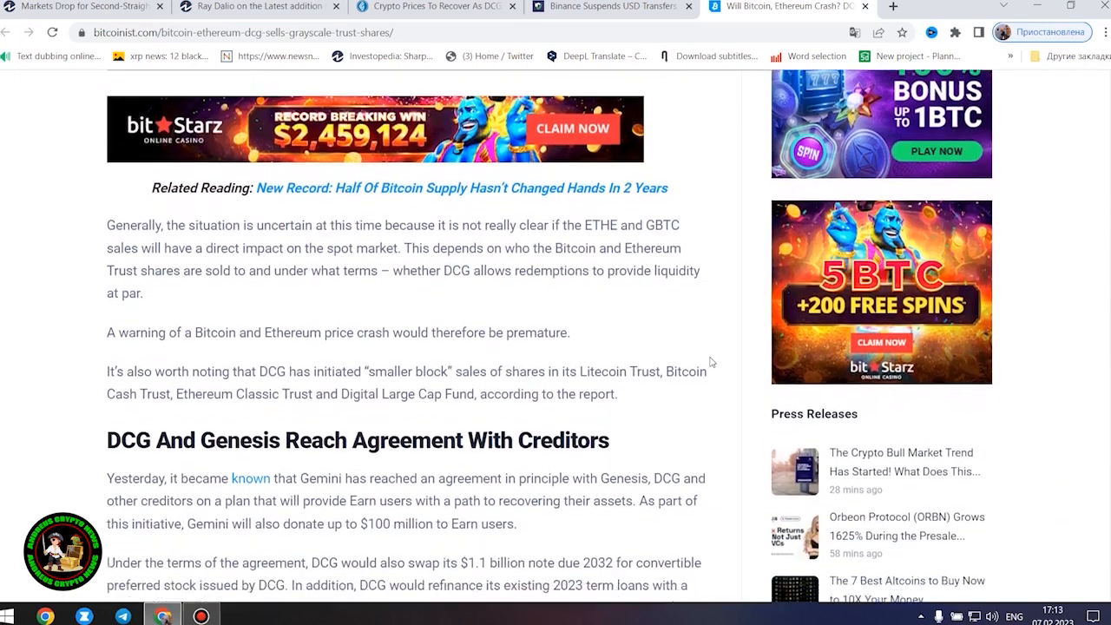
scroll(down, 3)
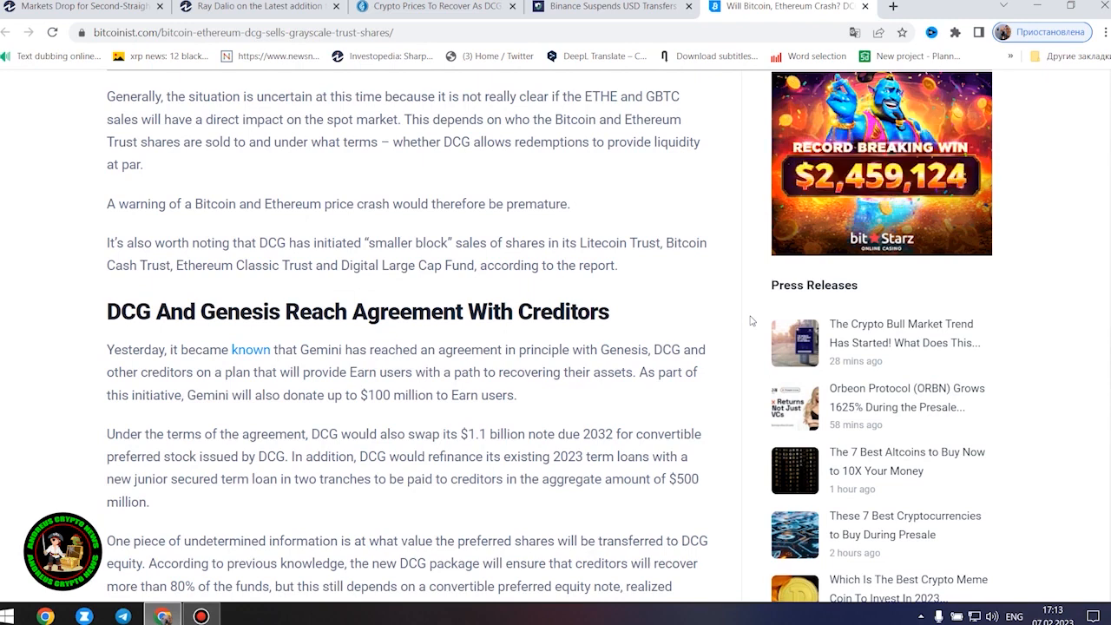
scroll(down, 3)
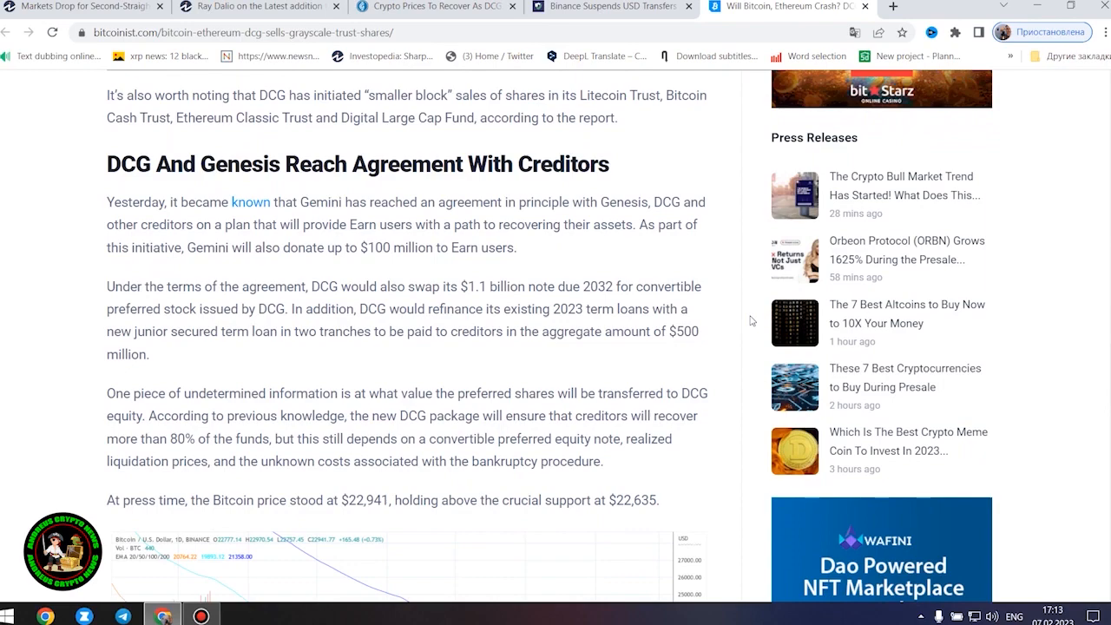
scroll(down, 3)
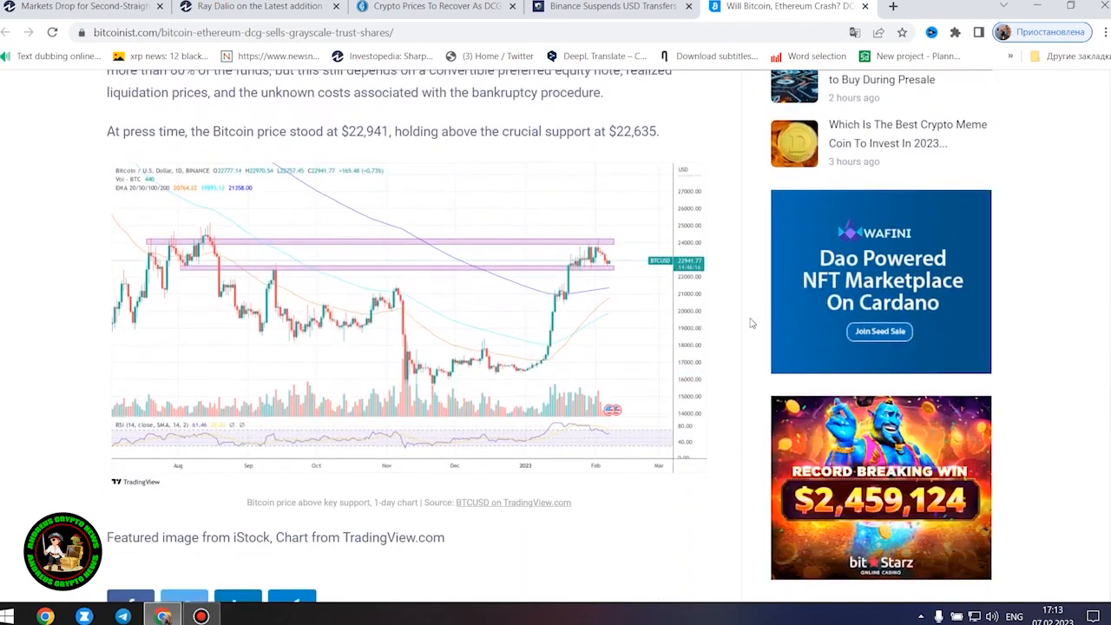
scroll(up, 3)
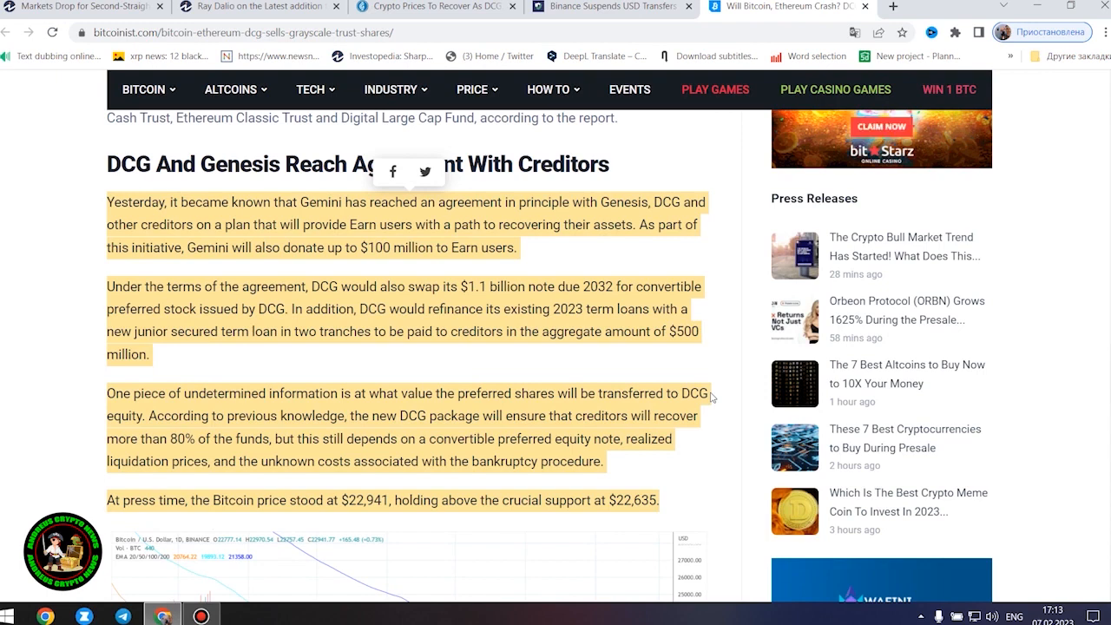
- Bring the 'At press time' paragraph with Bitcoin at $22,941 and the TradingView chart into view
scroll(down, 3)
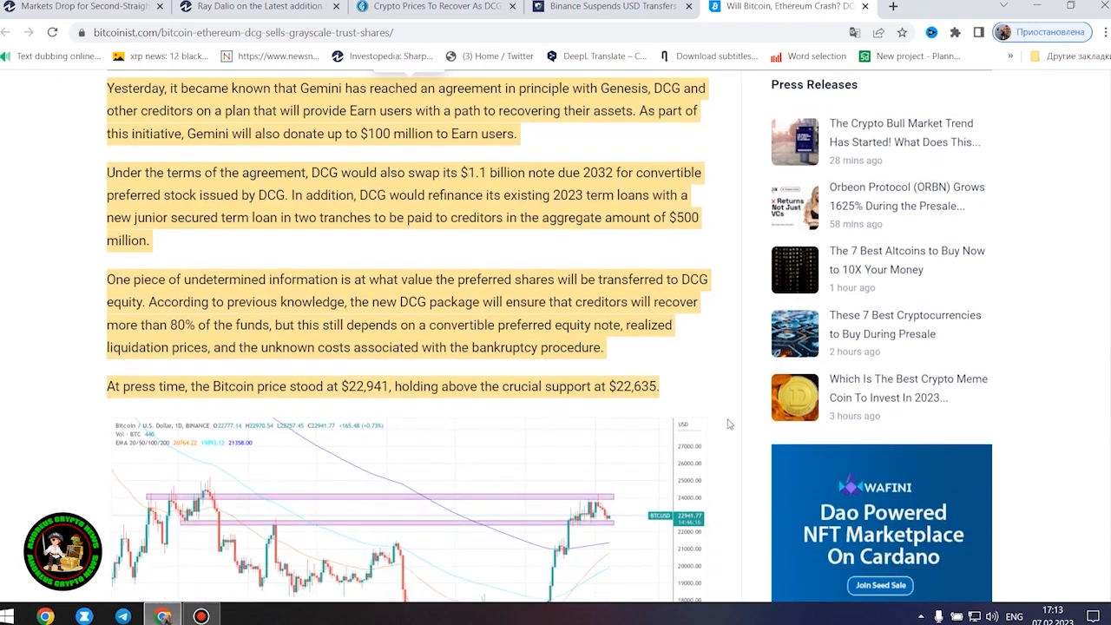
scroll(down, 3)
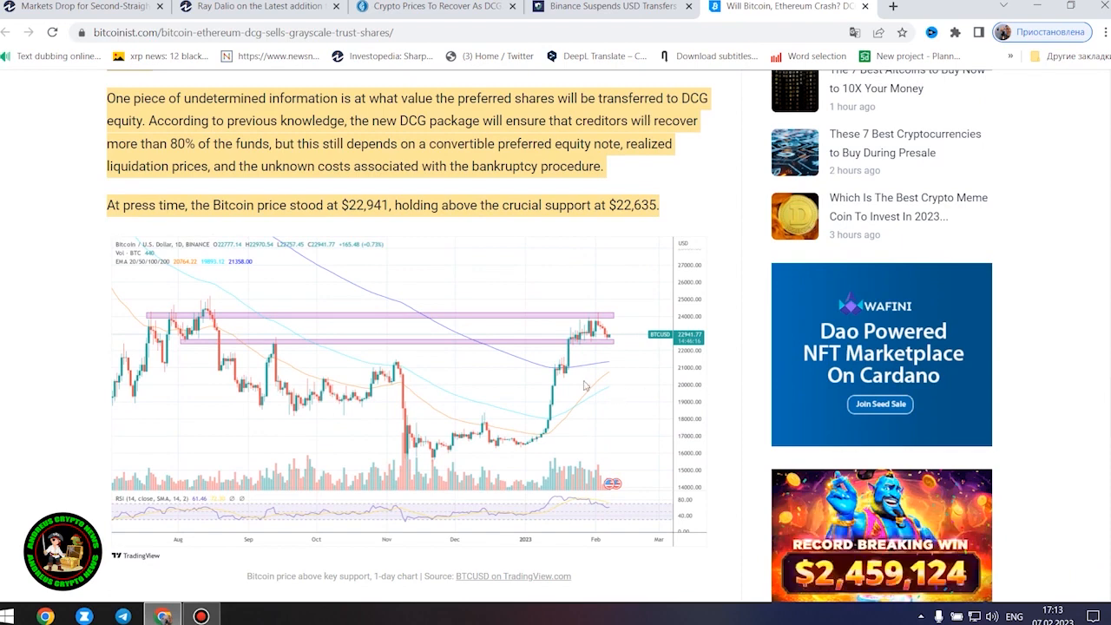
mouse_move(247, 233)
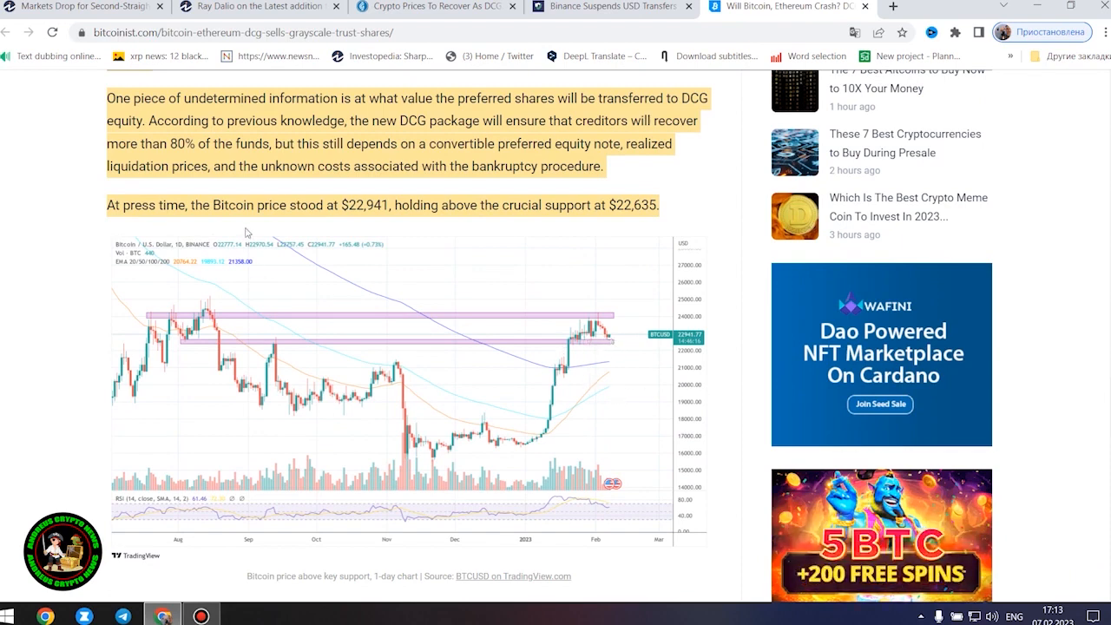
mouse_move(577, 388)
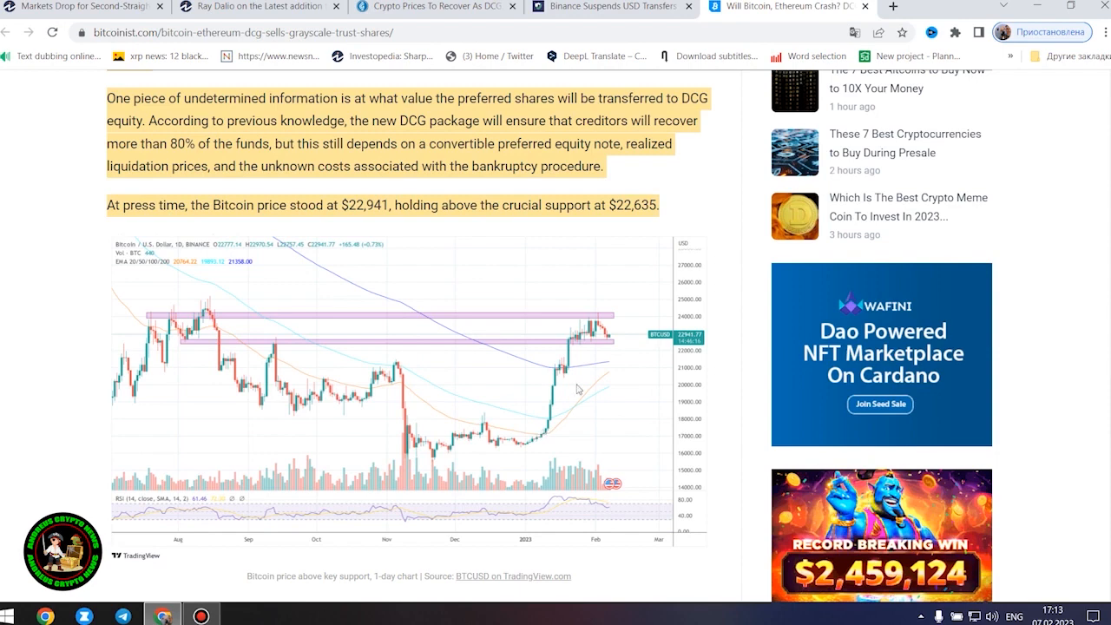
mouse_move(125, 341)
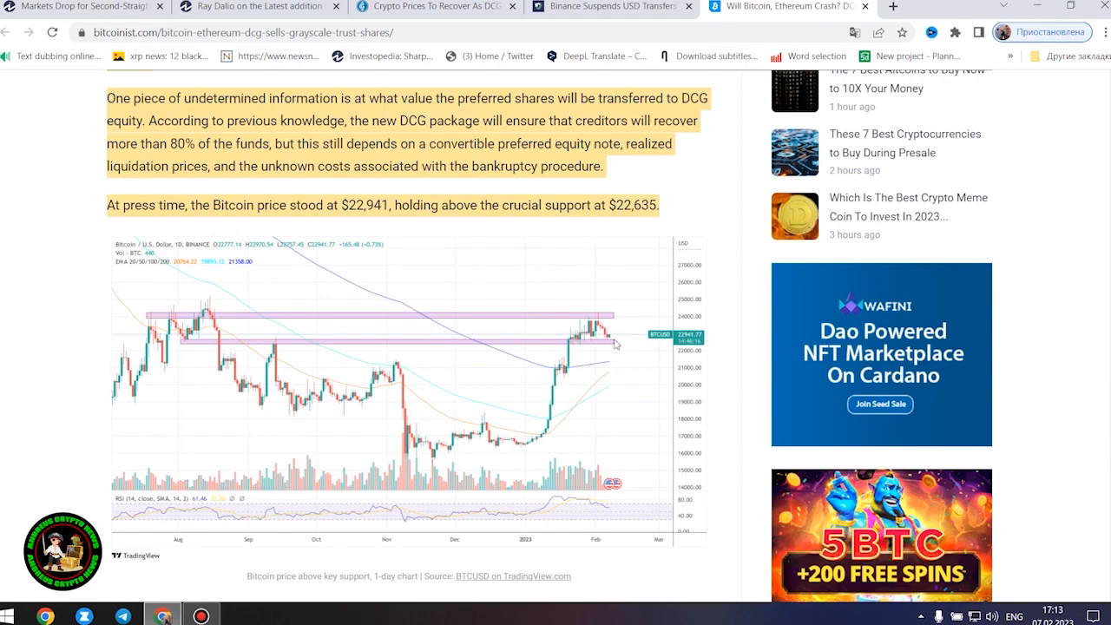
mouse_move(500, 448)
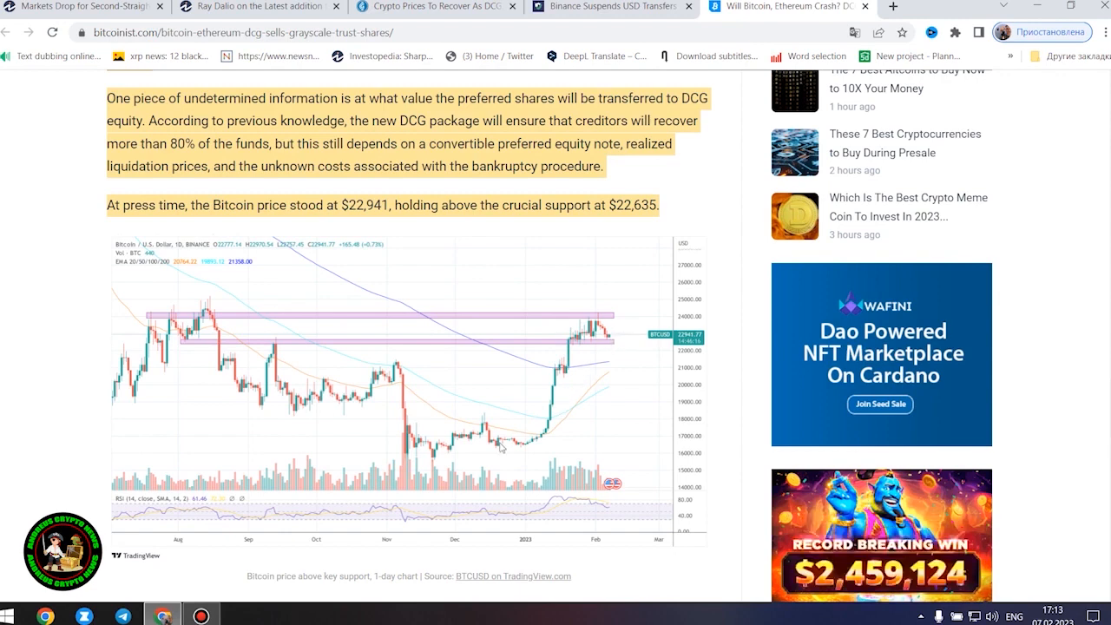